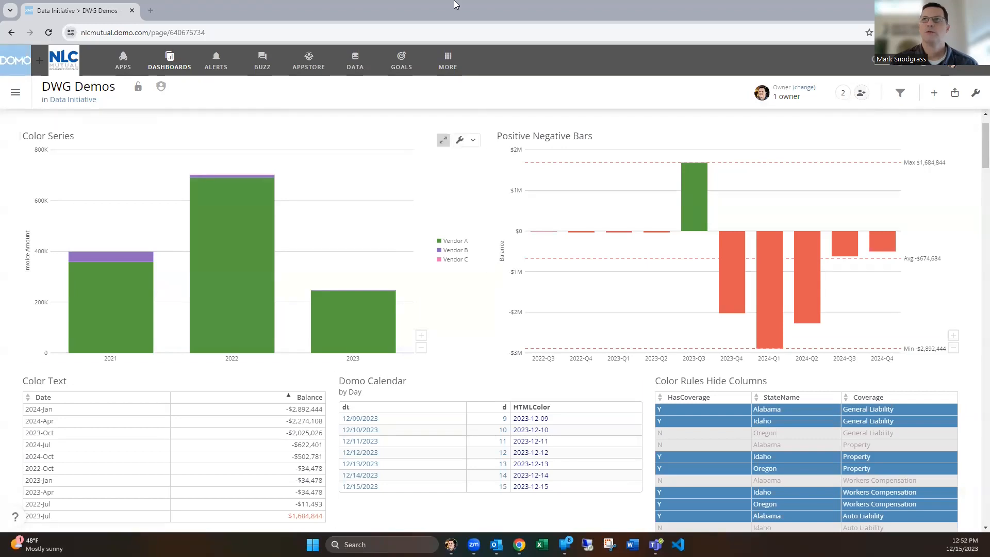
mouse_move(472, 140)
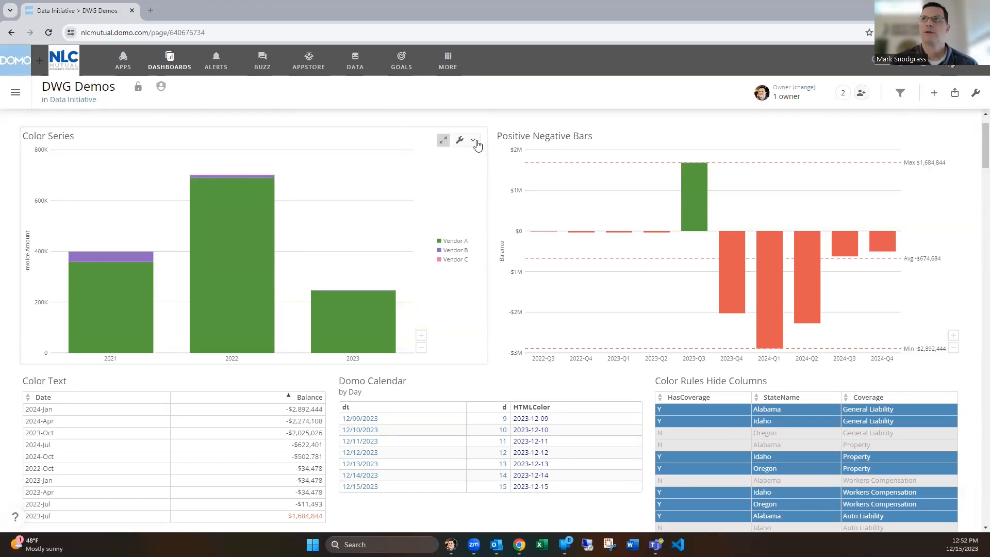
Open the Color Series card in Analyzer from its card menu.
click(472, 140)
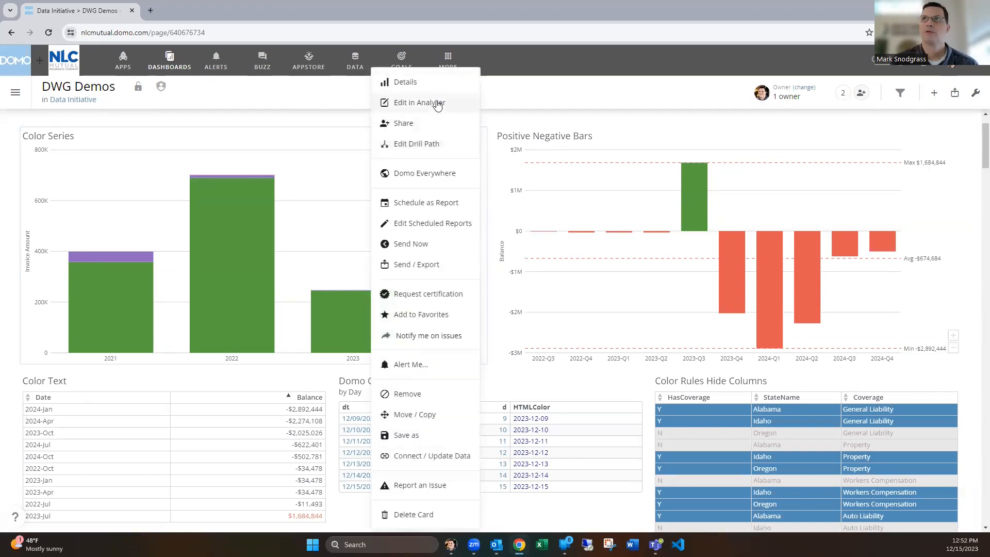
click(417, 102)
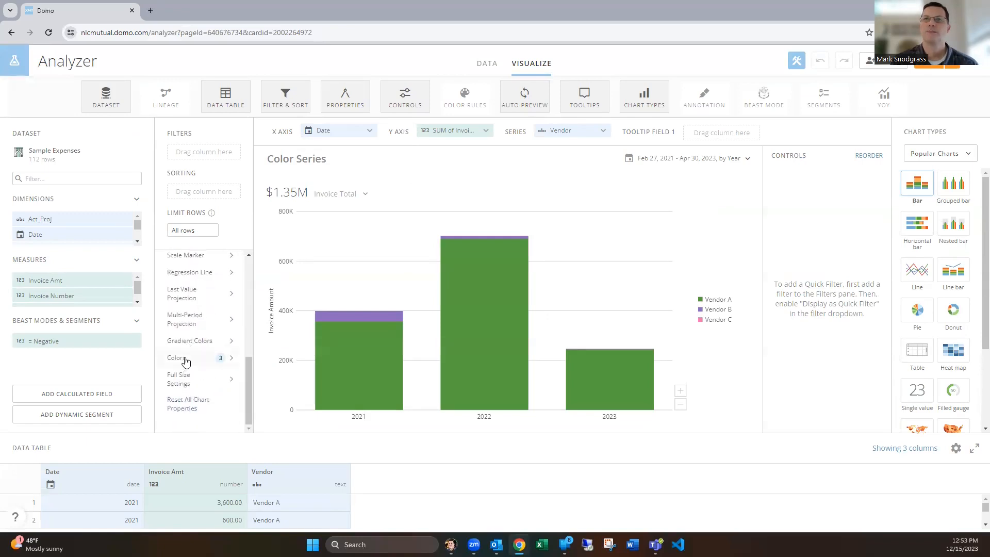
mouse_move(616, 397)
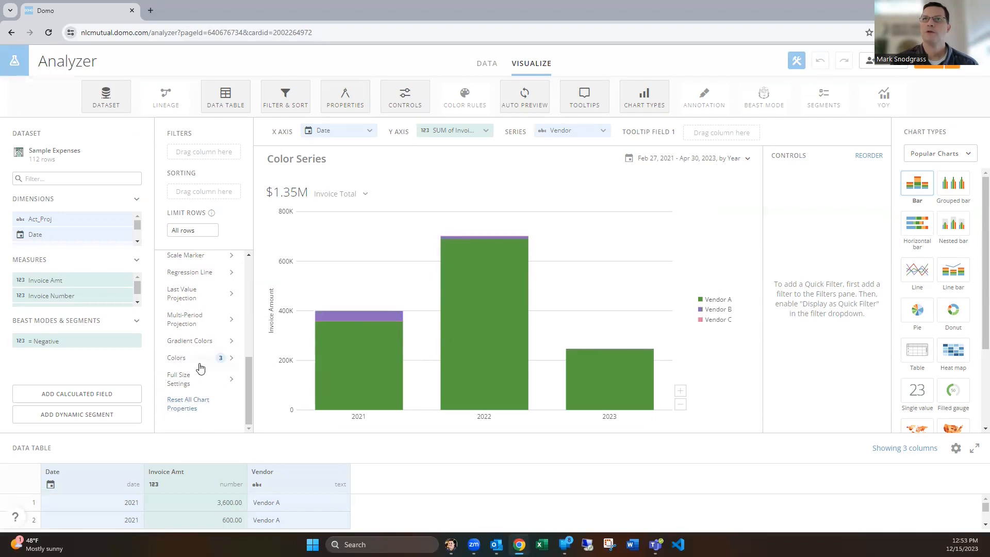
Review the Vendor A, B and C fill rules, keeping Vendor A green, and continue.
click(464, 95)
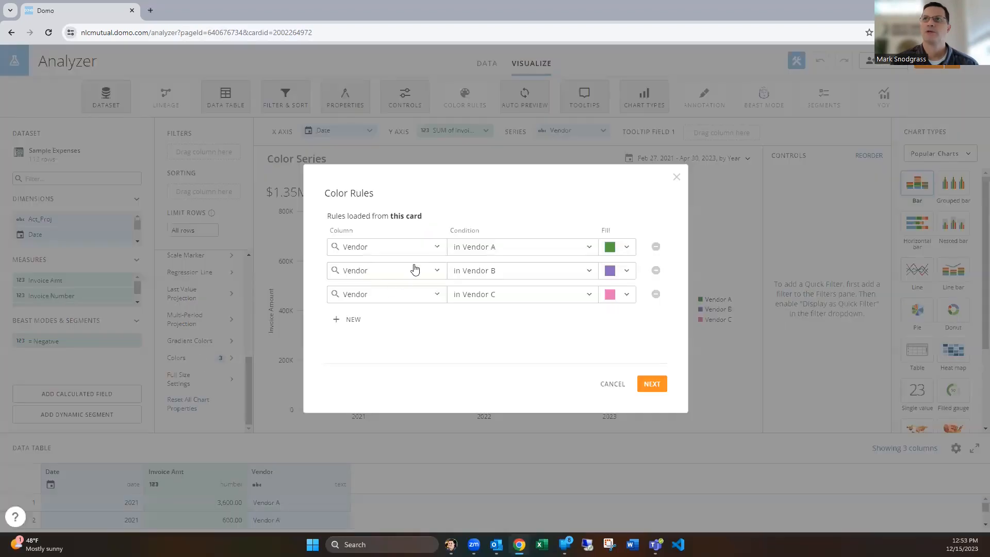
click(385, 247)
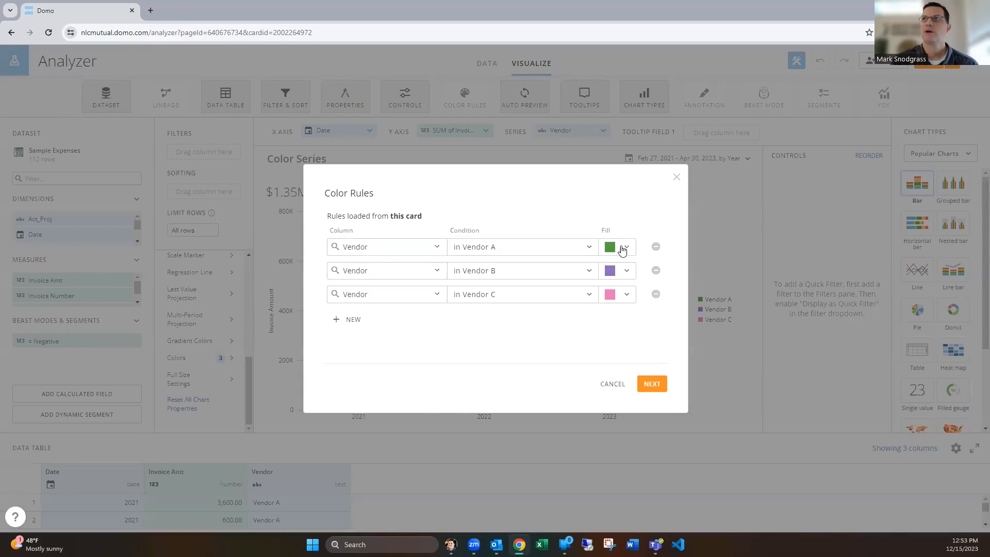
click(617, 247)
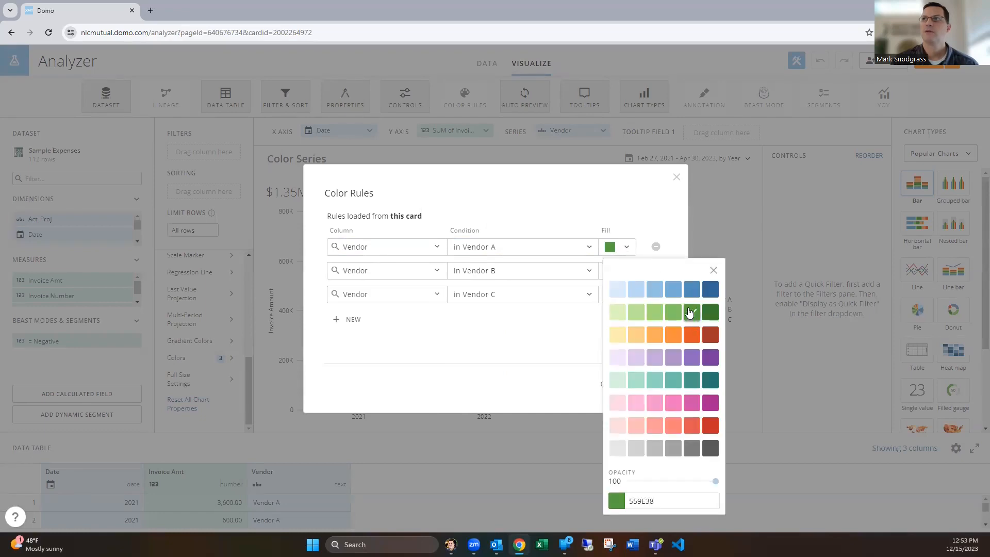
click(518, 270)
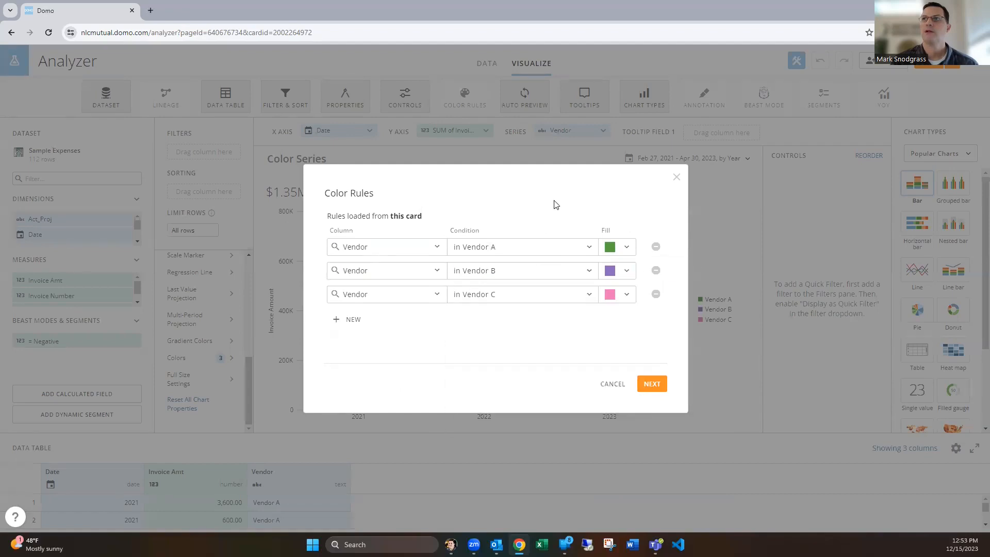
mouse_move(623, 304)
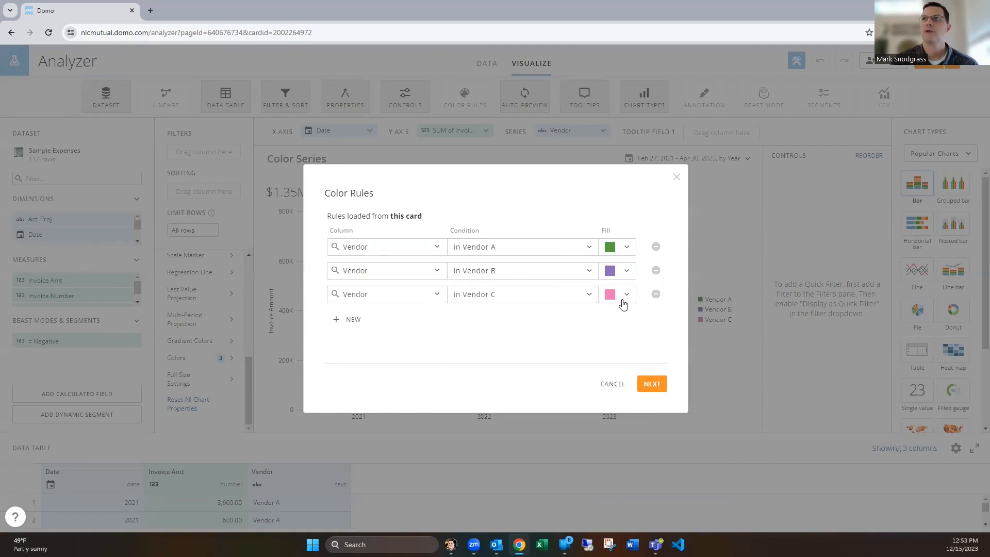
click(650, 382)
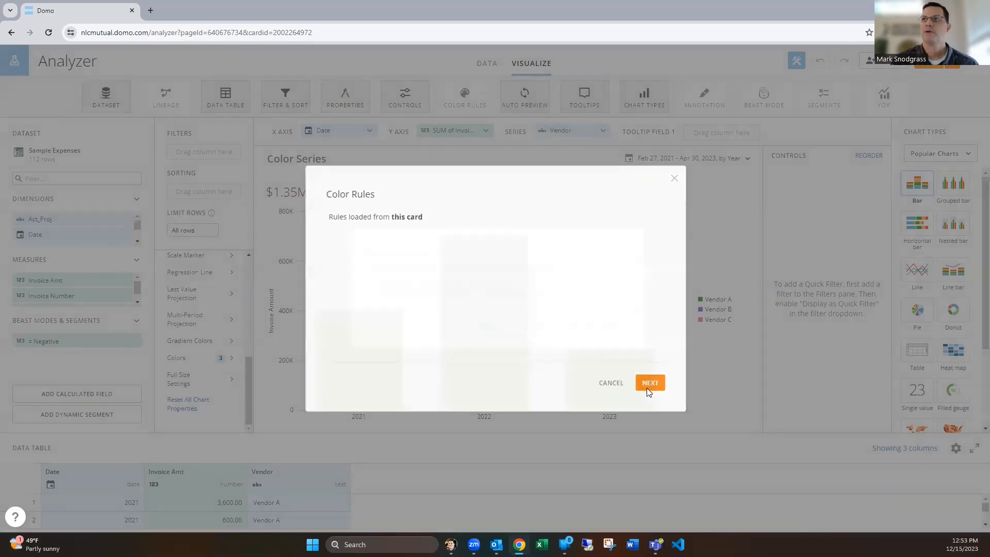
Apply the vendor colour rules to only the Color Series card.
click(649, 382)
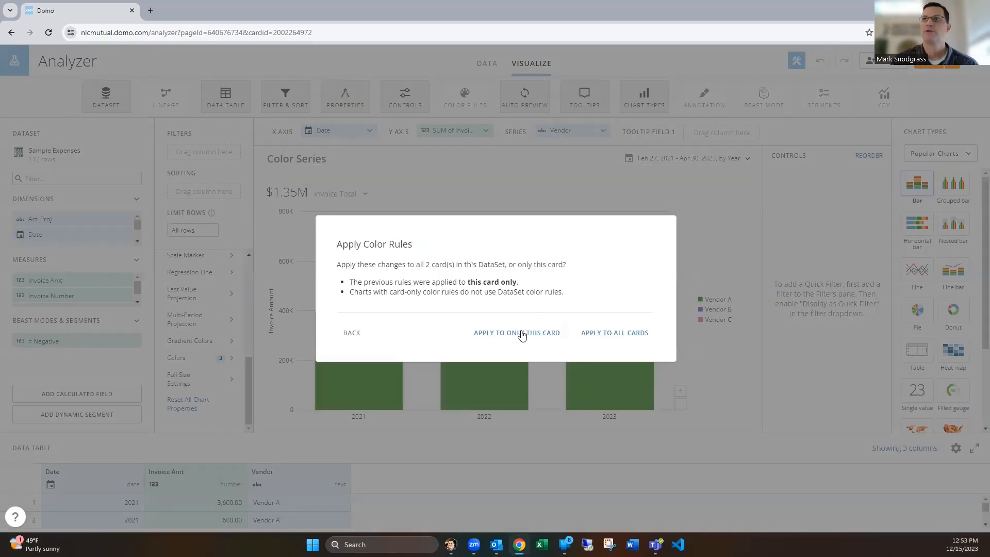
mouse_move(623, 335)
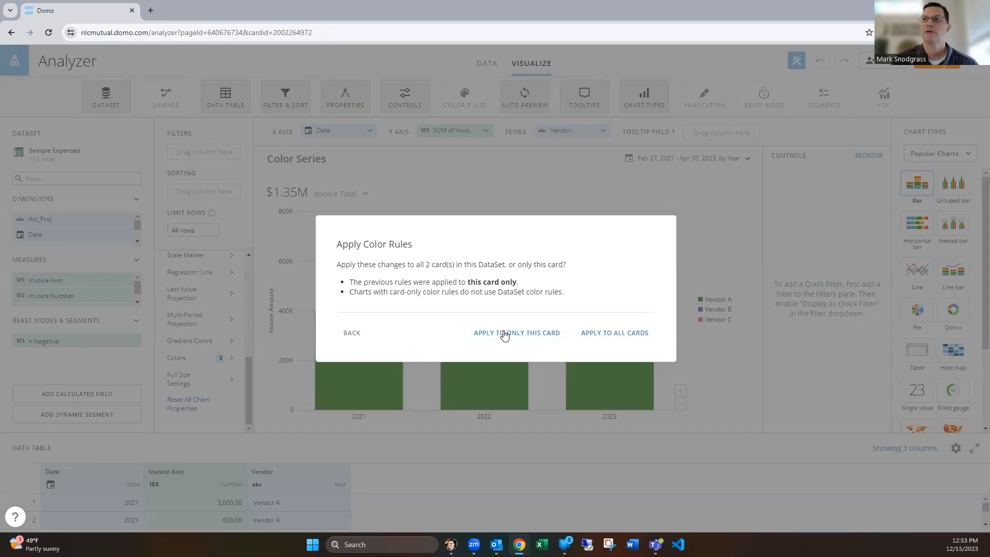
click(515, 332)
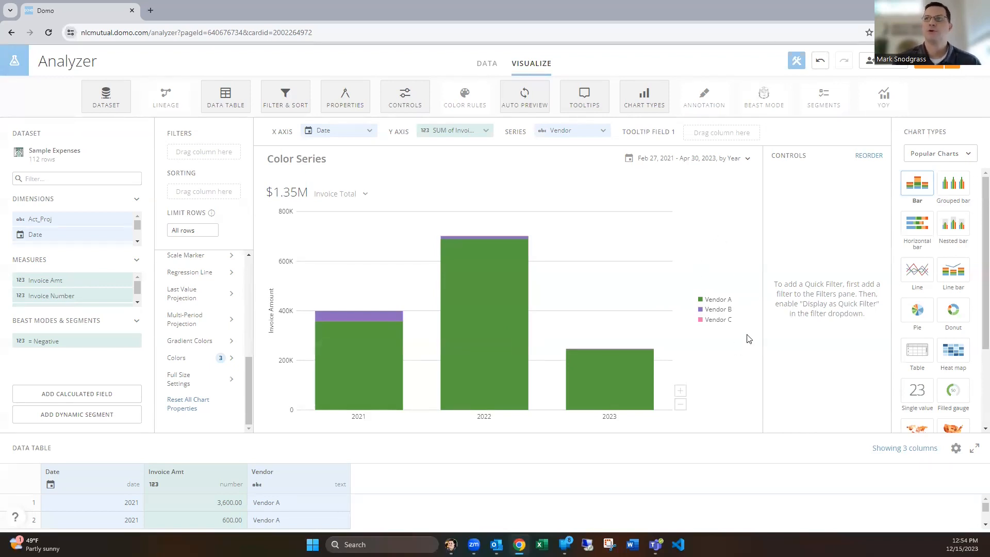
mouse_move(753, 352)
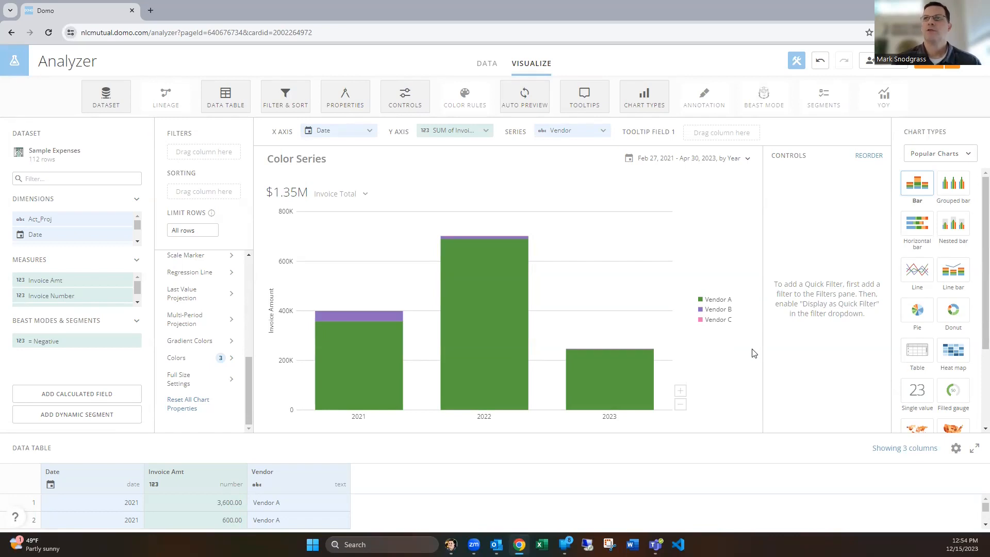
mouse_move(736, 371)
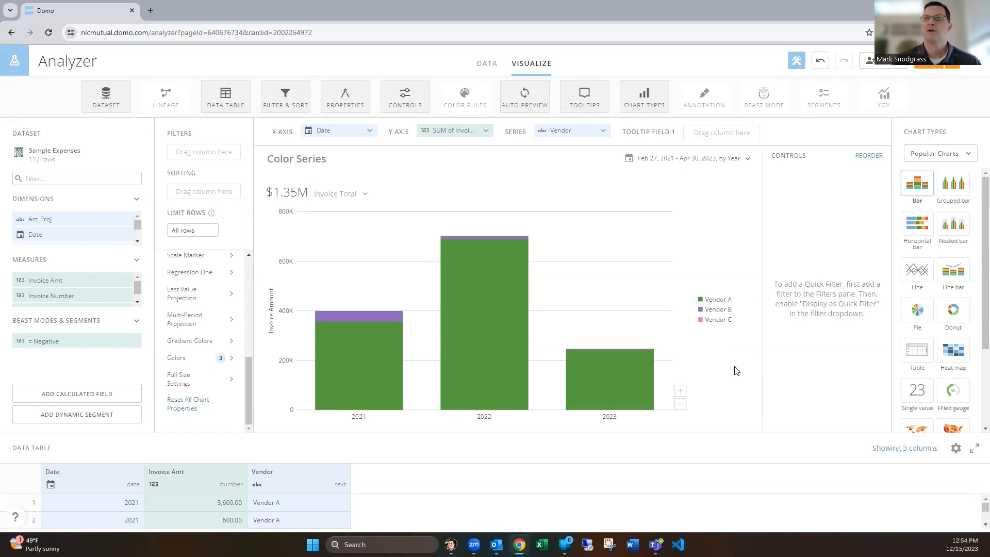
mouse_move(714, 366)
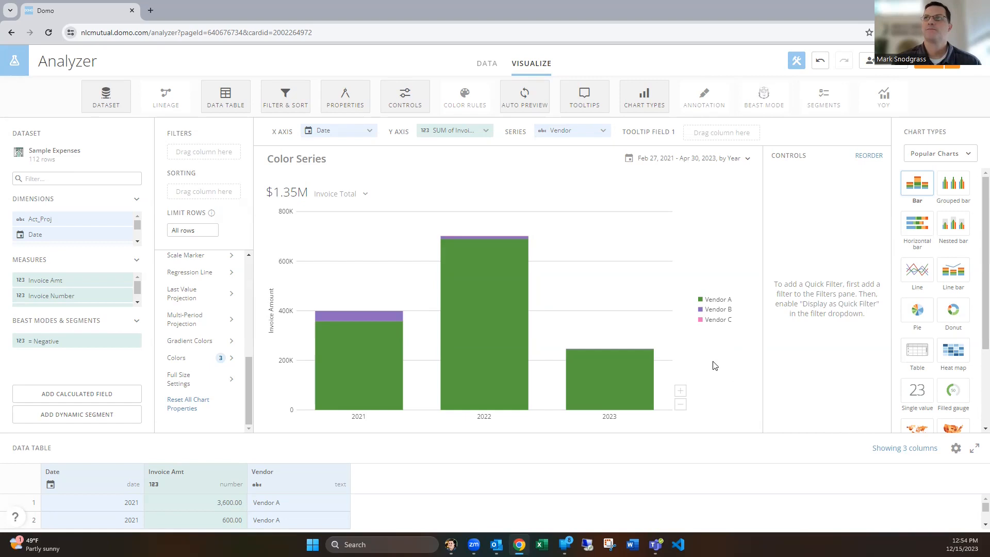
mouse_move(909, 123)
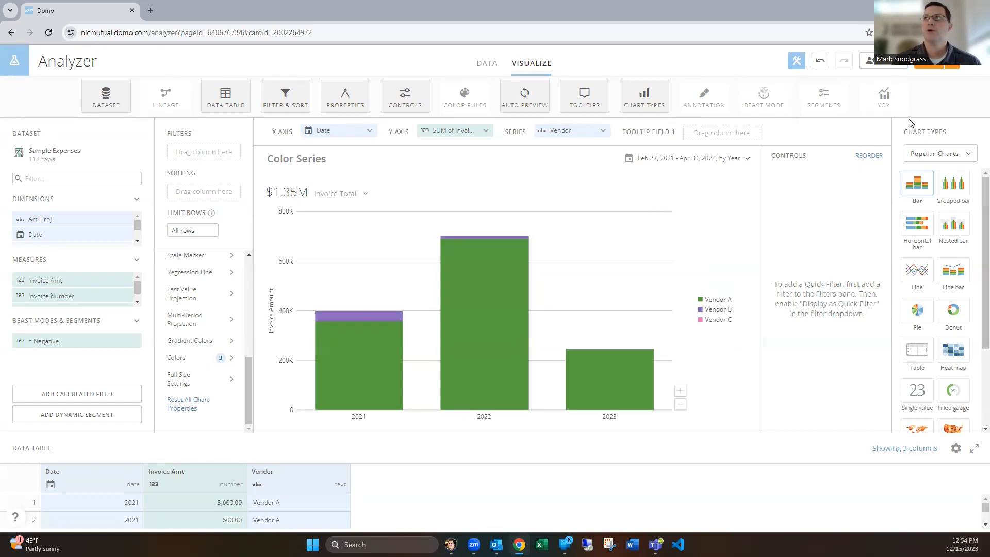
mouse_move(704, 282)
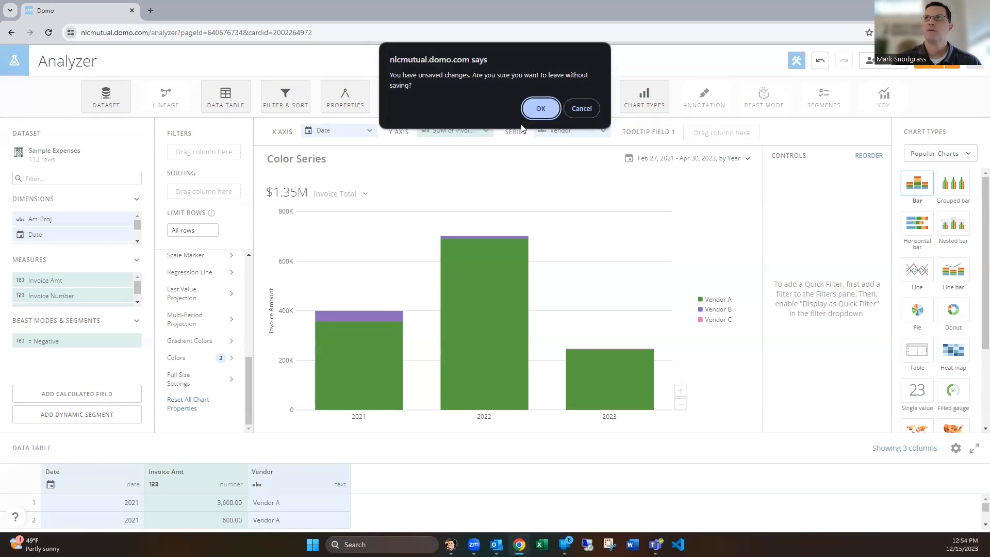
Confirm leaving the Analyzer without saving the card changes.
click(540, 108)
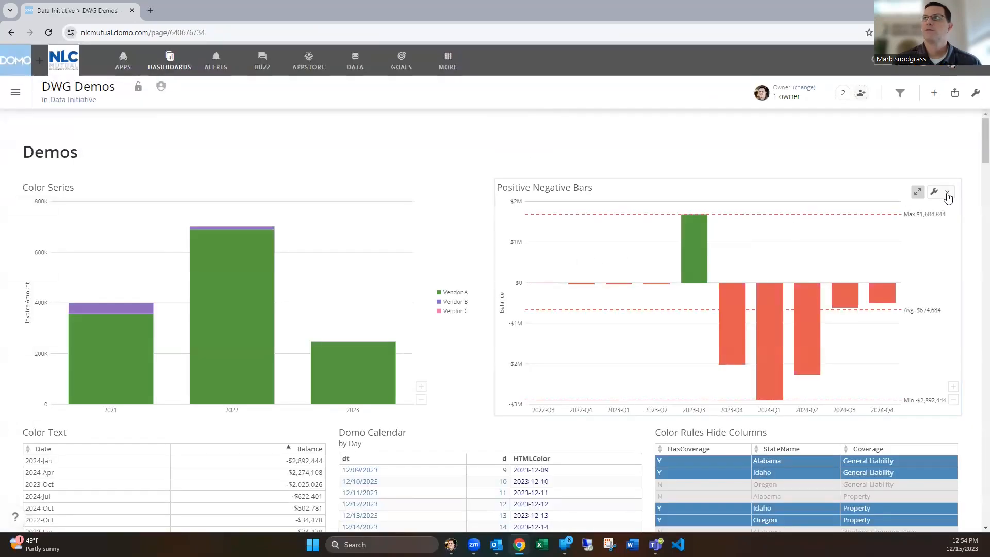
Open the Positive Negative Bars card in Analyzer and scroll its chart properties.
click(947, 192)
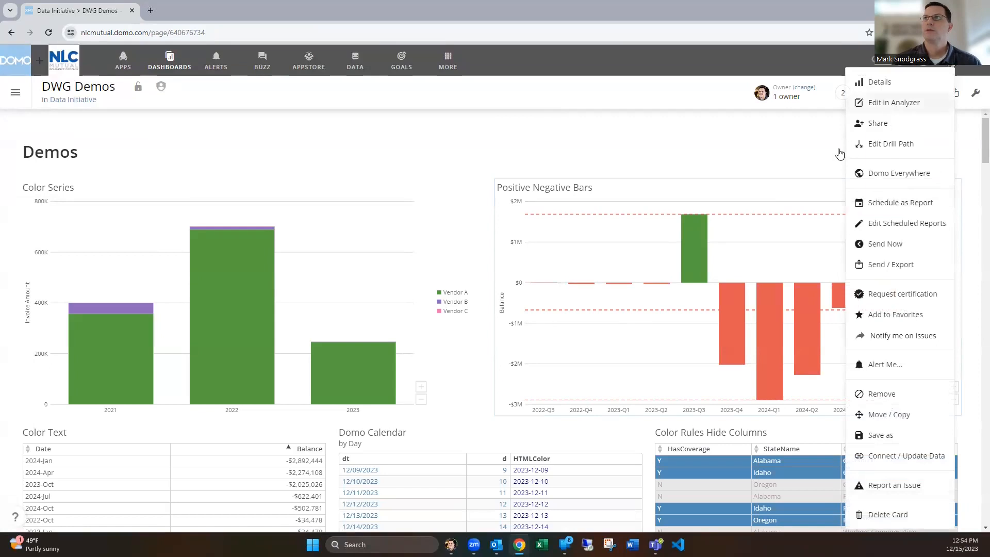
click(893, 103)
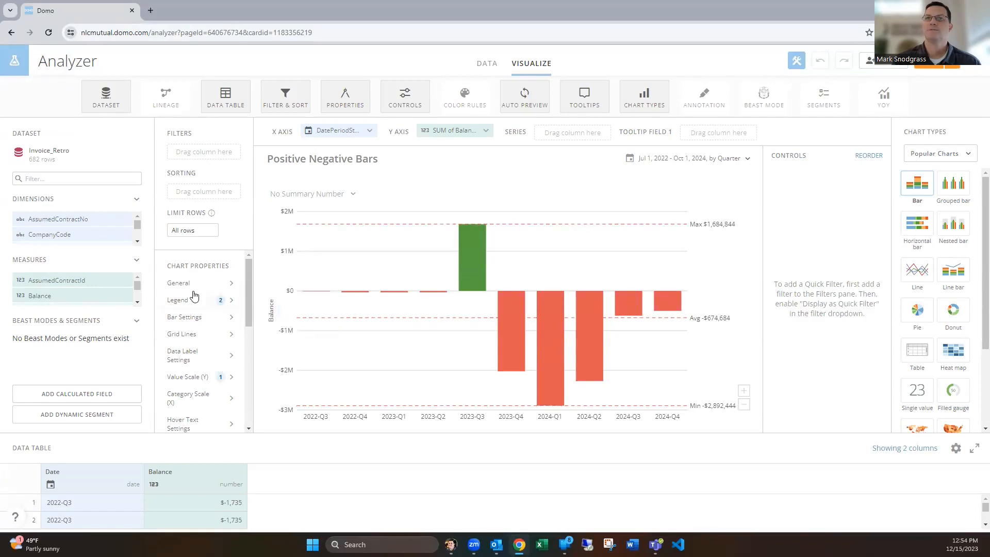
scroll(down, 3)
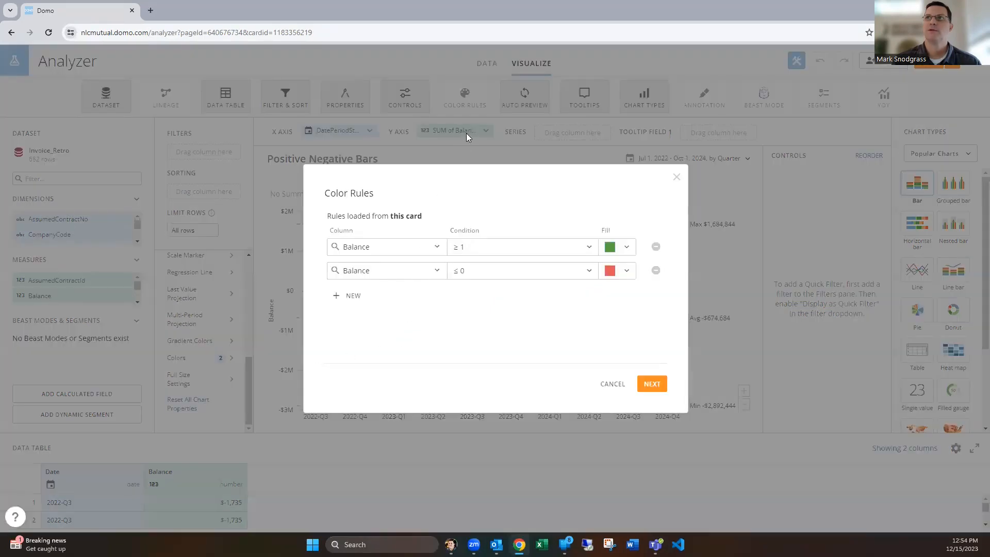
Inspect the green rule's Balance ≥ 1 condition and comparison options without changing them.
click(385, 246)
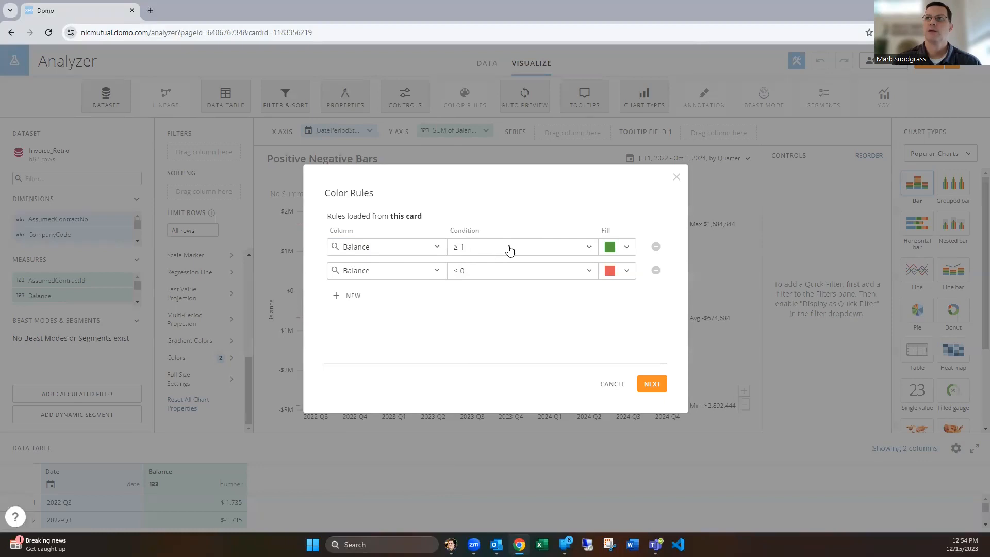
click(517, 246)
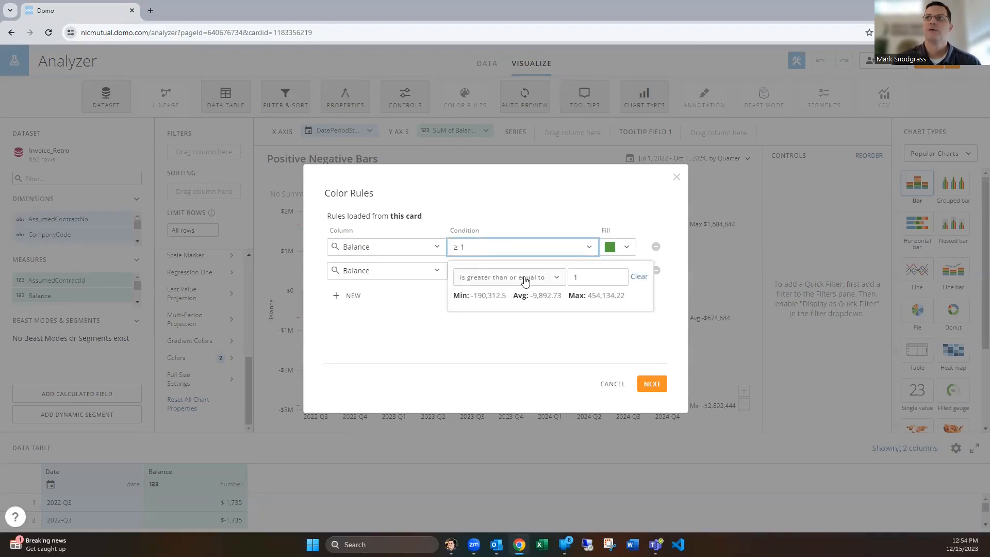
click(508, 276)
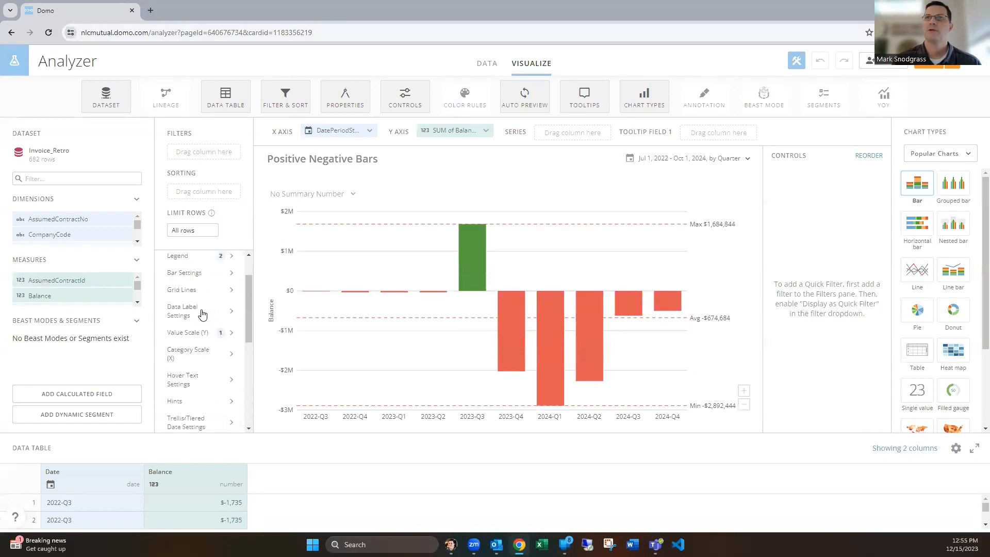
Set both portrait and landscape legend positions to Hide.
click(177, 299)
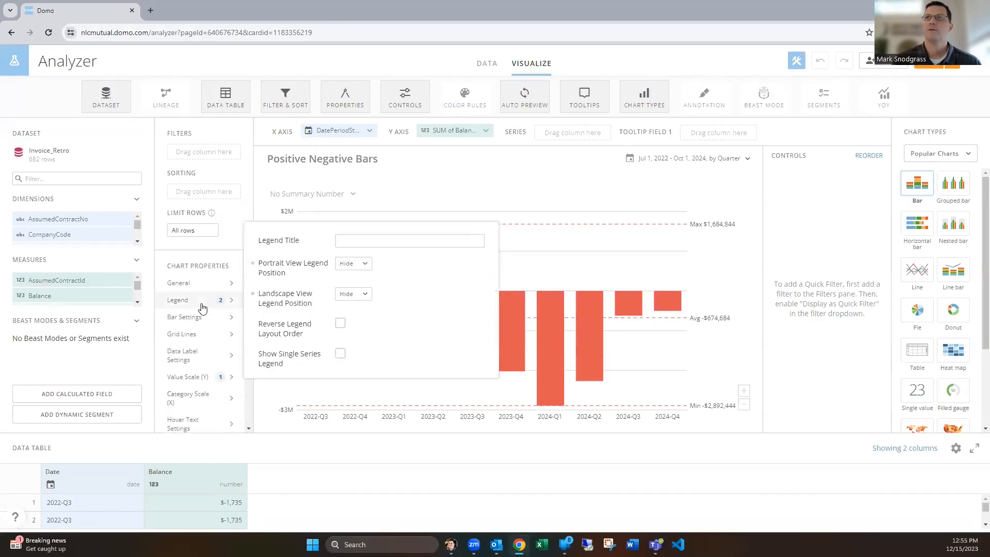
click(352, 264)
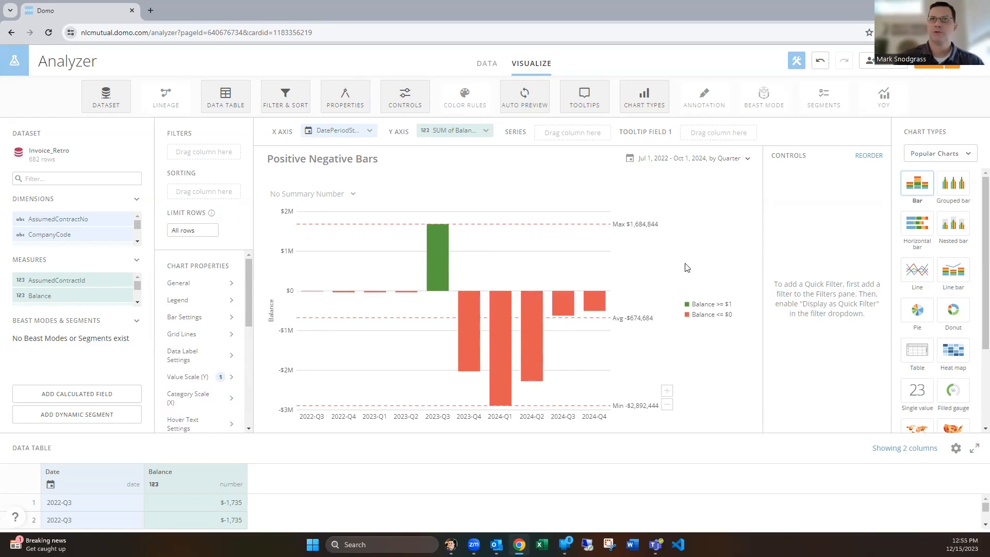
click(177, 300)
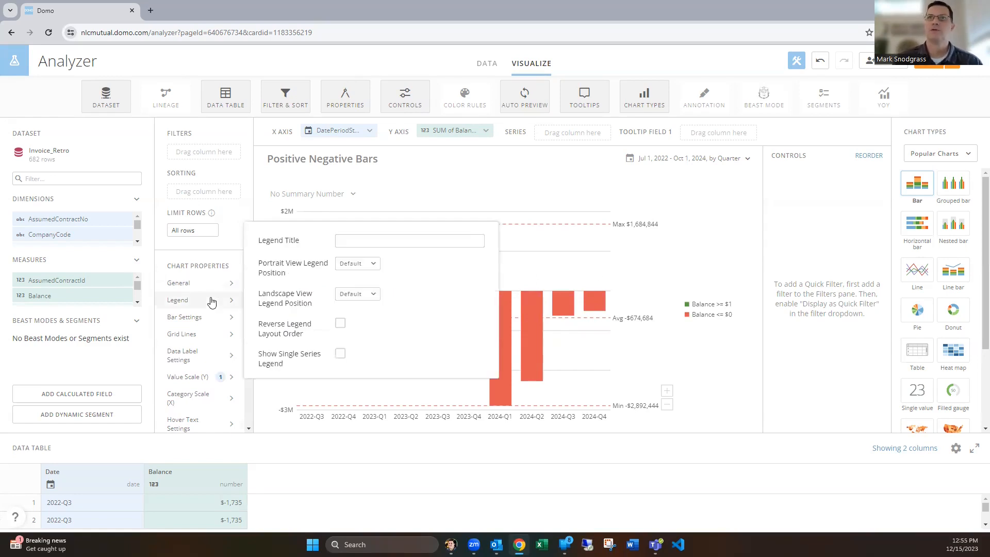
click(356, 263)
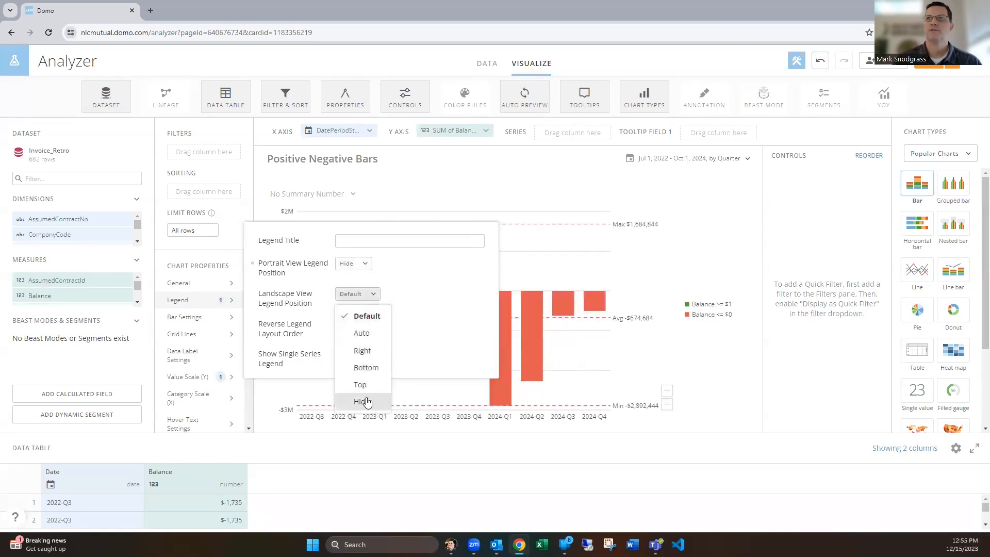
click(362, 402)
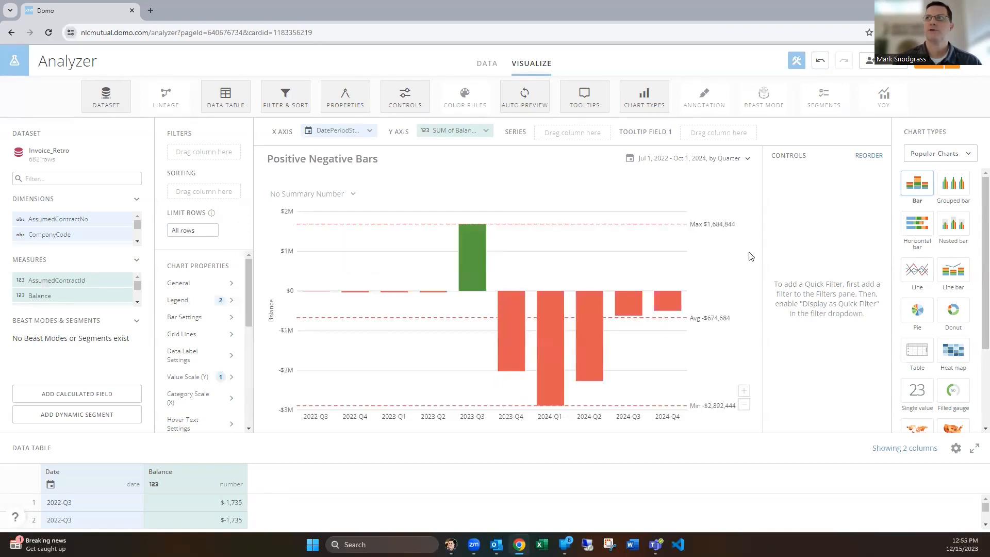
mouse_move(744, 262)
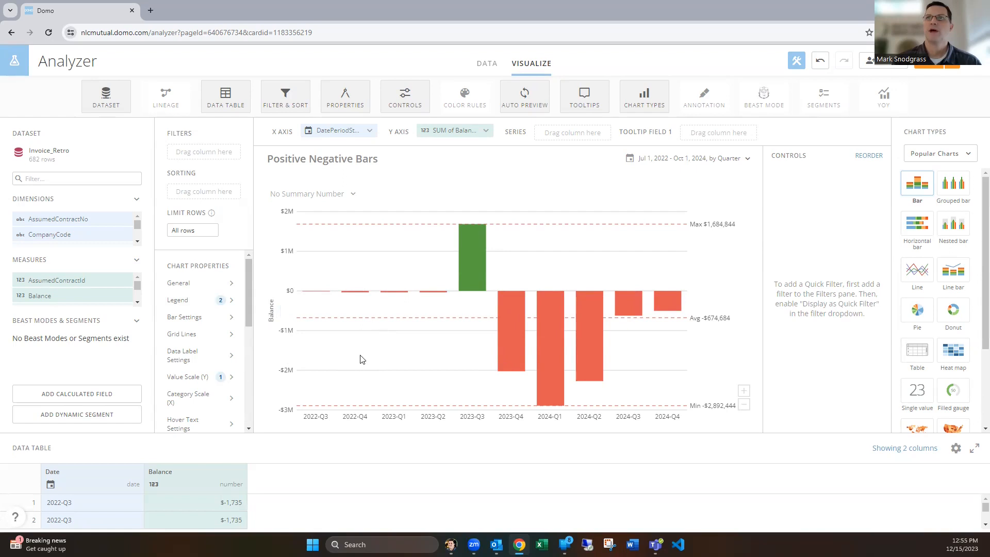
mouse_move(406, 348)
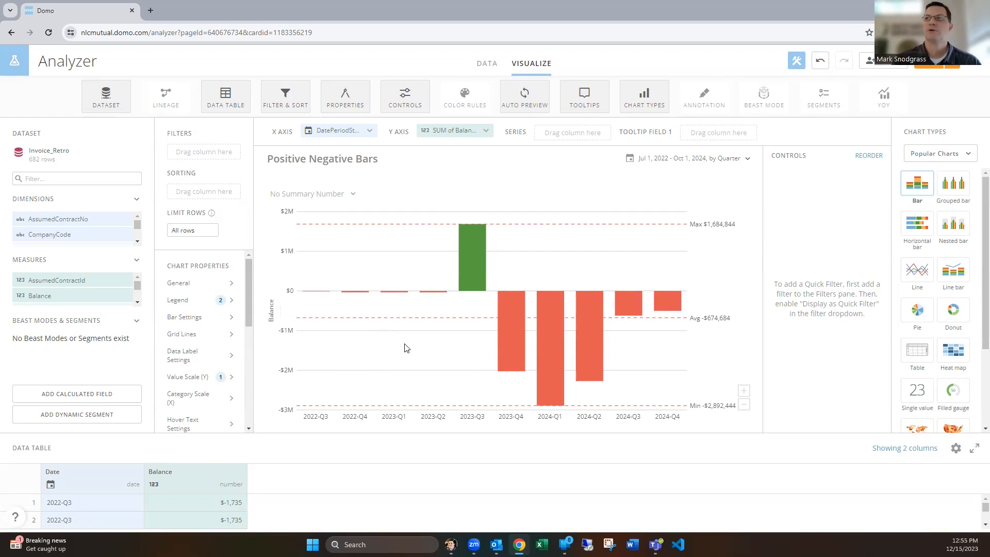
mouse_move(845, 228)
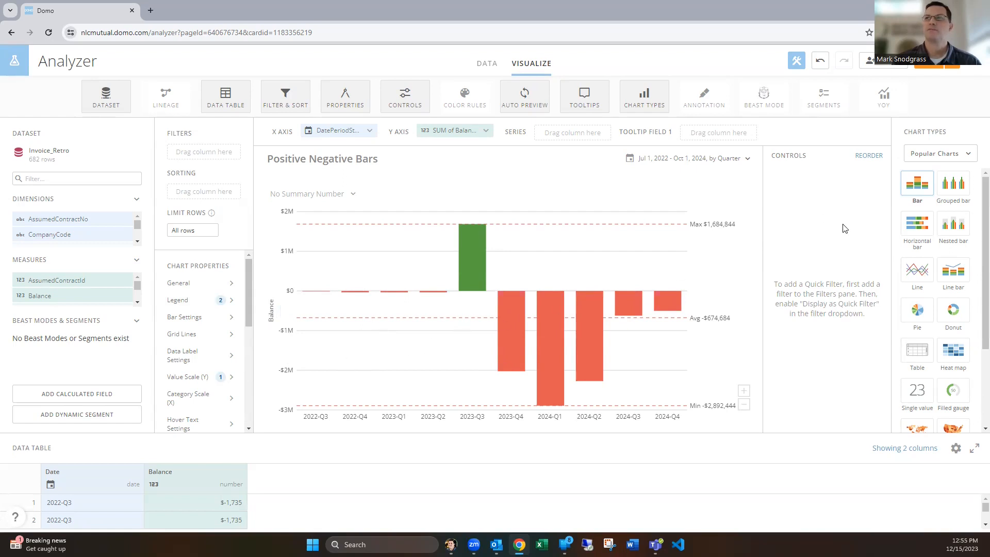
mouse_move(975, 67)
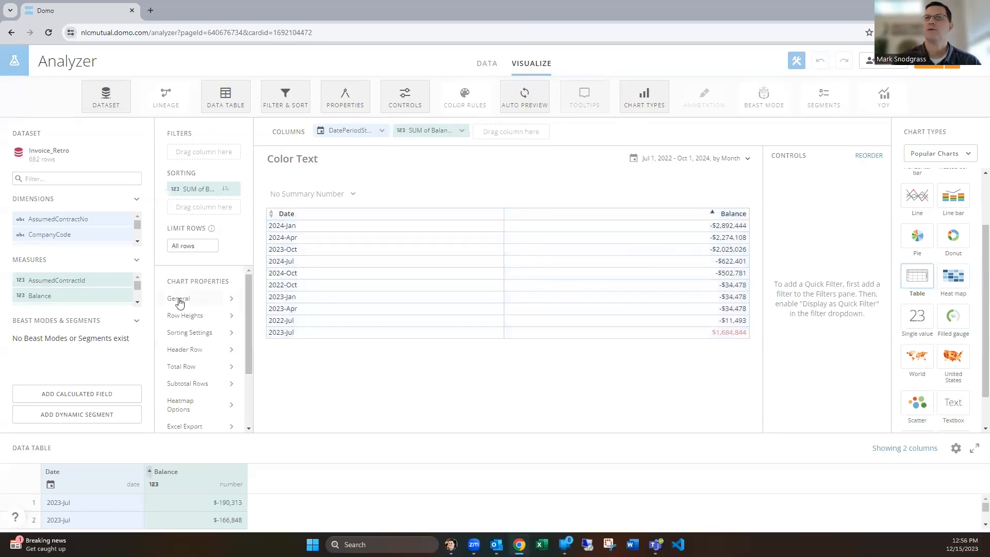
click(179, 298)
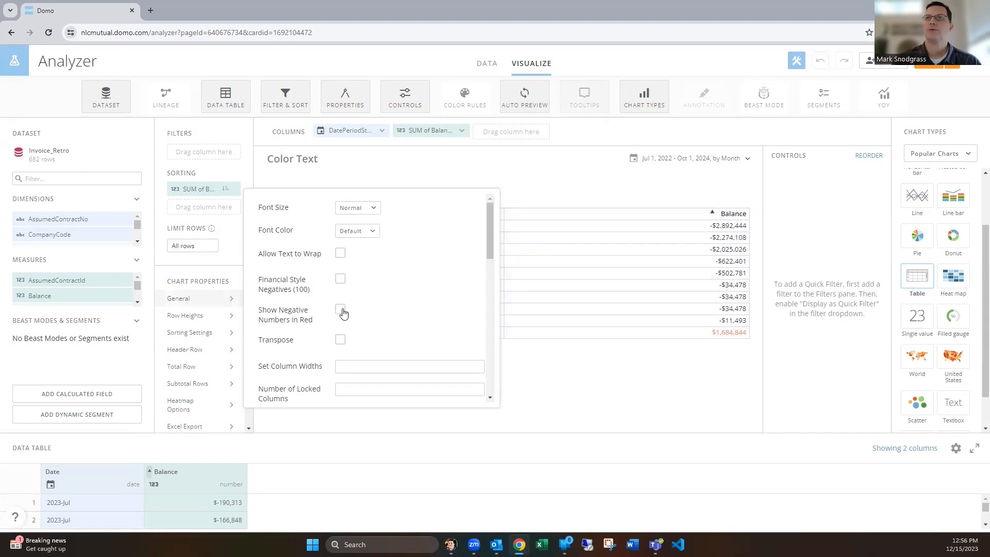
click(340, 308)
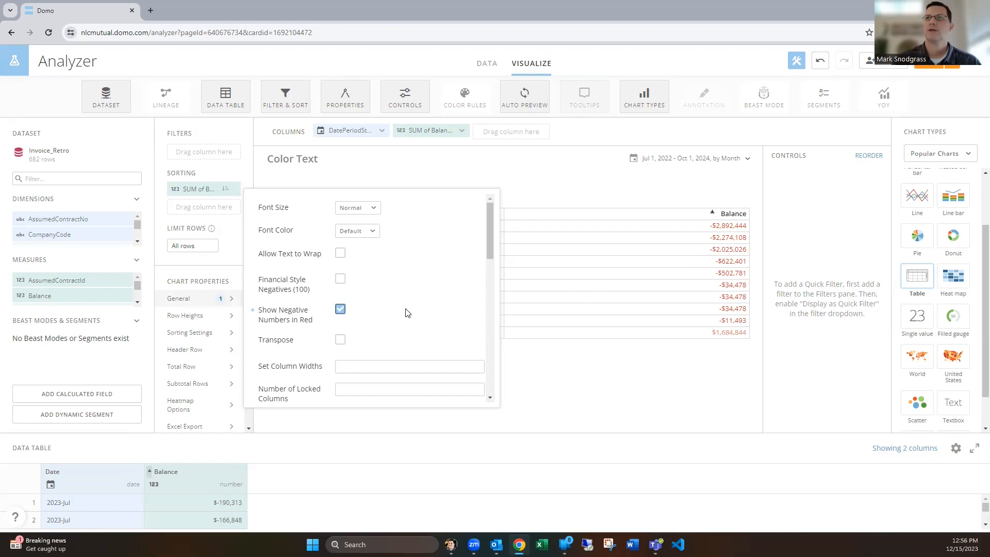
mouse_move(376, 314)
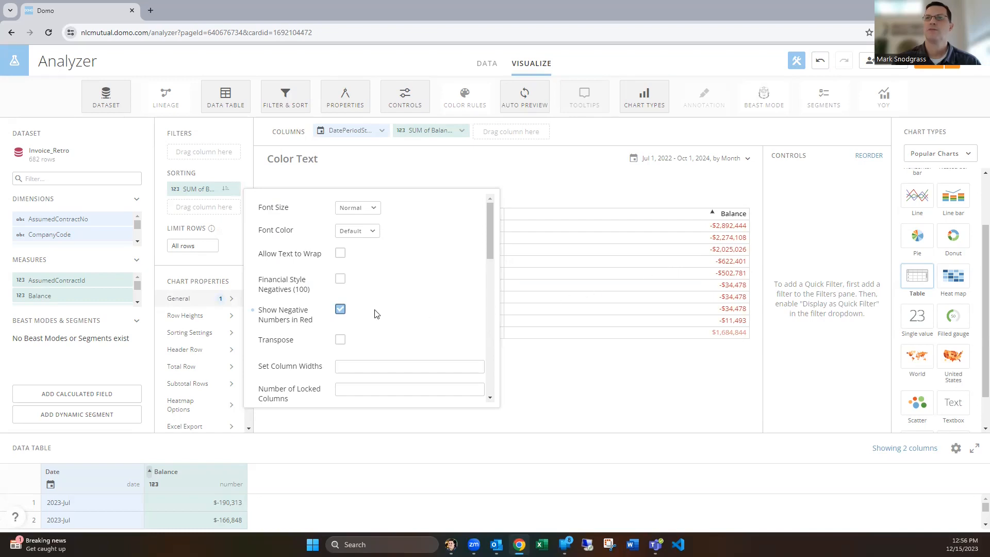
click(340, 309)
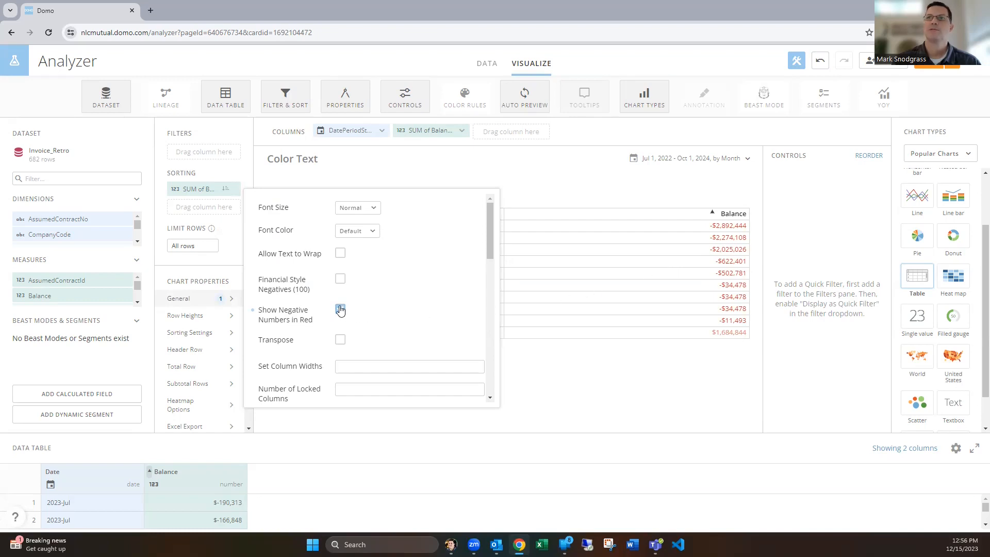
click(339, 309)
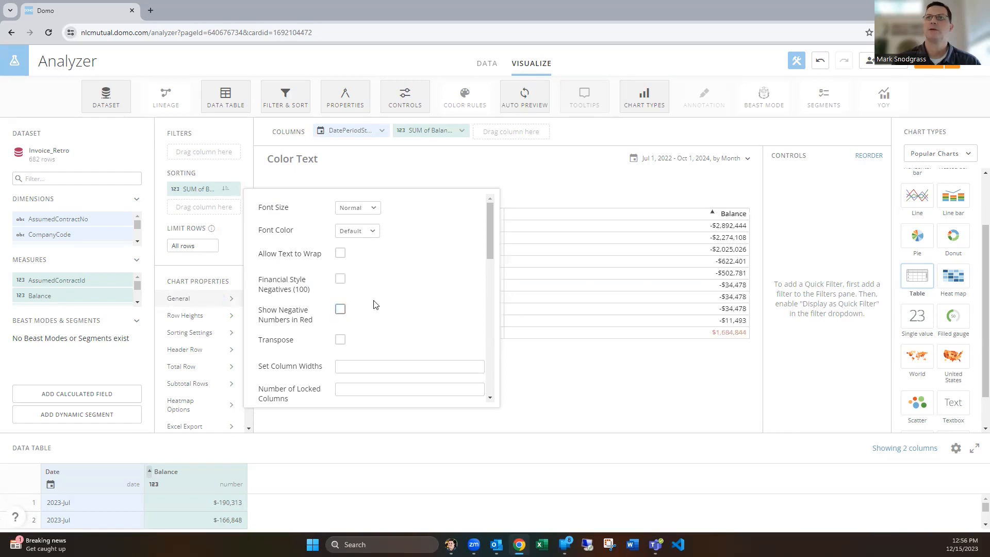
mouse_move(737, 373)
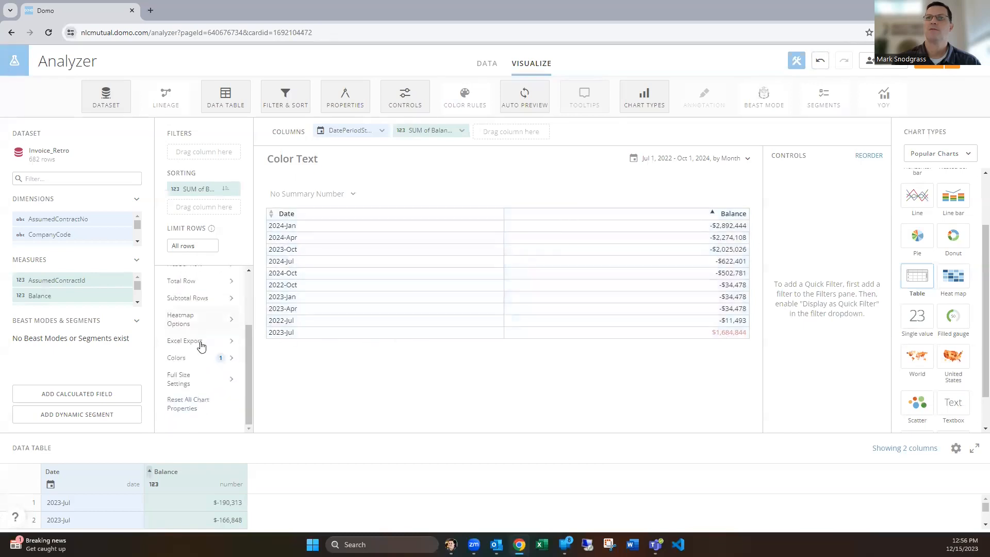
mouse_move(190, 363)
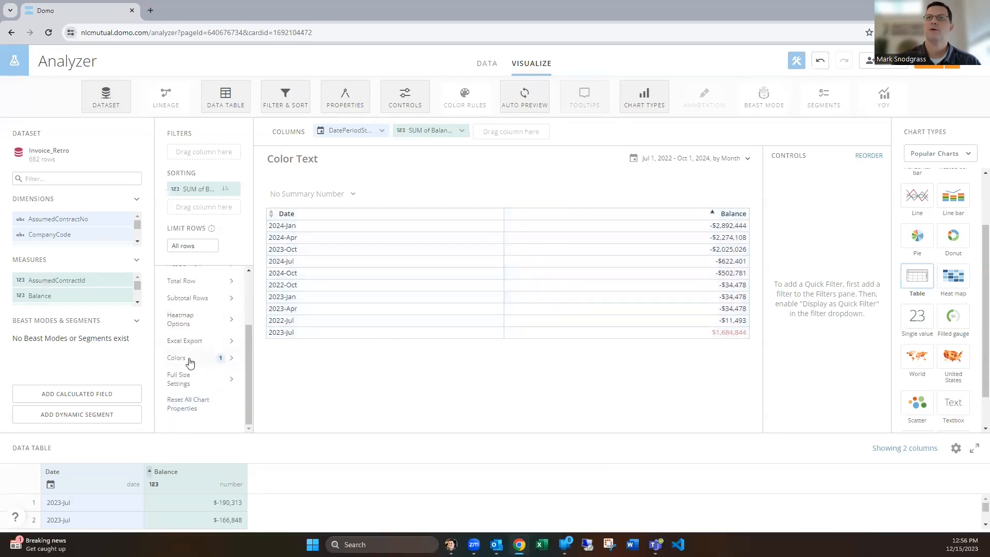
Fill Balance ≥ 1 values red, apply to only this card, and reopen the fill colours.
click(176, 357)
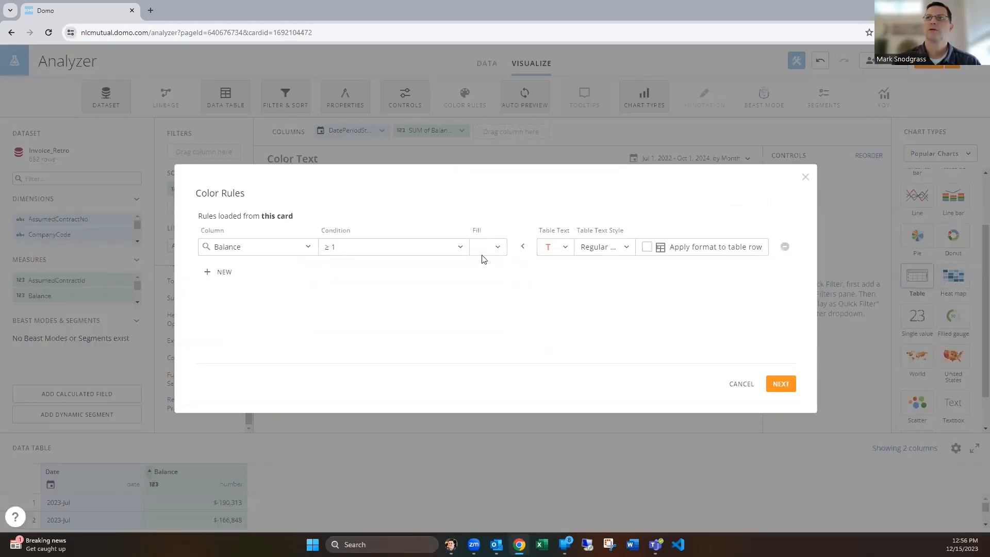
mouse_move(481, 275)
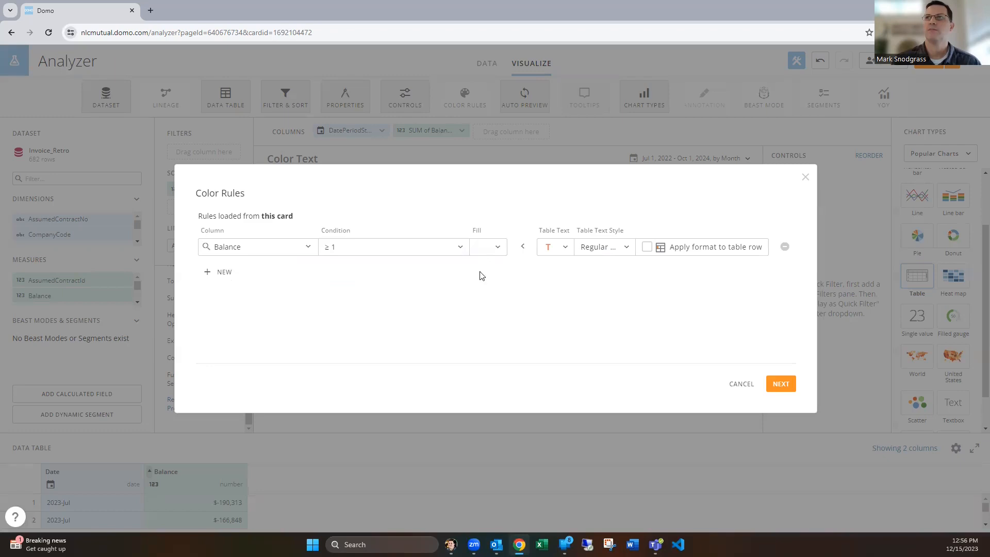
click(487, 246)
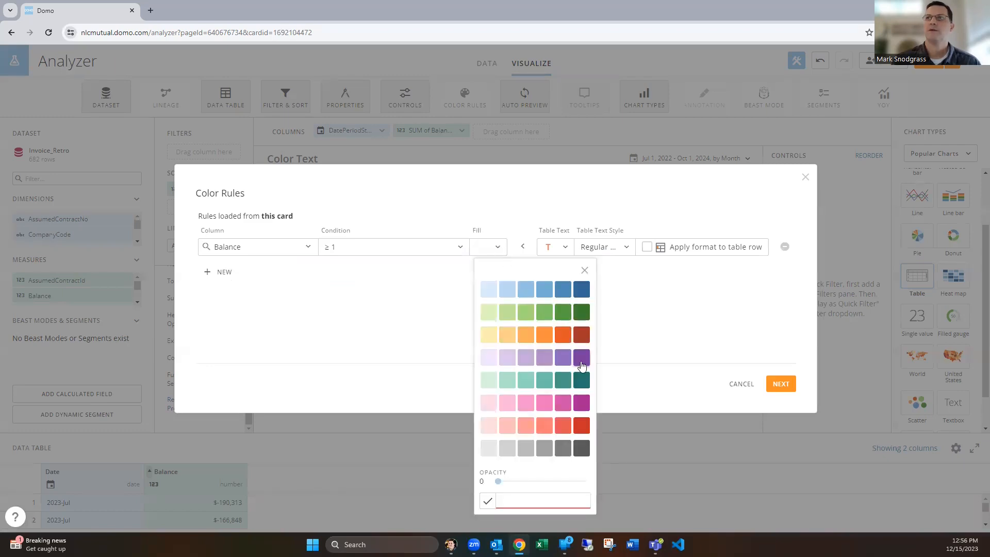
click(581, 425)
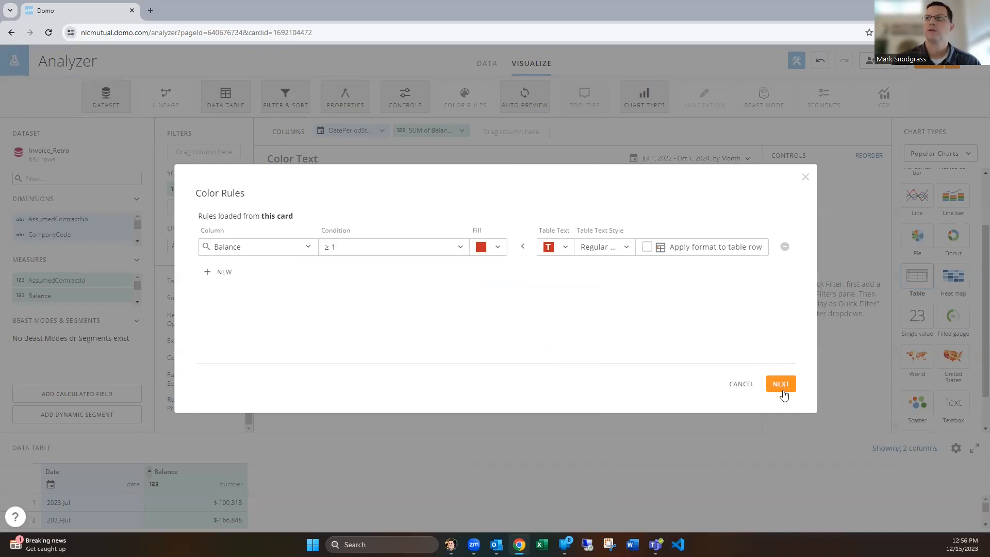
mouse_move(570, 262)
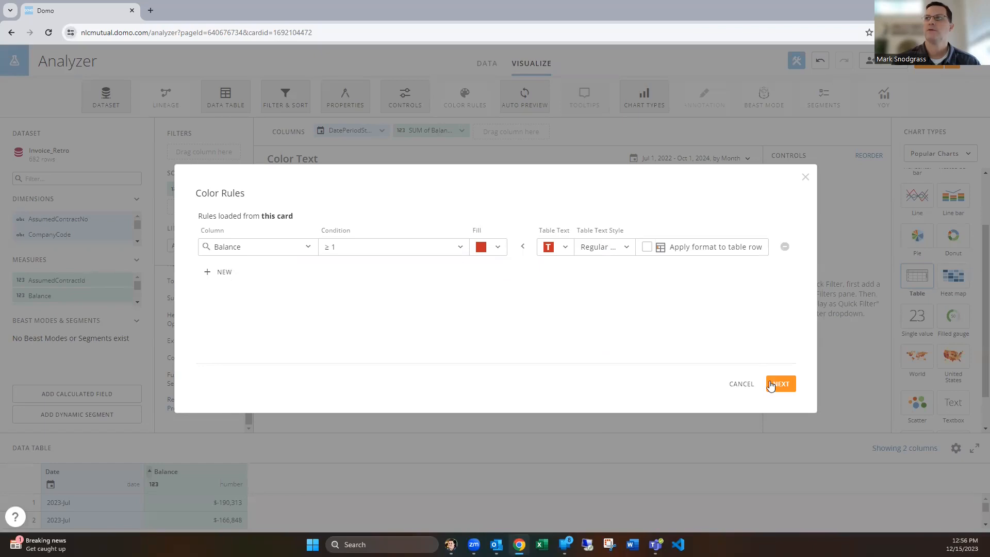
click(779, 383)
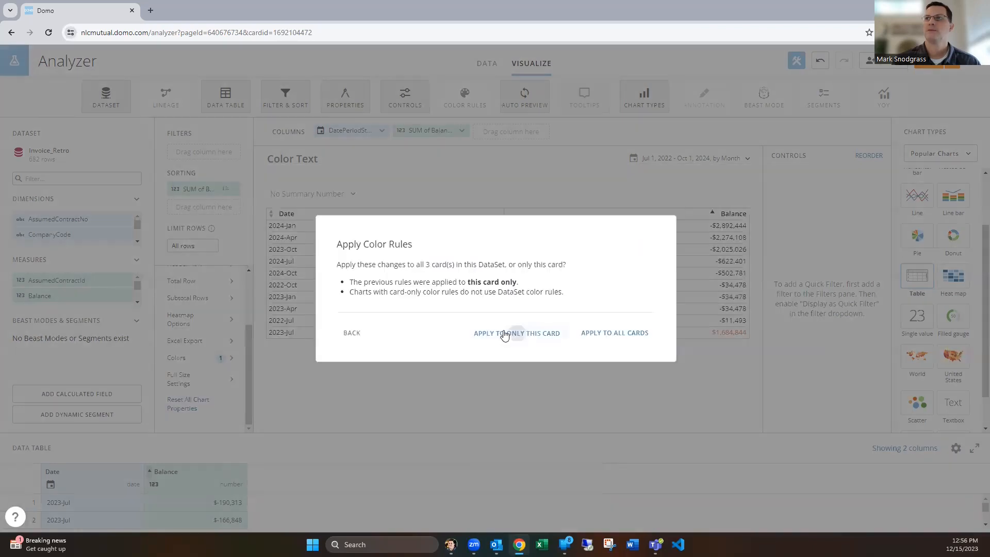
click(515, 333)
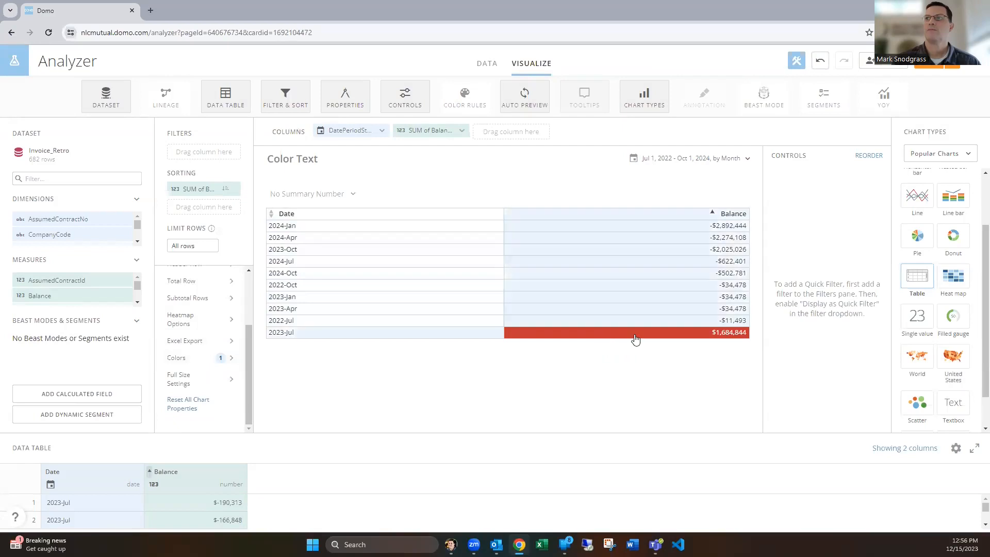
mouse_move(548, 367)
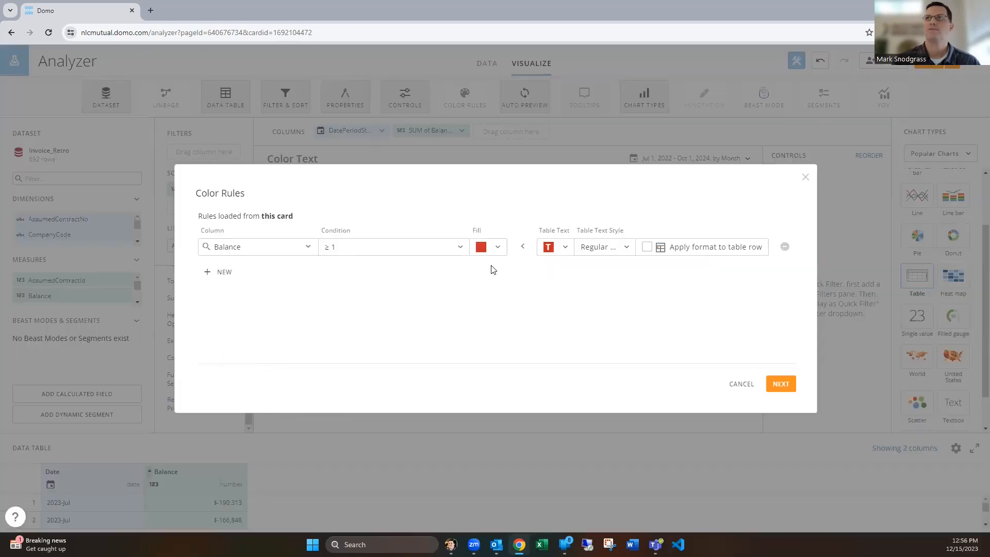
click(497, 247)
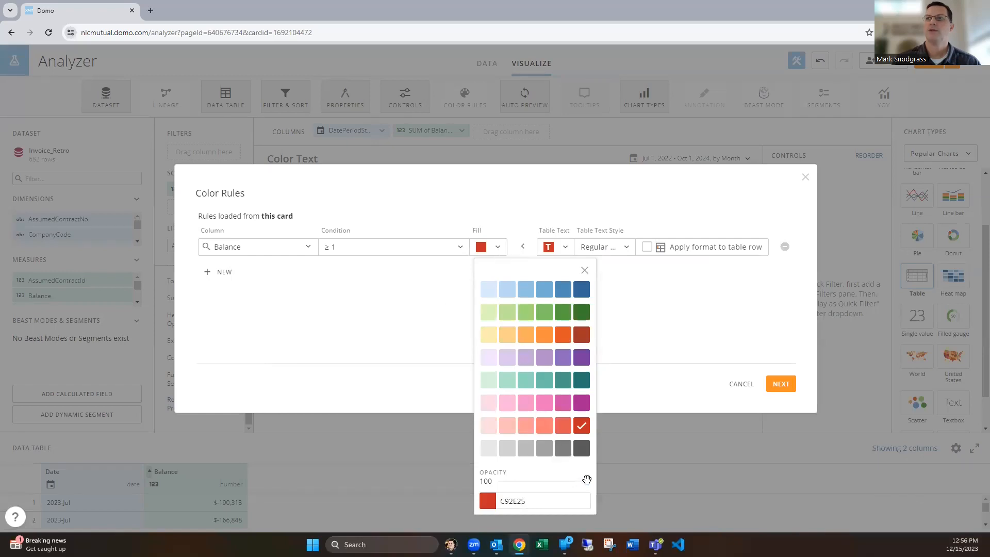
Make the rule's fill transparent with red text, applied to this card only.
drag(585, 480, 497, 481)
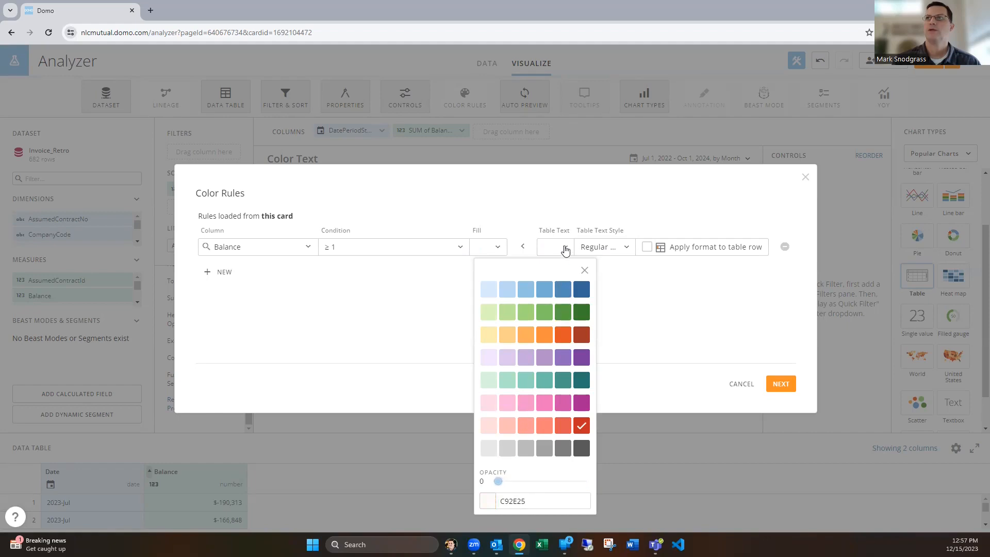
click(563, 247)
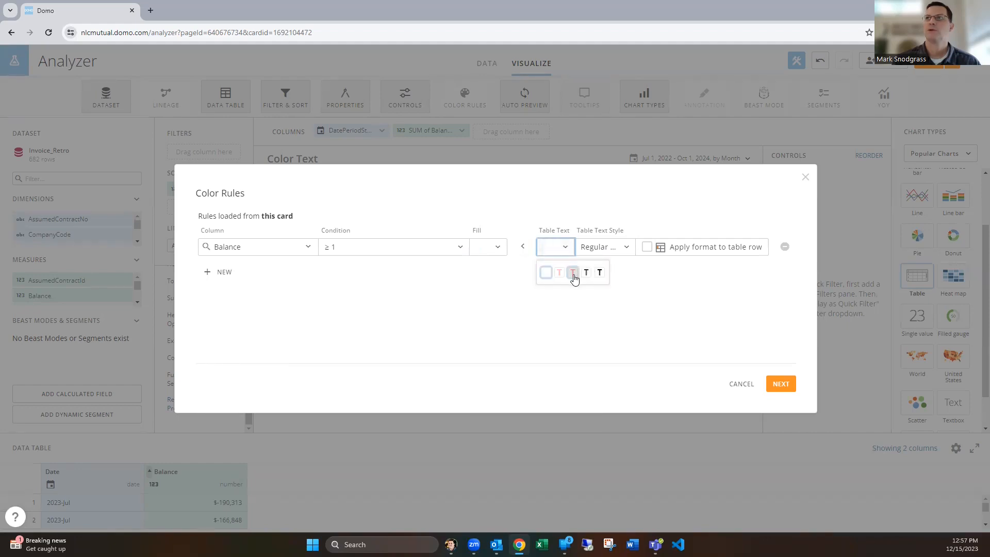
click(572, 272)
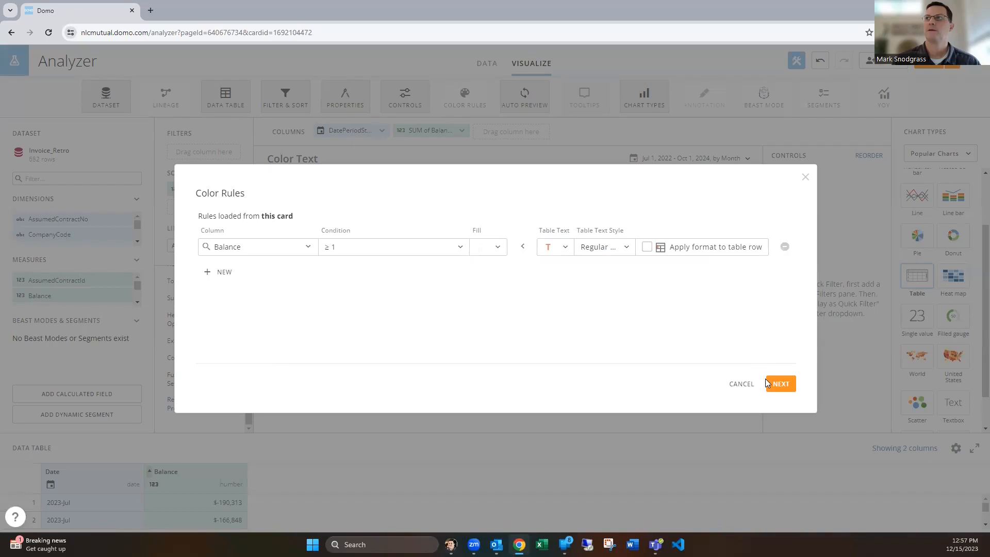
click(780, 383)
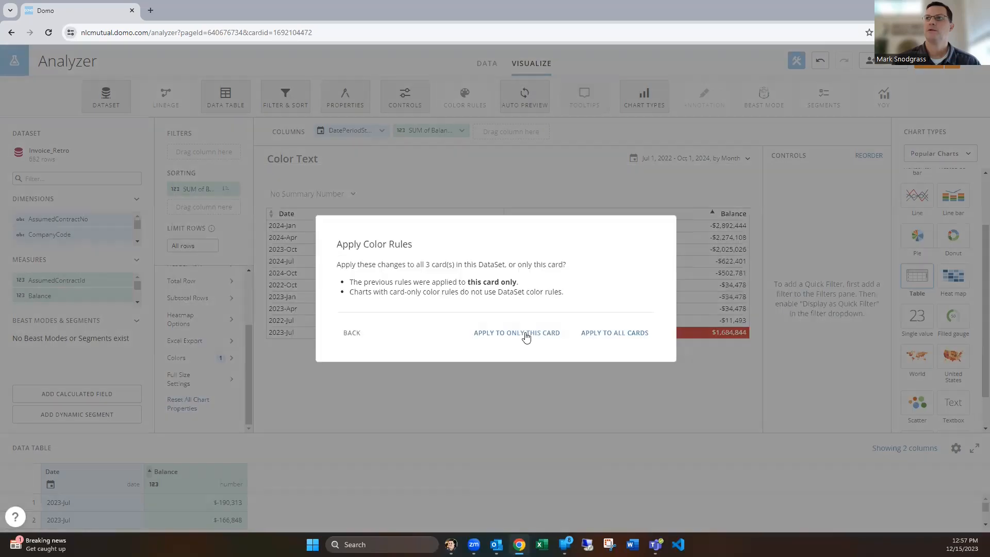
click(516, 332)
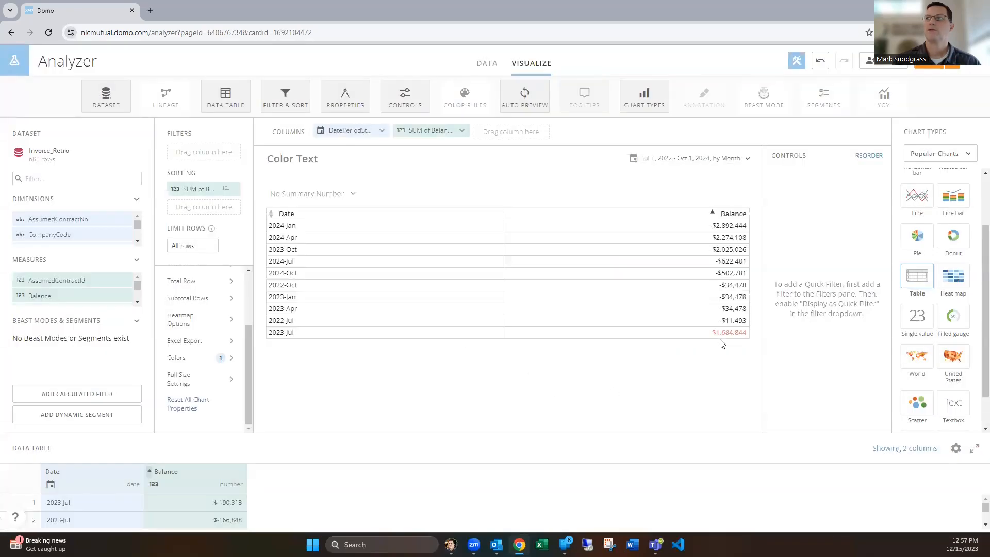
Reopen the table's colour rules and add a second rule.
click(176, 357)
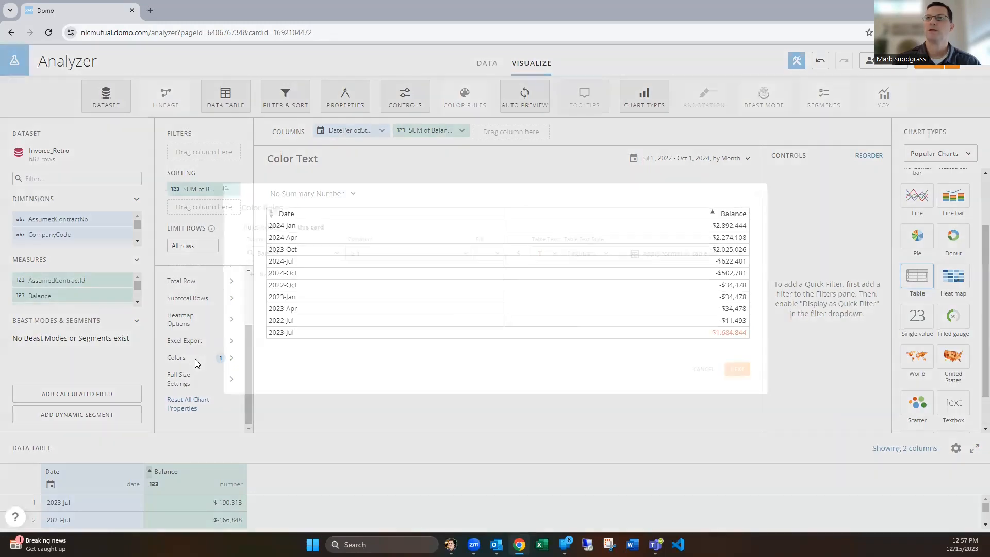
click(177, 357)
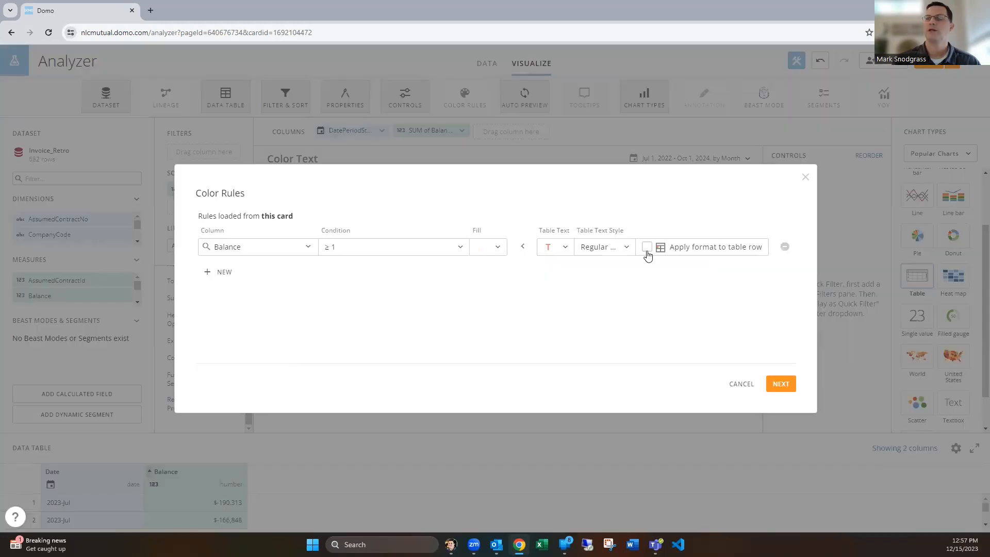
mouse_move(656, 272)
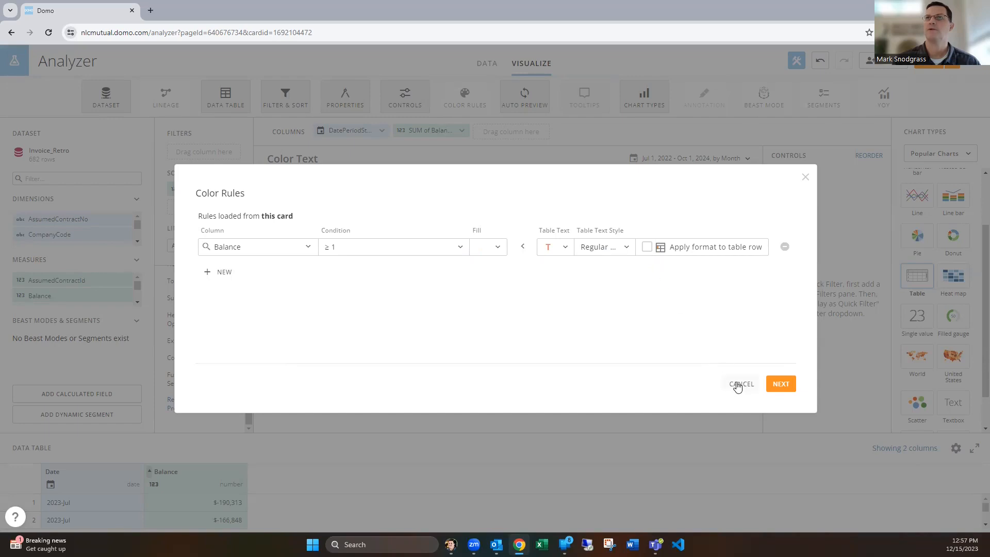
click(217, 272)
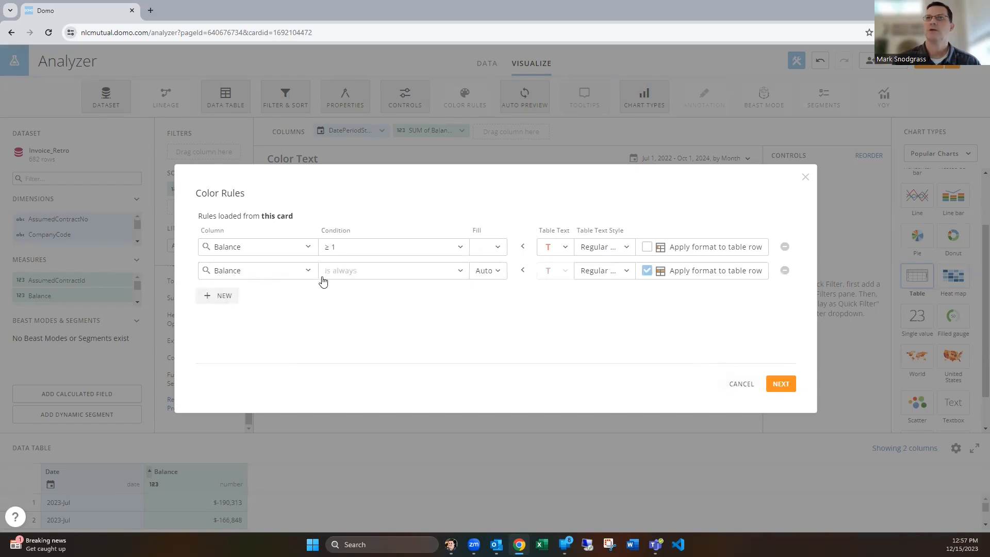
Set the second rule to Balance ≤ 0 in dark green, applied to this card only.
click(392, 270)
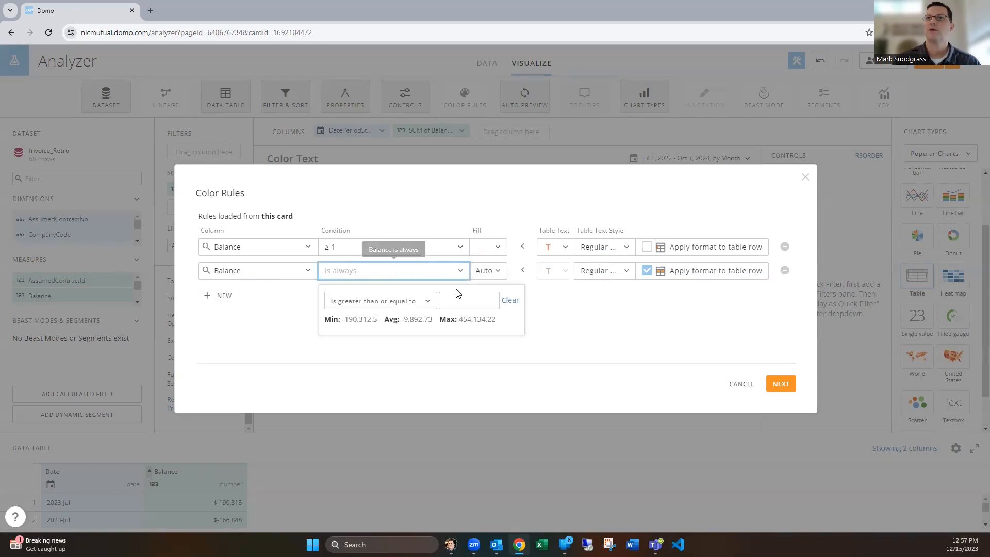
click(379, 300)
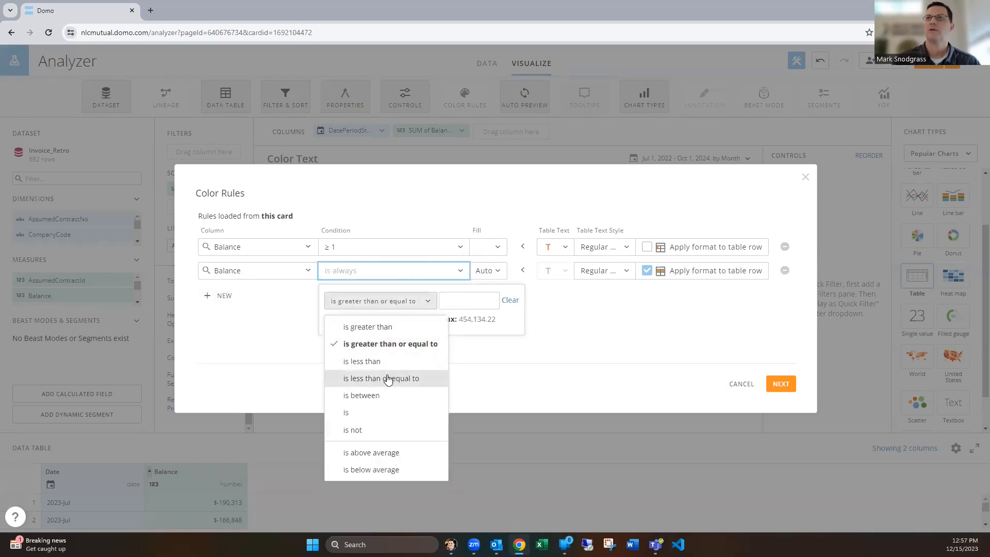
click(379, 377)
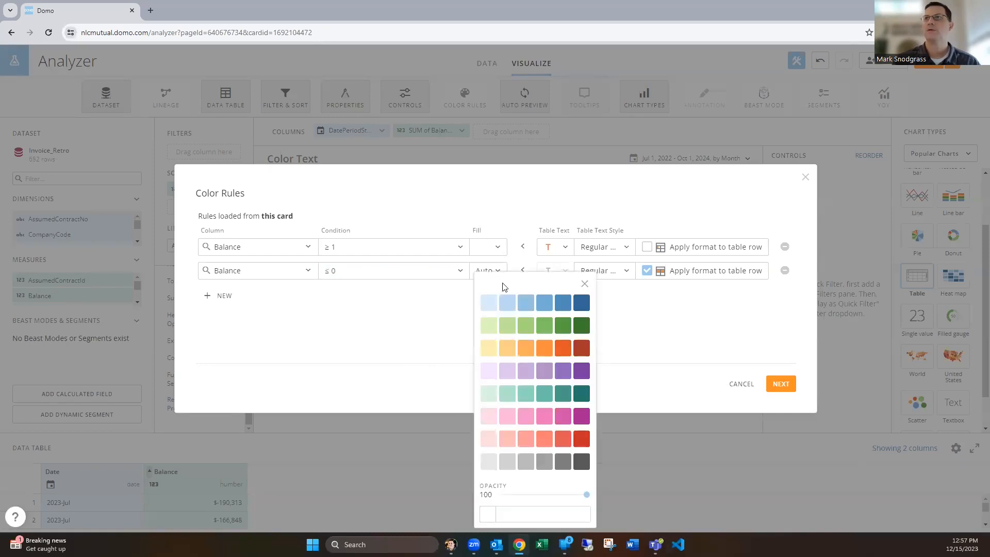
click(580, 324)
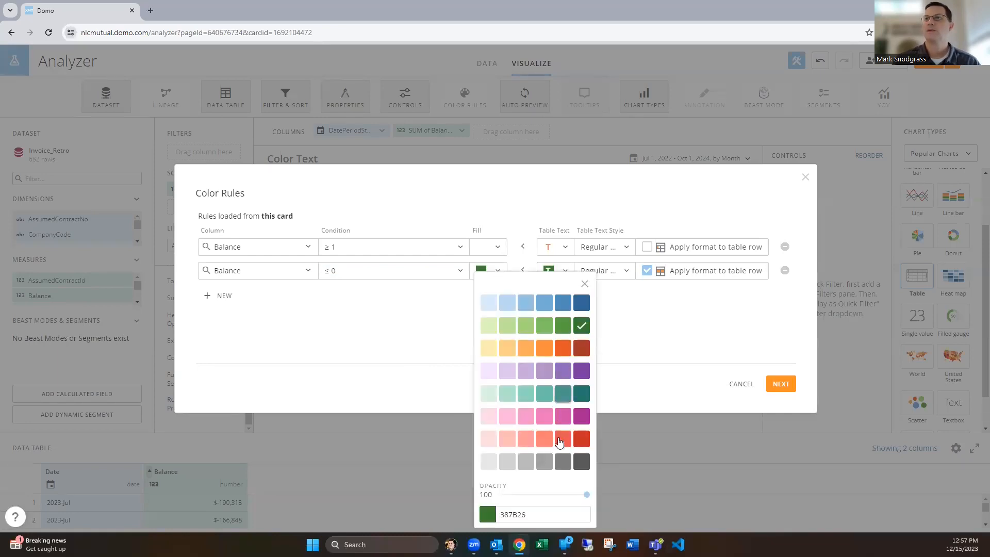
drag(585, 494, 500, 493)
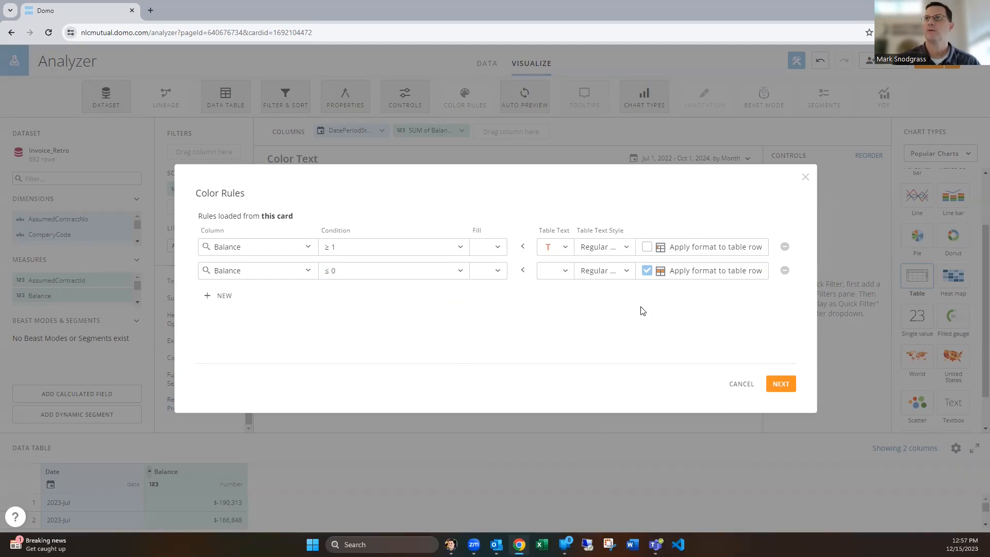
click(553, 270)
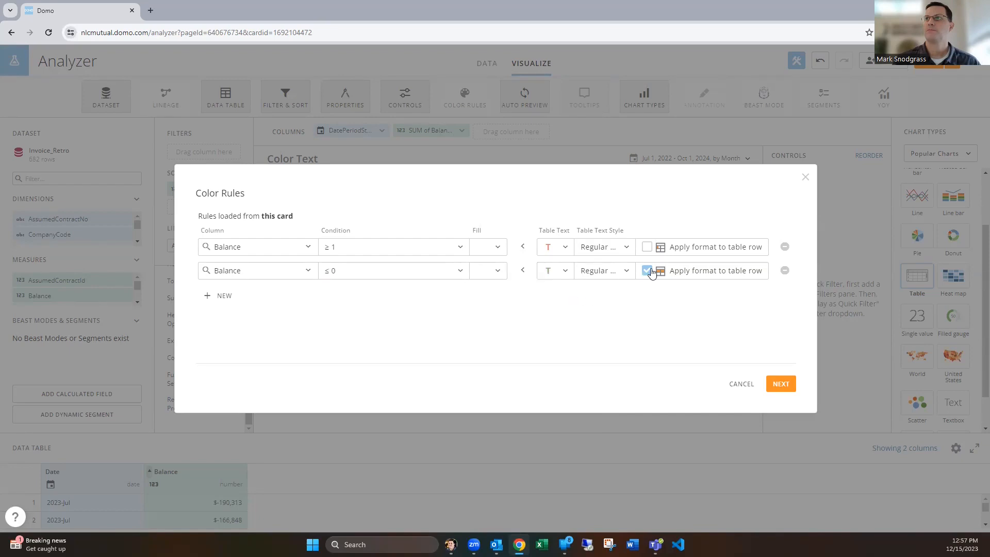
click(779, 383)
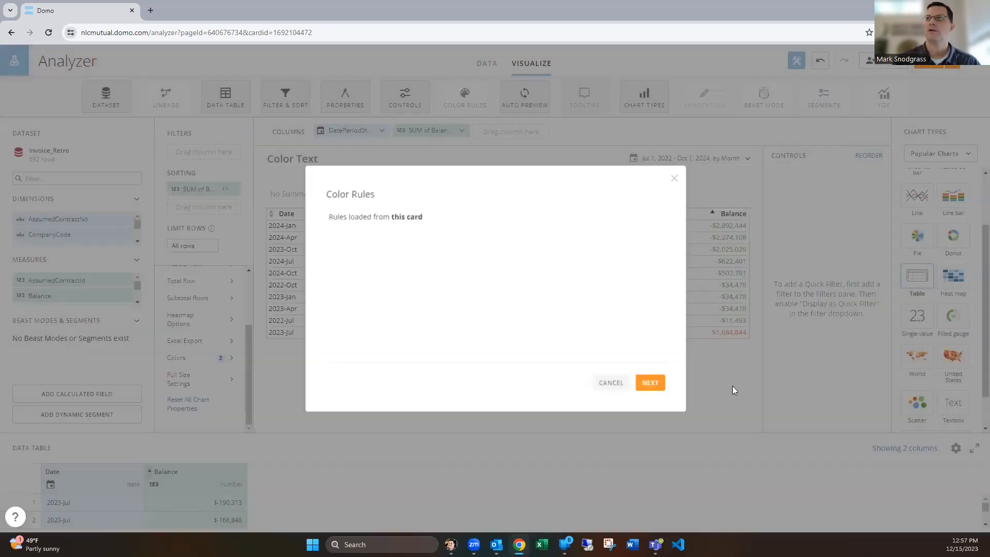
click(610, 382)
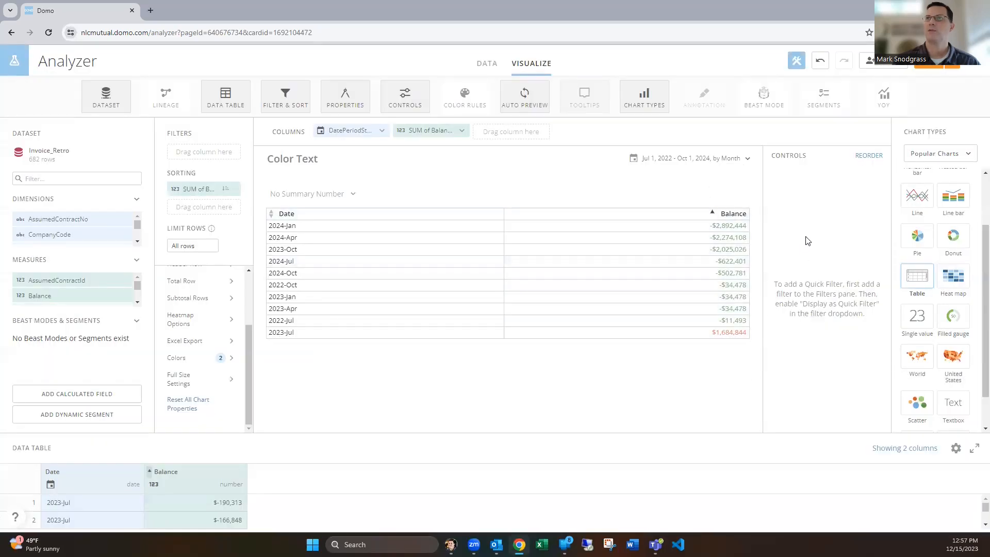
mouse_move(815, 222)
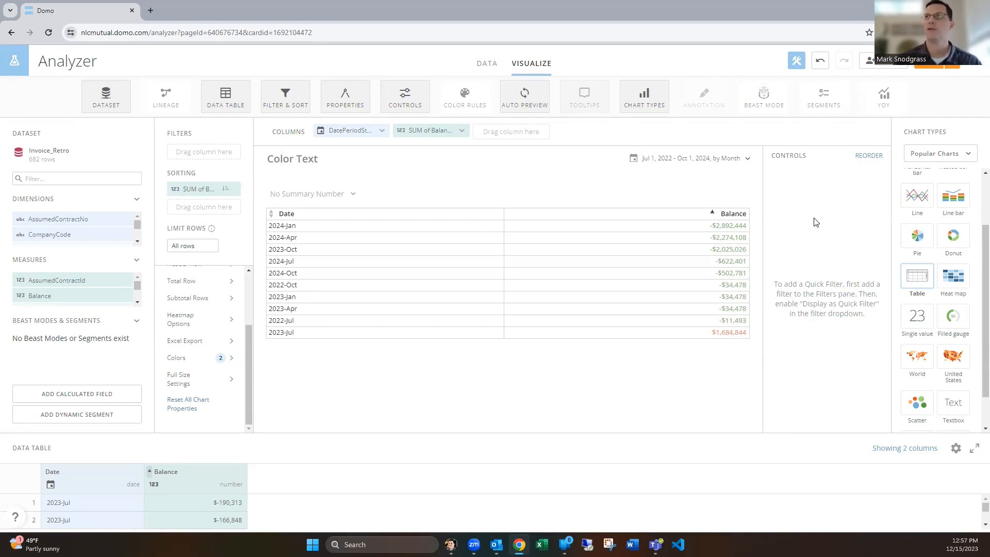
Save and close the Color Text card, then edit the Domo Calendar card in Analyzer.
click(950, 60)
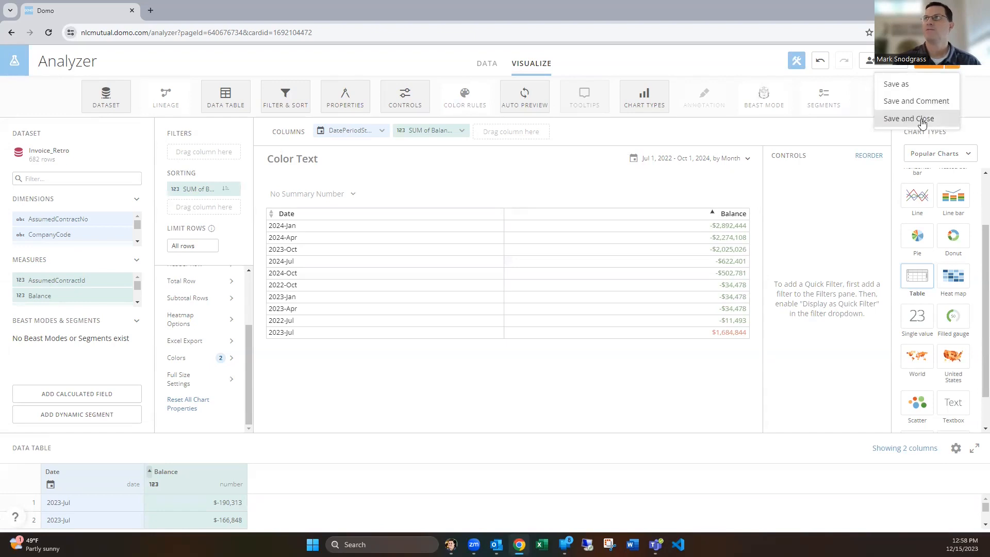
click(908, 118)
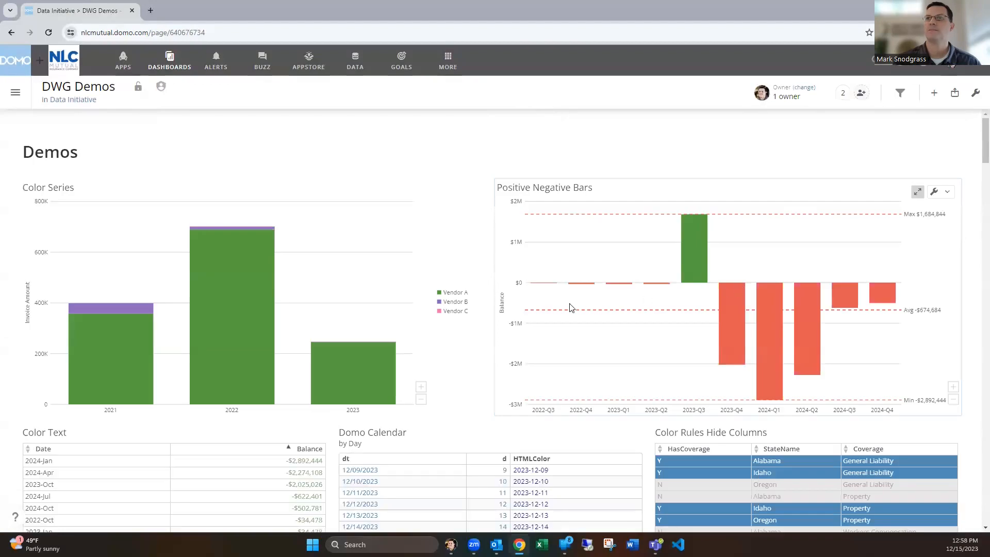
scroll(down, 3)
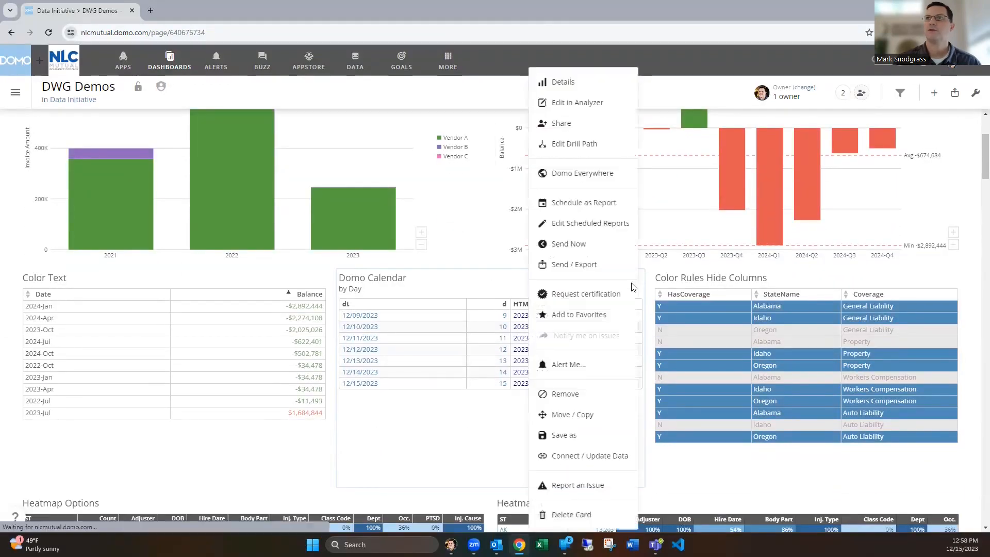
click(576, 102)
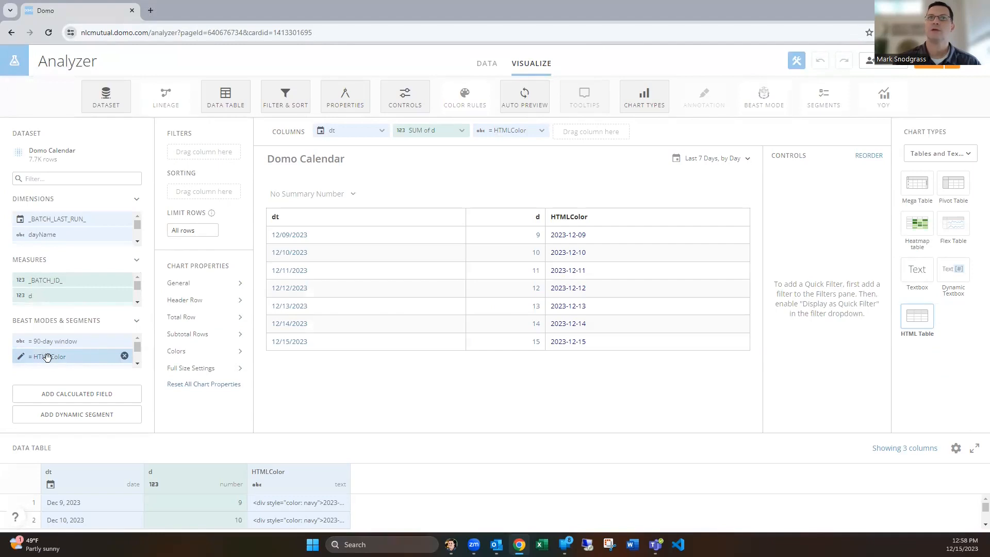
click(20, 356)
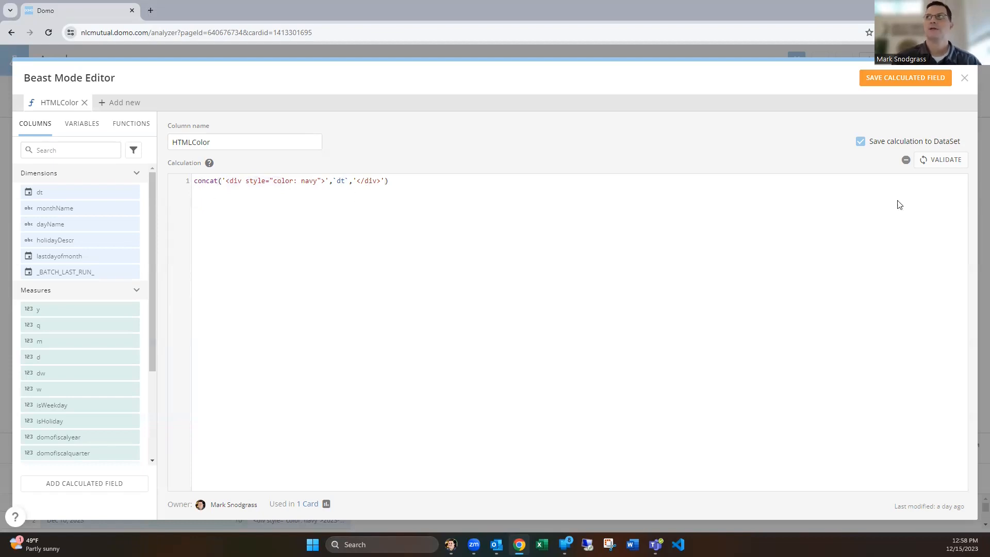
click(904, 78)
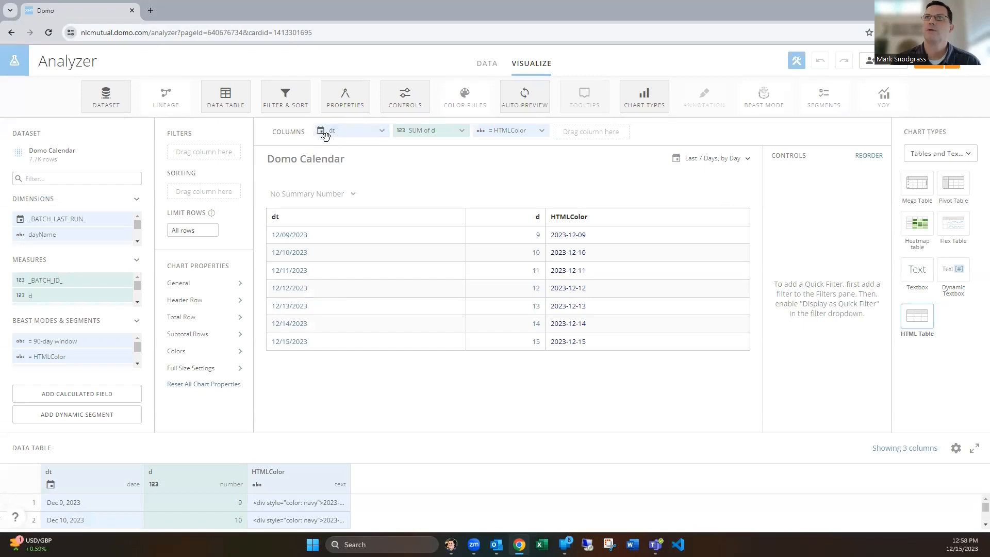
click(352, 131)
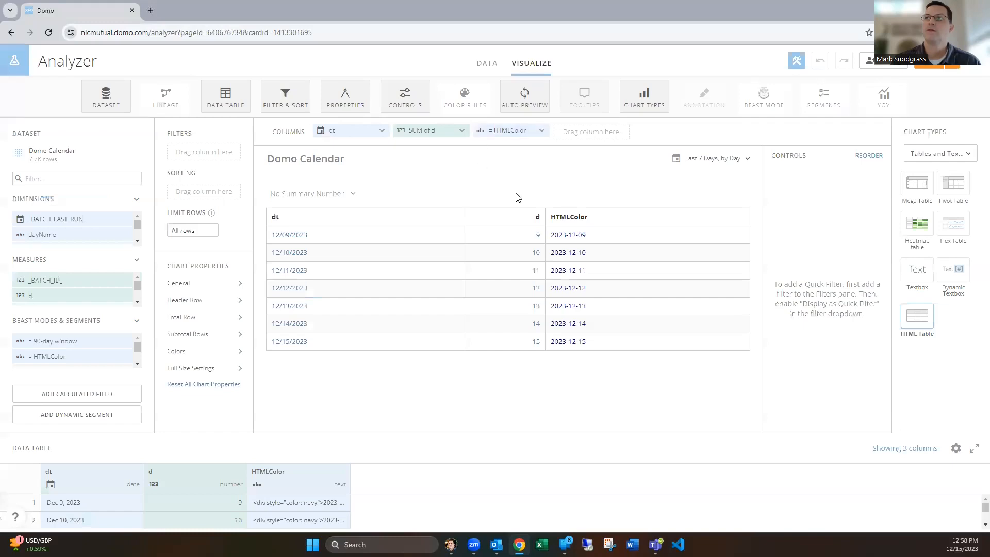
click(510, 130)
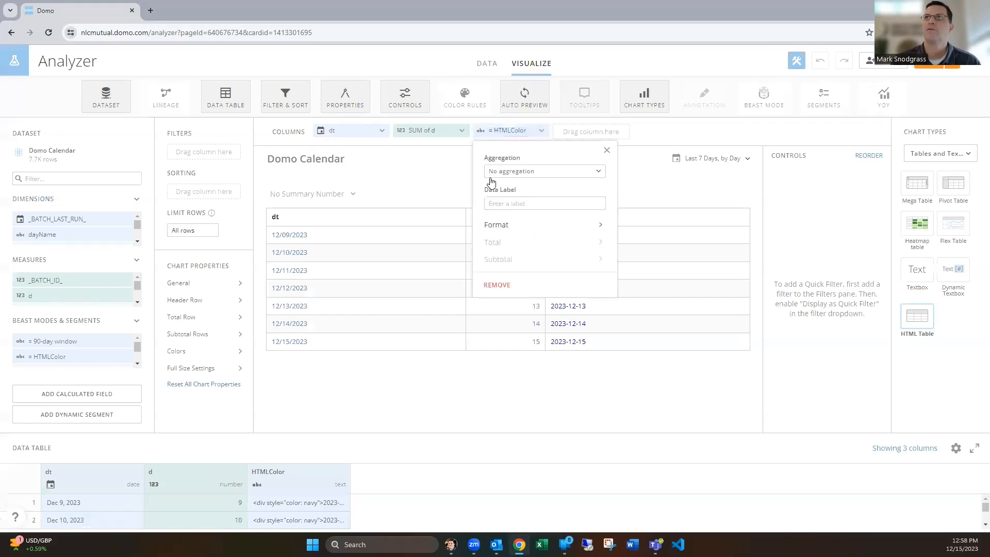
click(496, 224)
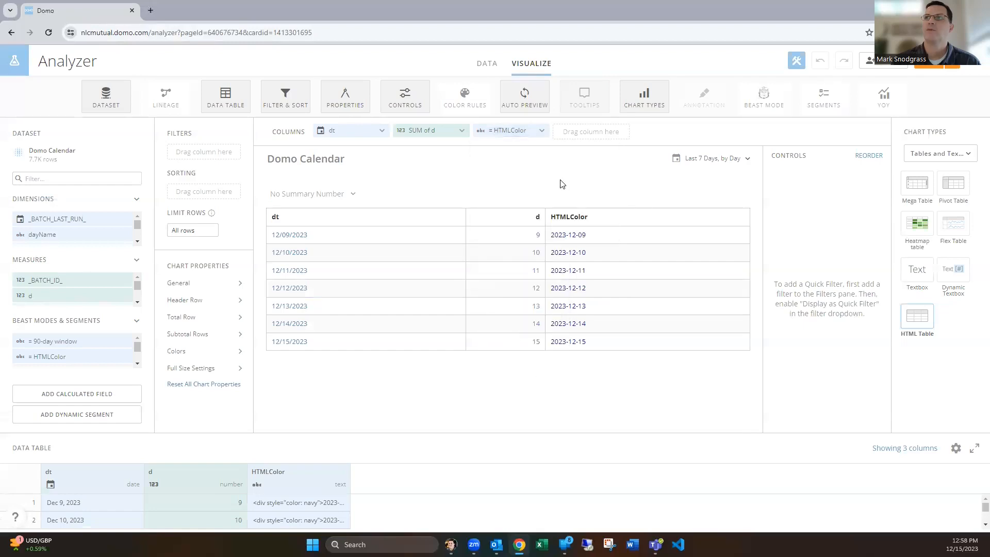
mouse_move(571, 196)
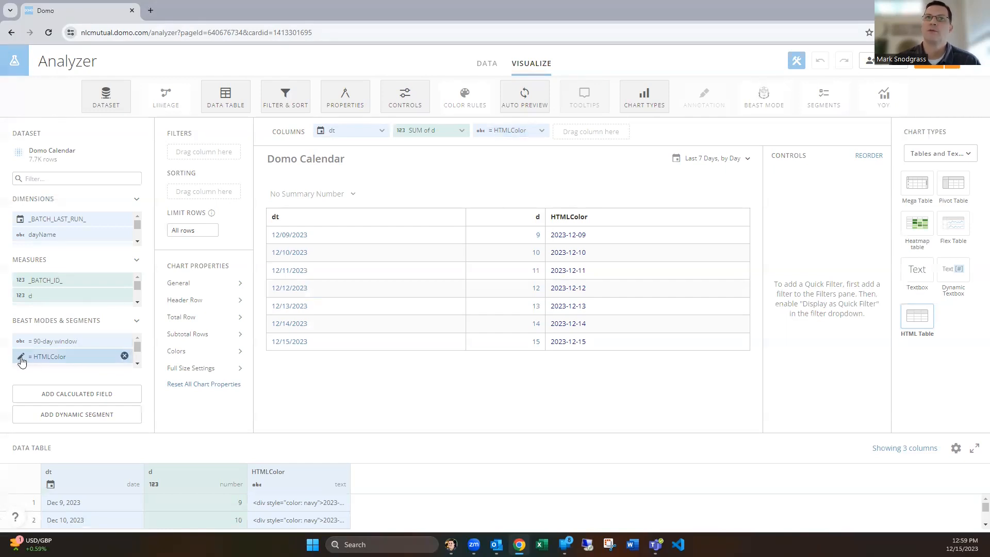
click(21, 357)
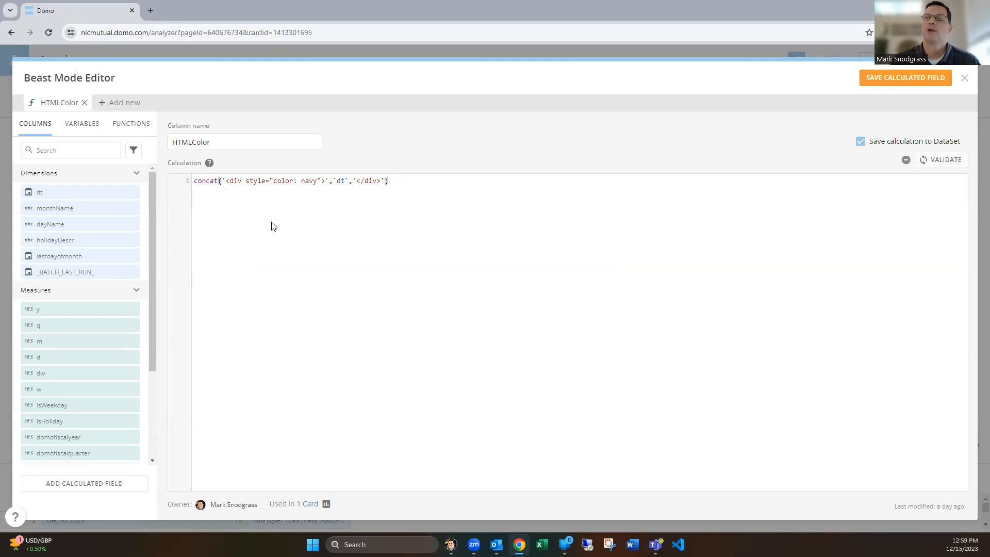
mouse_move(322, 226)
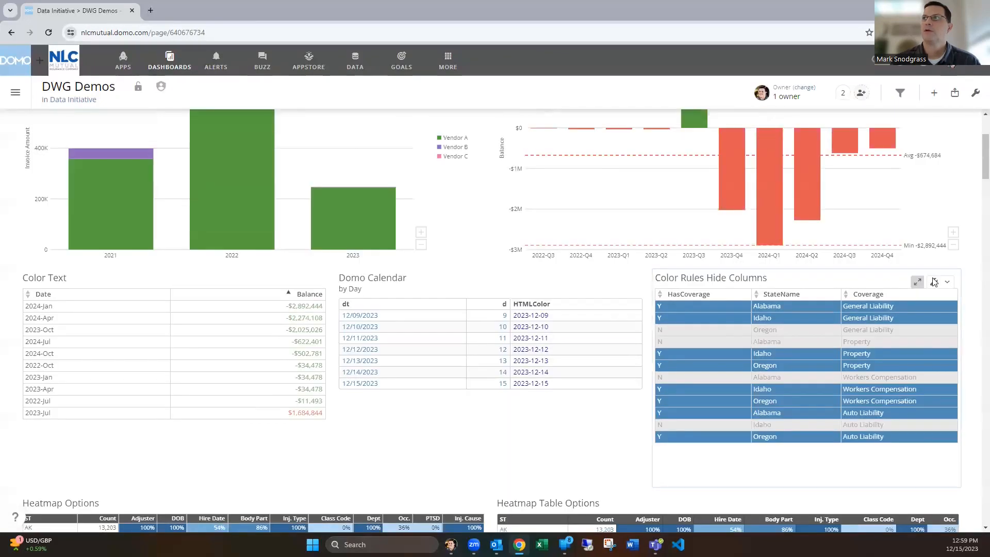
Edit the Color Rules Hide Columns card and review its HasCoverage Y-blue, N-grey color rules.
click(945, 281)
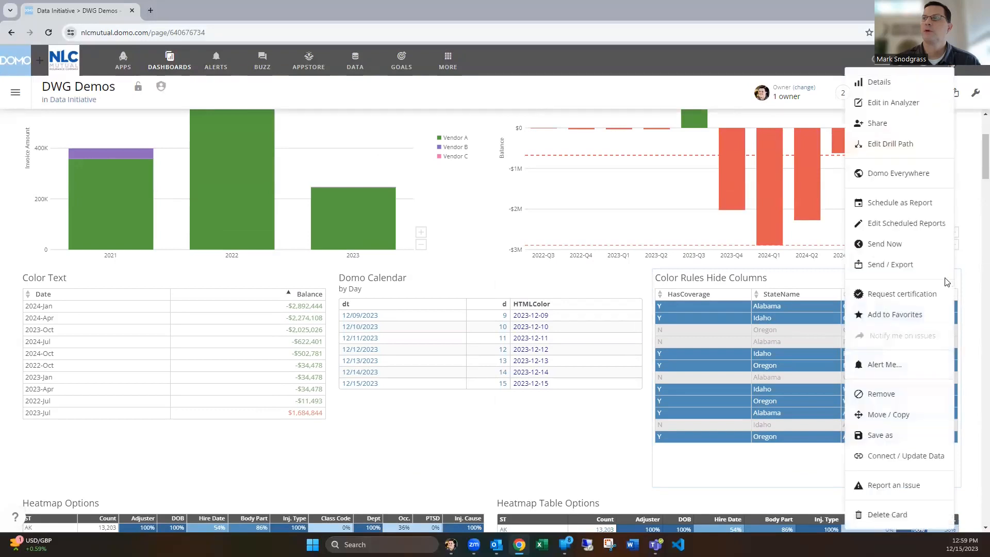
click(893, 102)
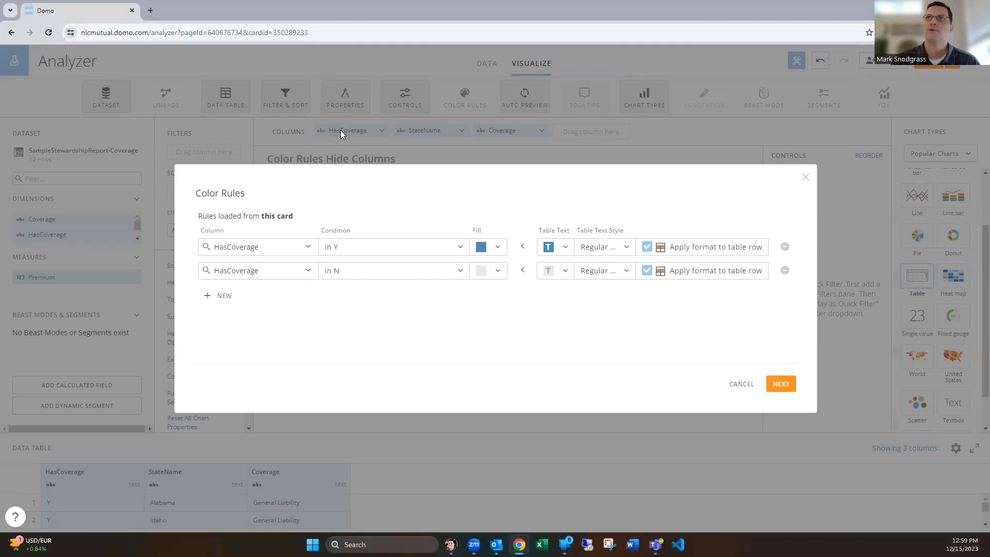
mouse_move(350, 251)
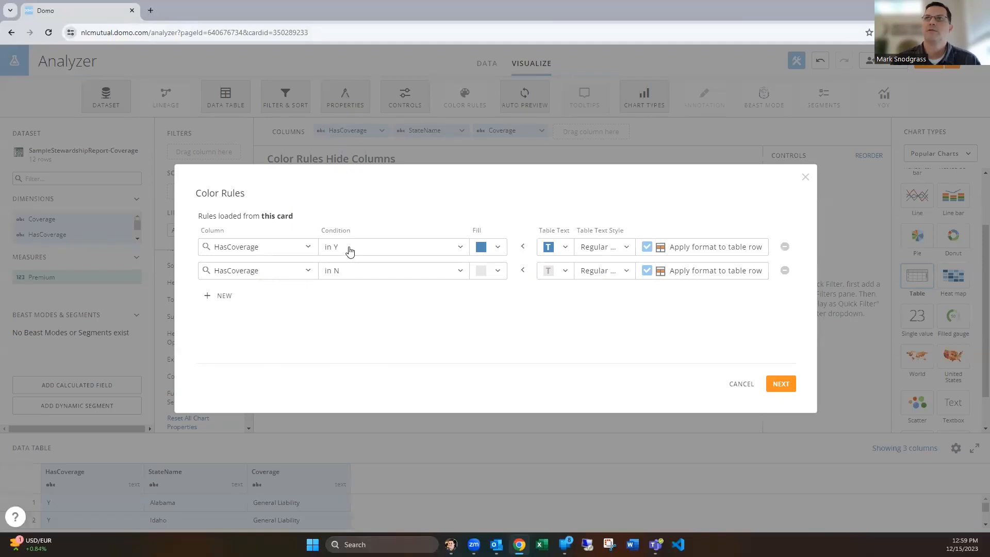
mouse_move(345, 270)
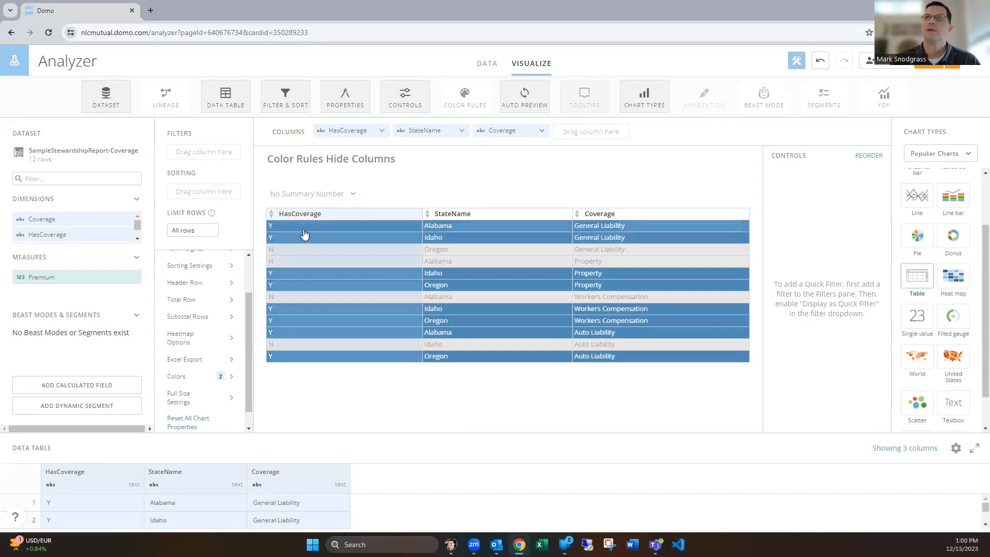
mouse_move(323, 407)
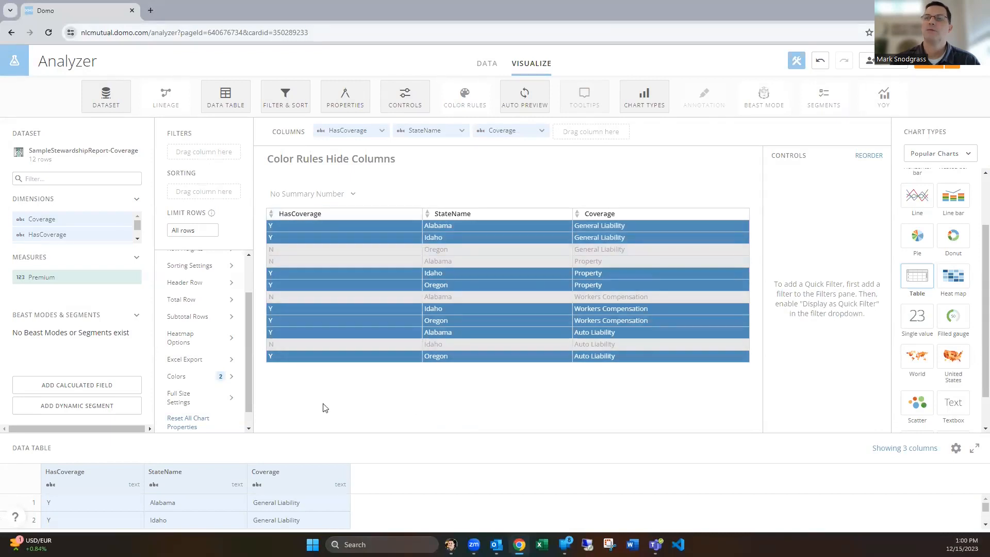
mouse_move(362, 402)
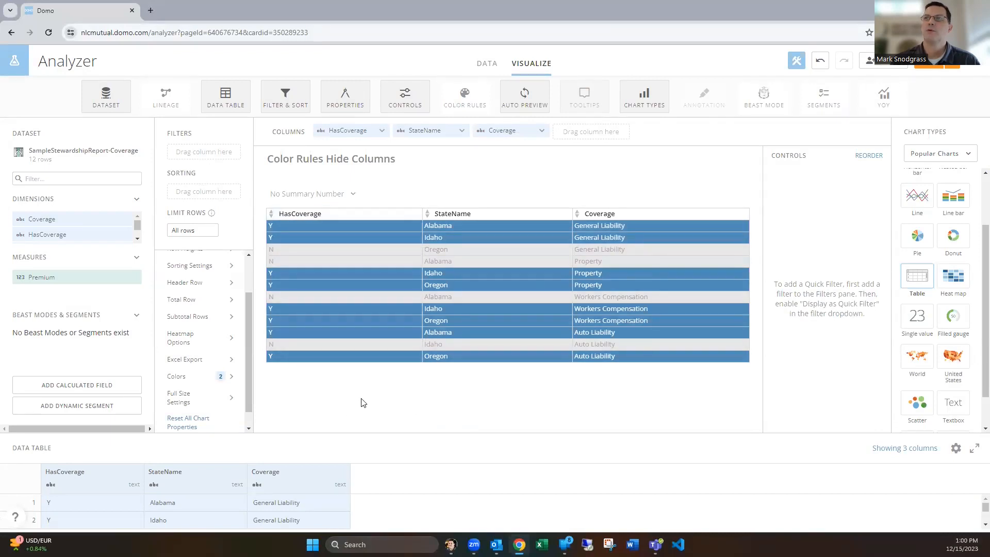
mouse_move(457, 309)
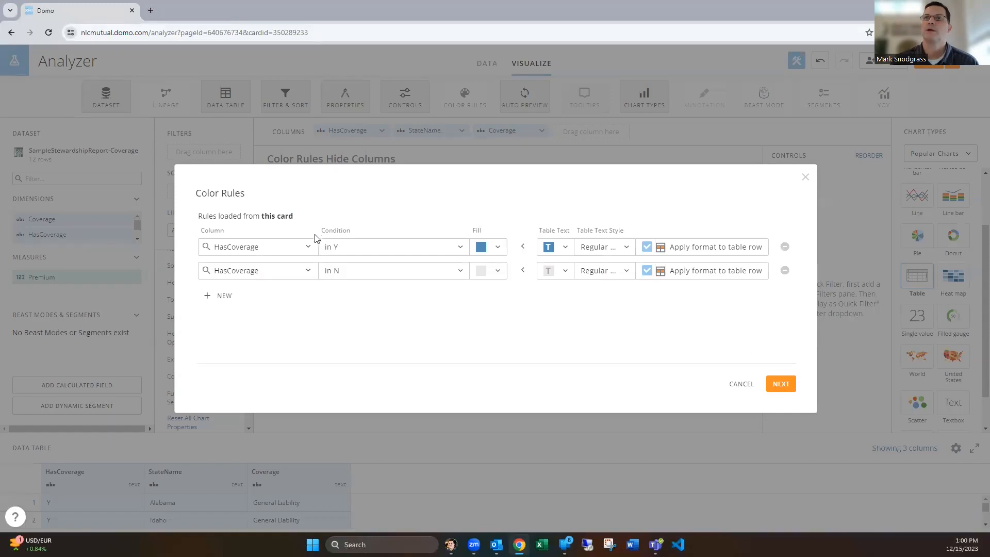
click(257, 246)
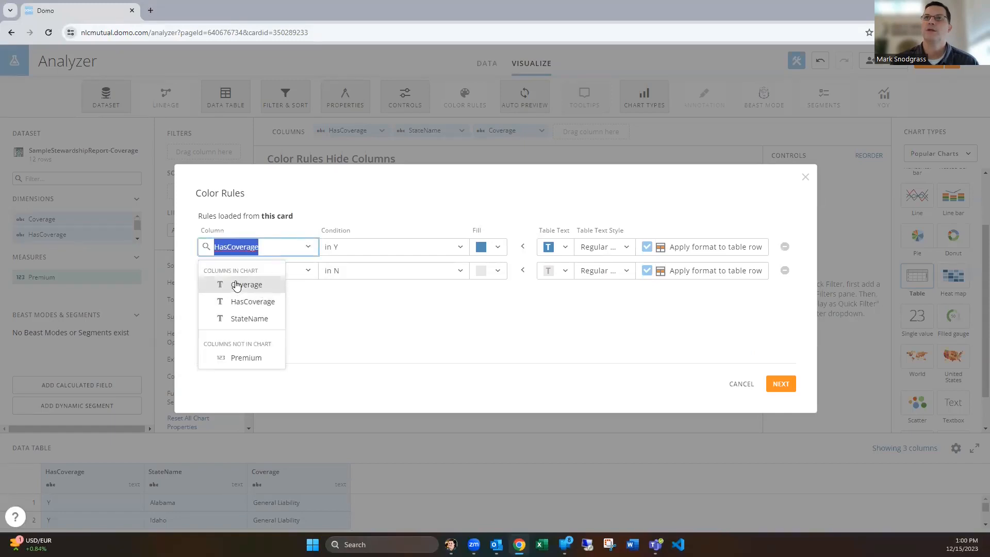
mouse_move(359, 130)
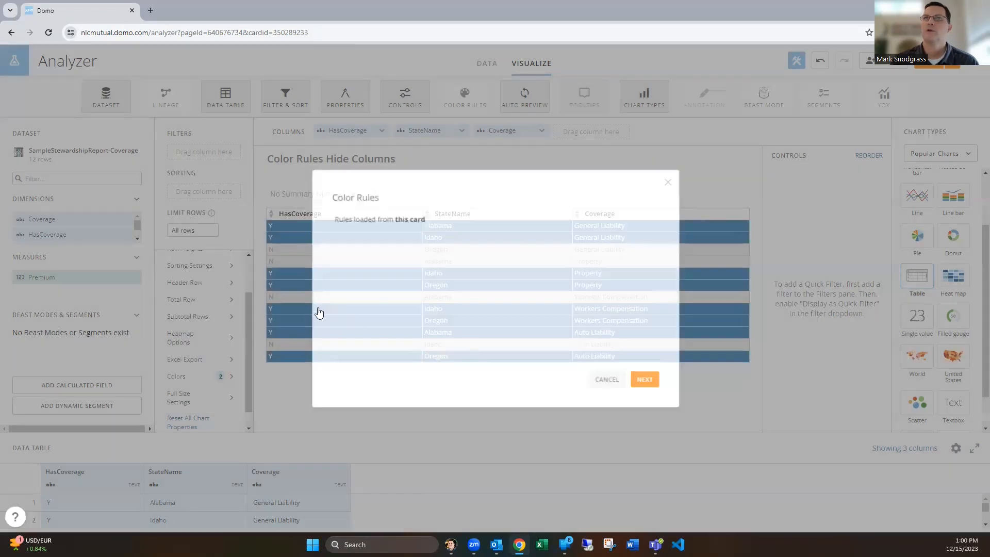
click(605, 379)
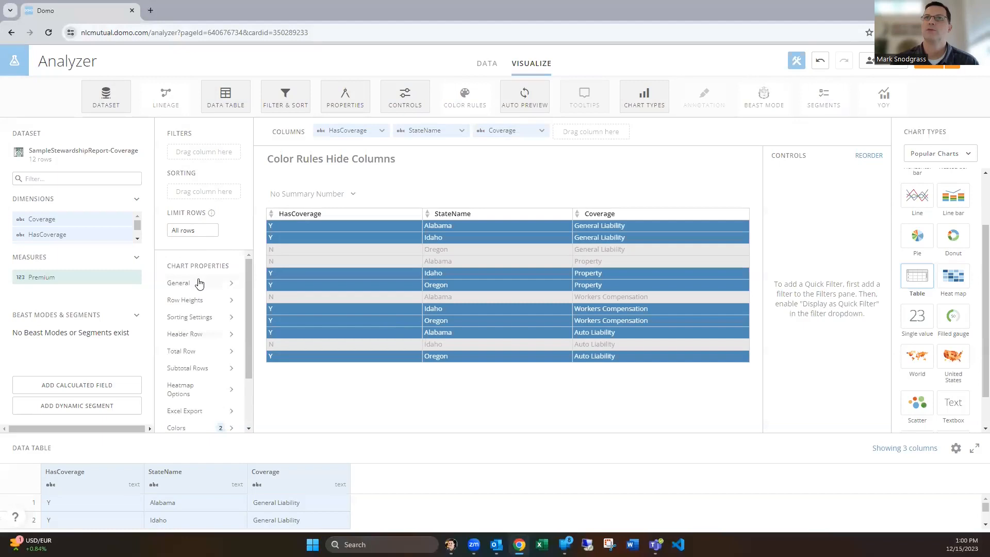
Enter 1 in the General Hide Columns property to hide the HasCoverage column.
click(179, 282)
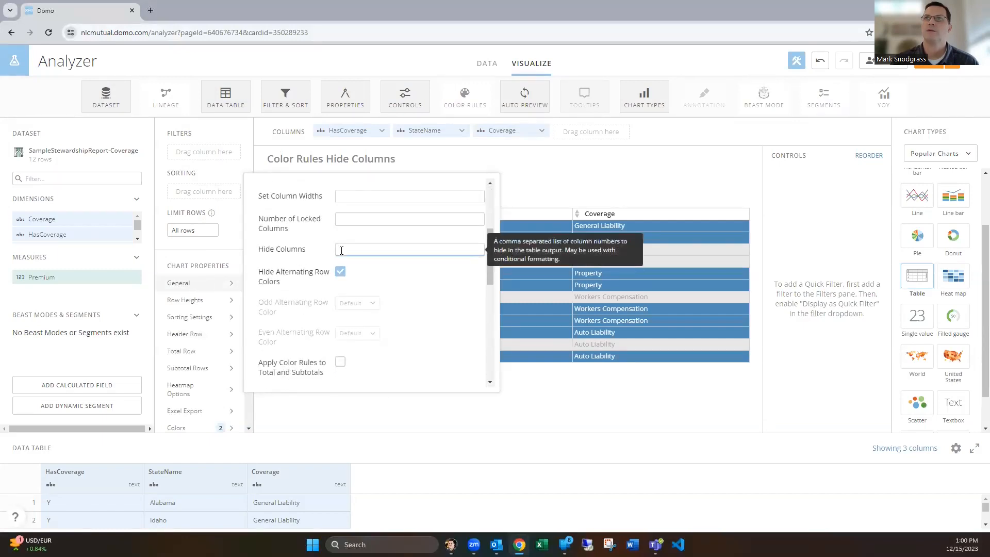
text(1)
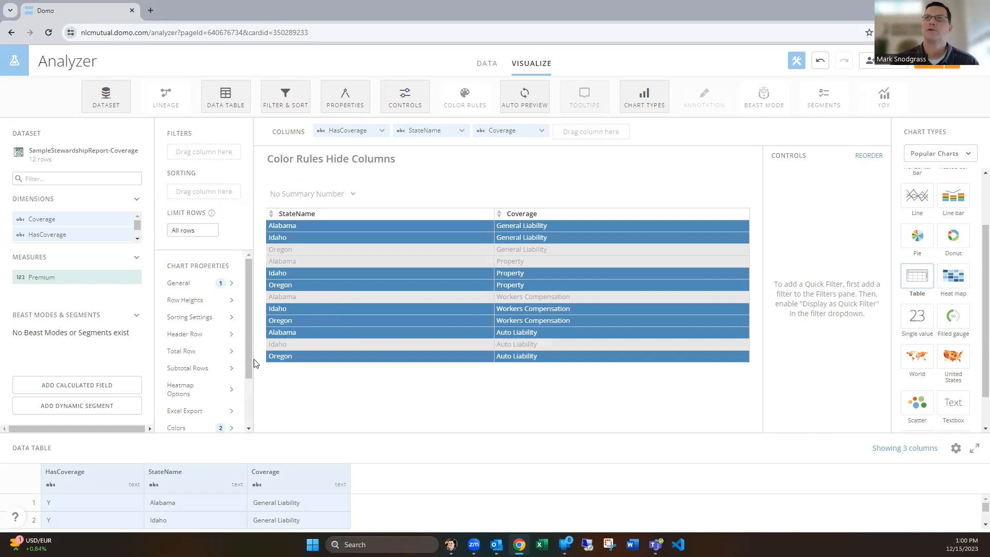
mouse_move(292, 408)
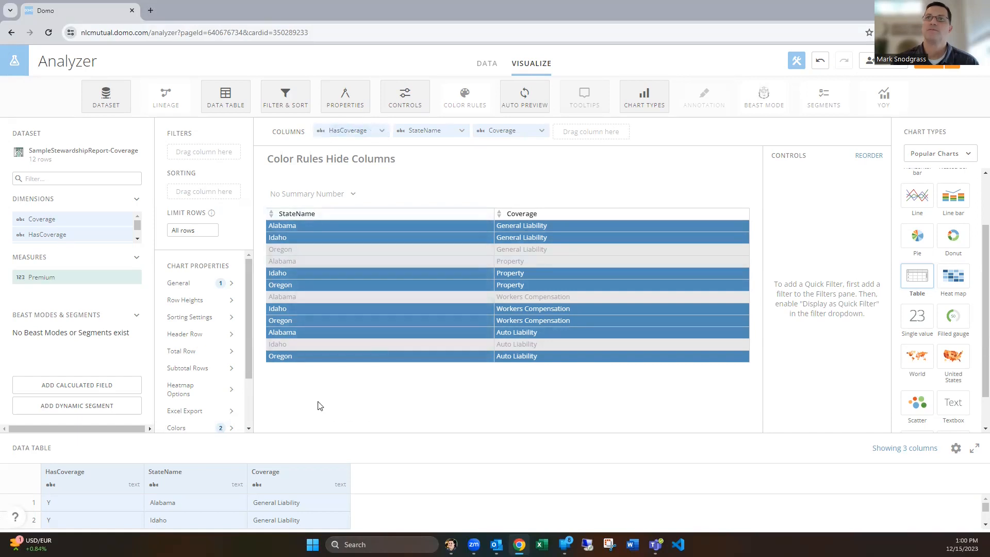
mouse_move(307, 404)
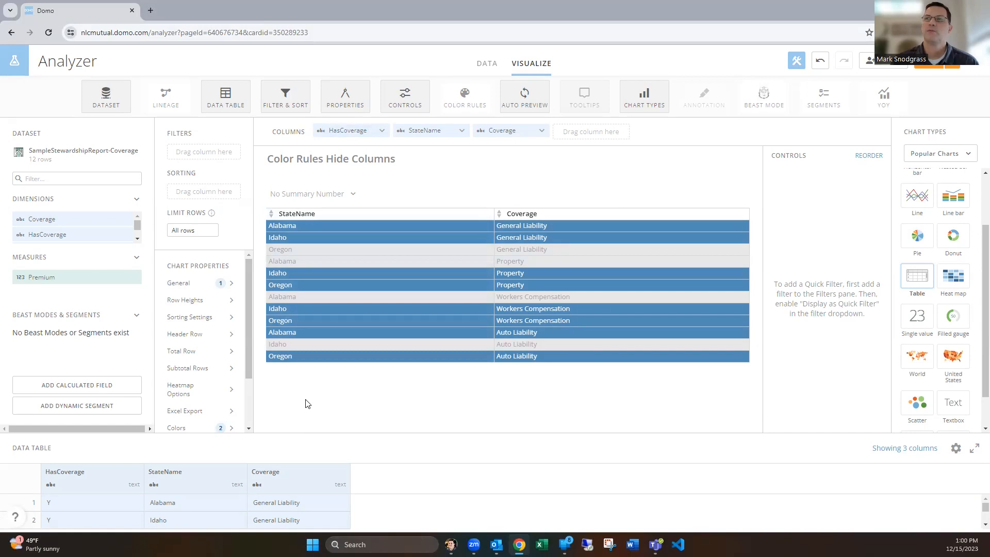
mouse_move(309, 407)
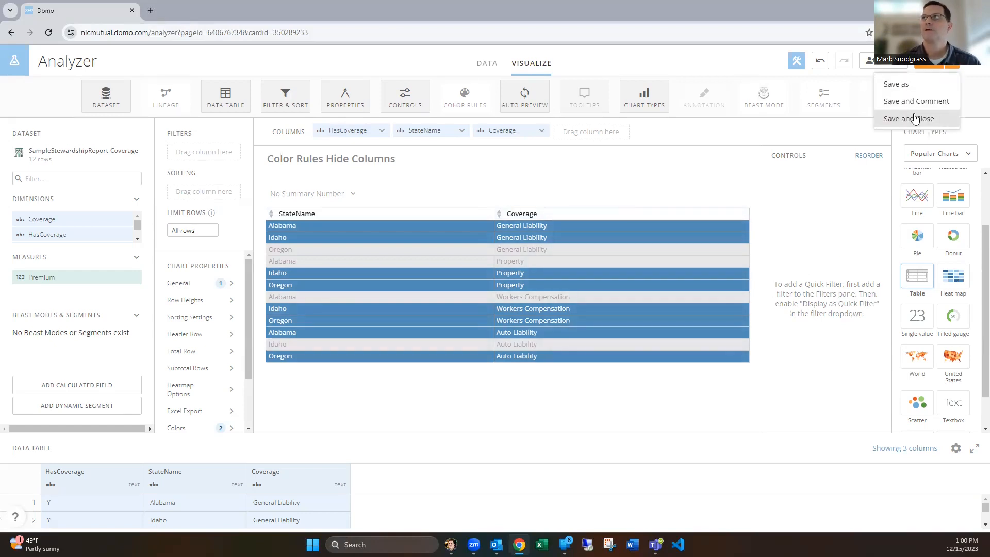
Save the Color Rules Hide Columns card and open Heatmap Options in Analyzer.
click(907, 118)
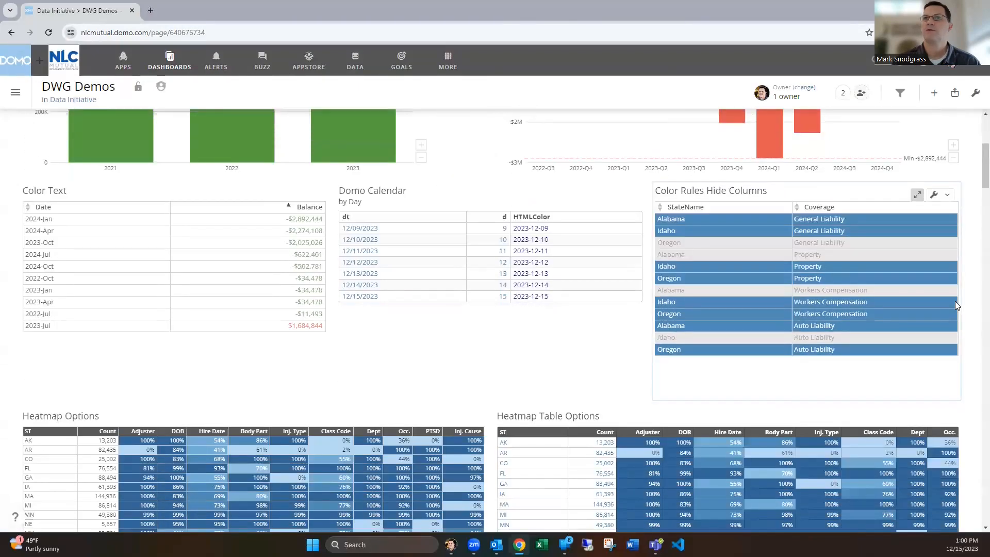
scroll(down, 3)
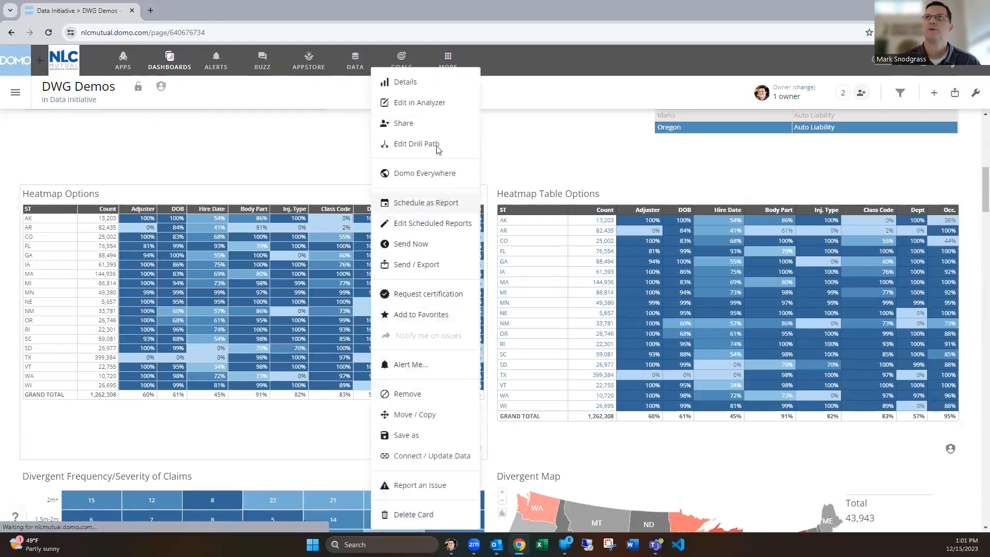
click(420, 102)
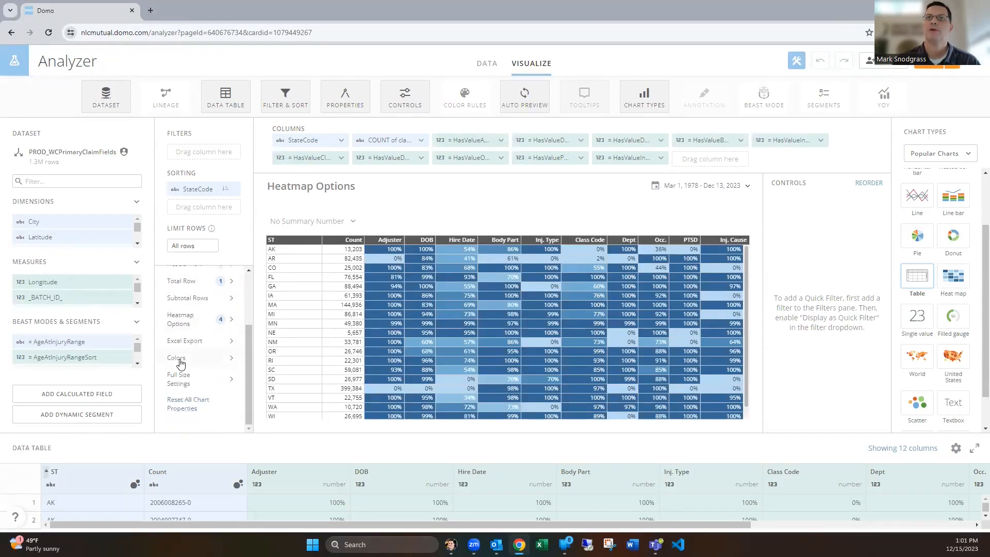
mouse_move(189, 323)
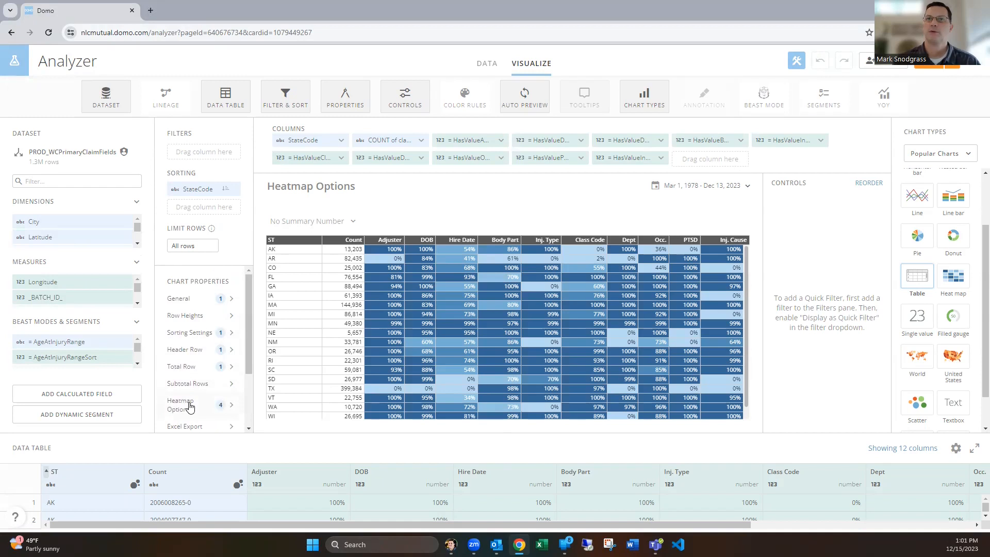
Switch the heatmap's independent column ranges off and back on for columns 3–12.
click(182, 405)
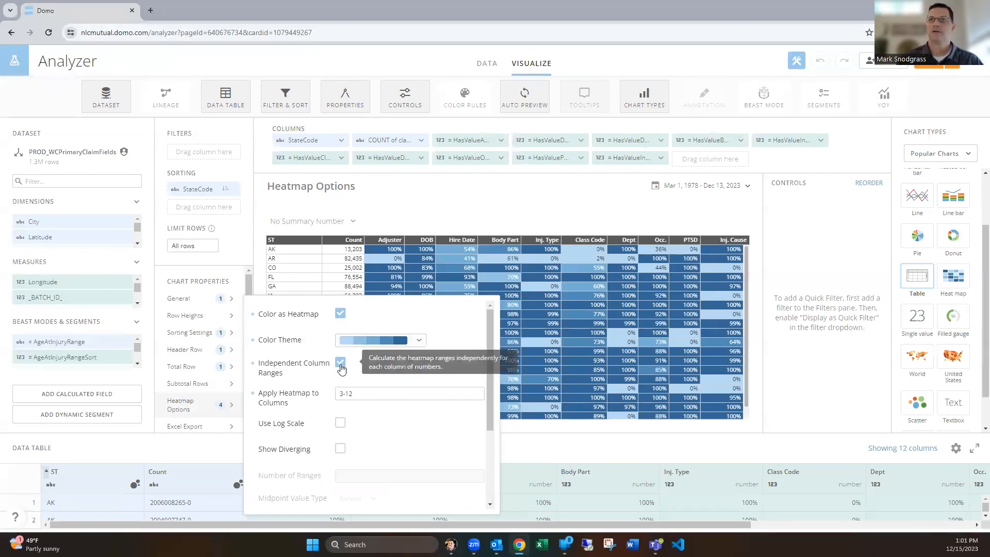
mouse_move(386, 360)
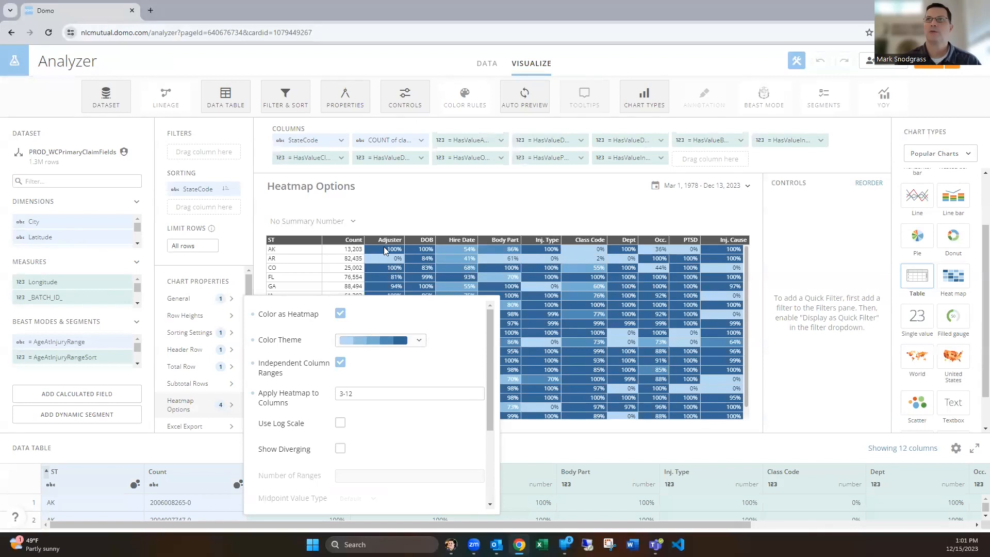
mouse_move(383, 276)
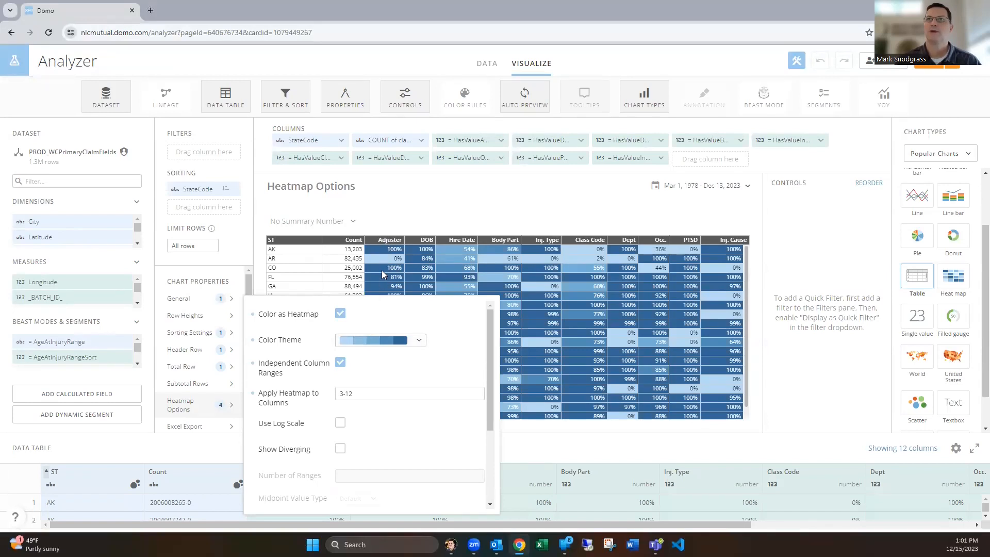
mouse_move(383, 290)
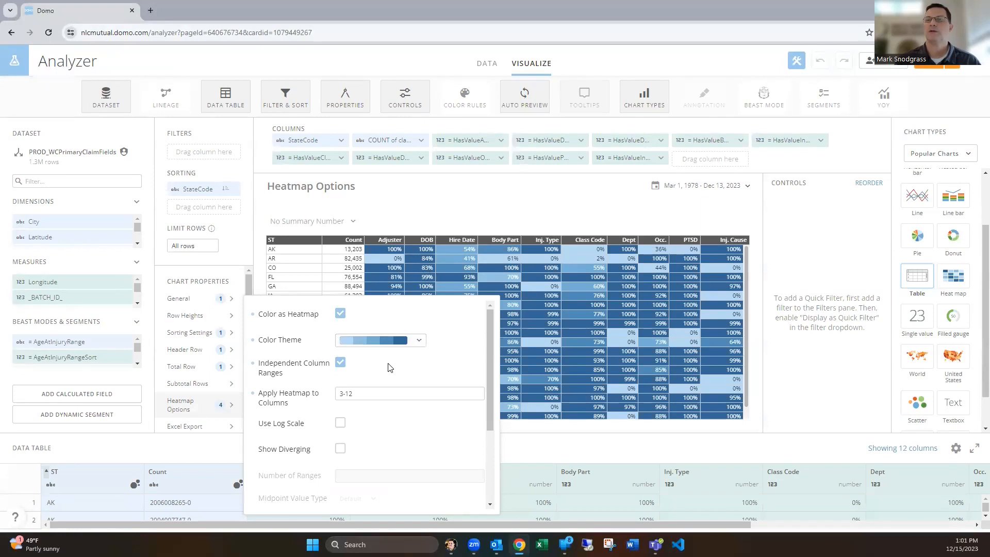
mouse_move(340, 363)
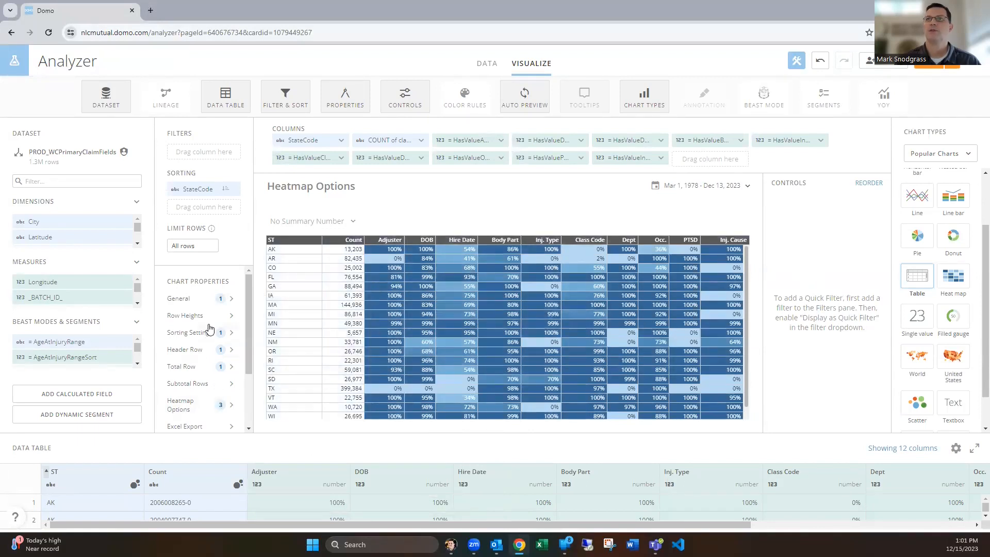
mouse_move(201, 373)
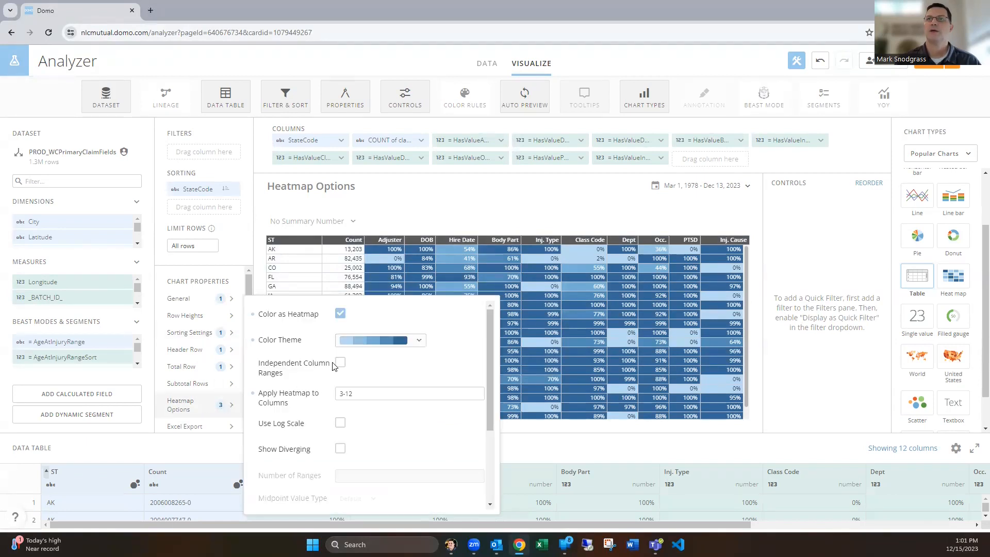
click(339, 362)
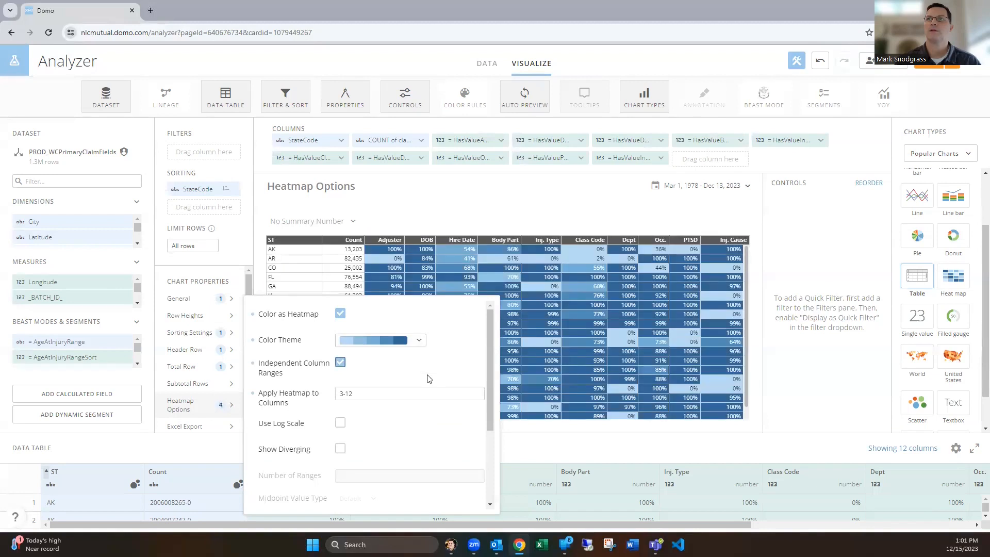
mouse_move(380, 372)
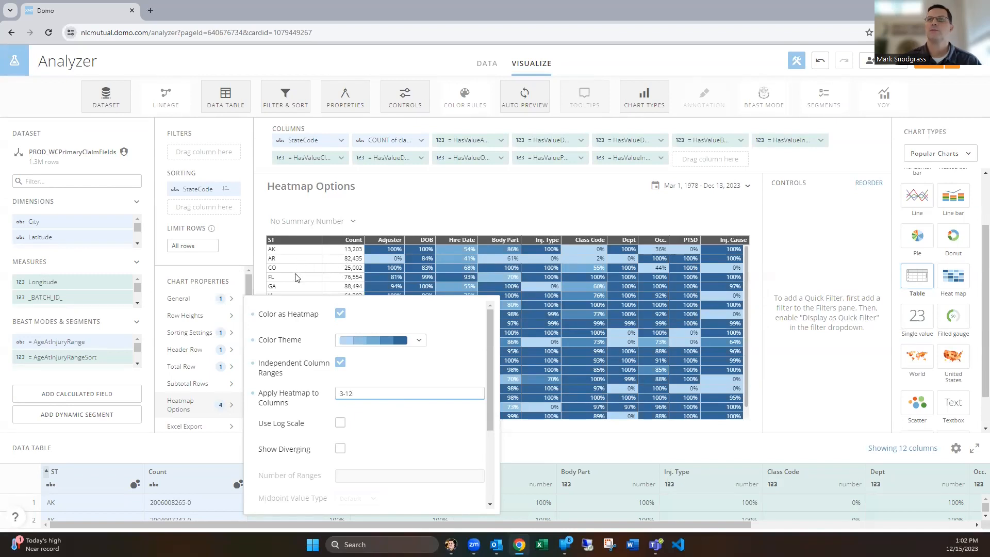
scroll(down, 3)
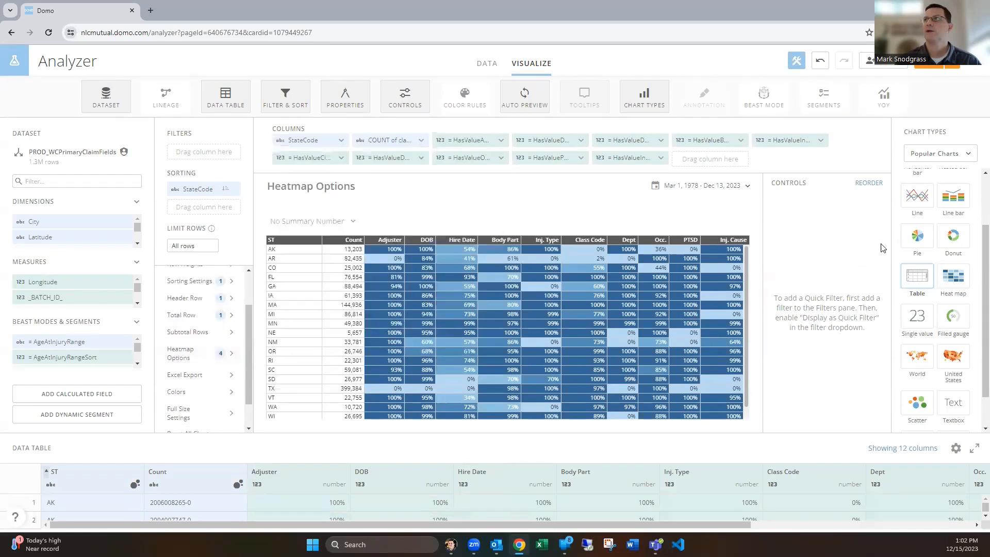
Browse the Tables and Textboxes chart types, including Mega Table, Pivot Table and Heatmap table.
click(938, 153)
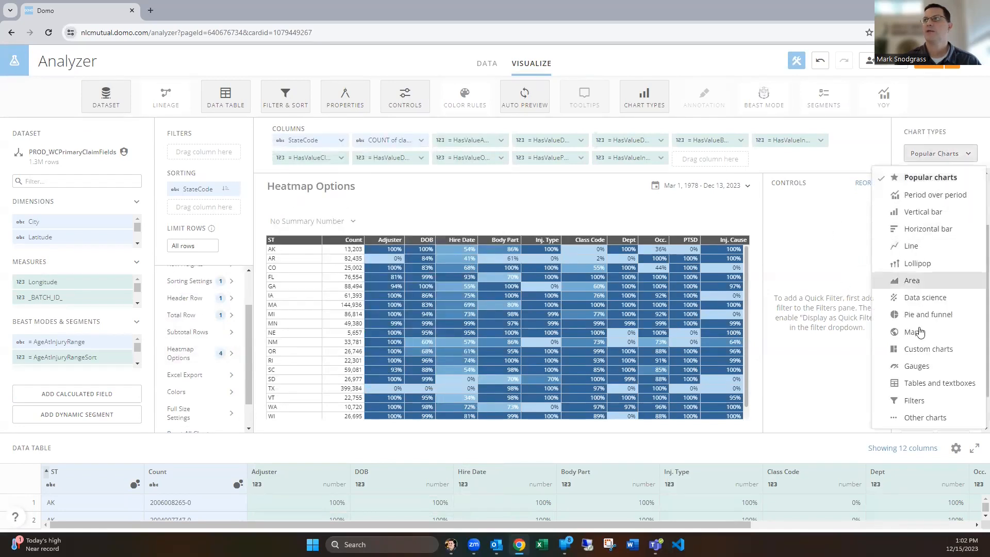
click(940, 382)
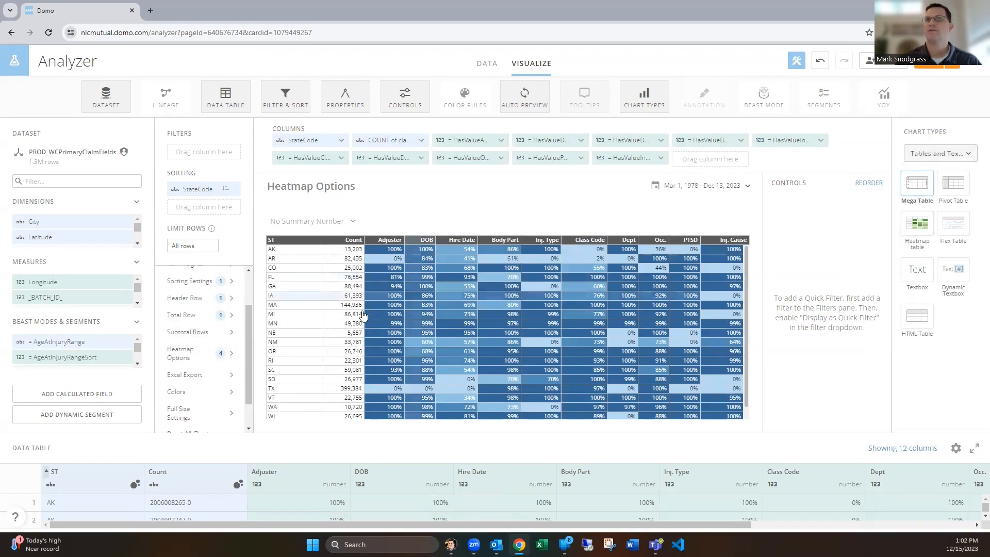
mouse_move(956, 114)
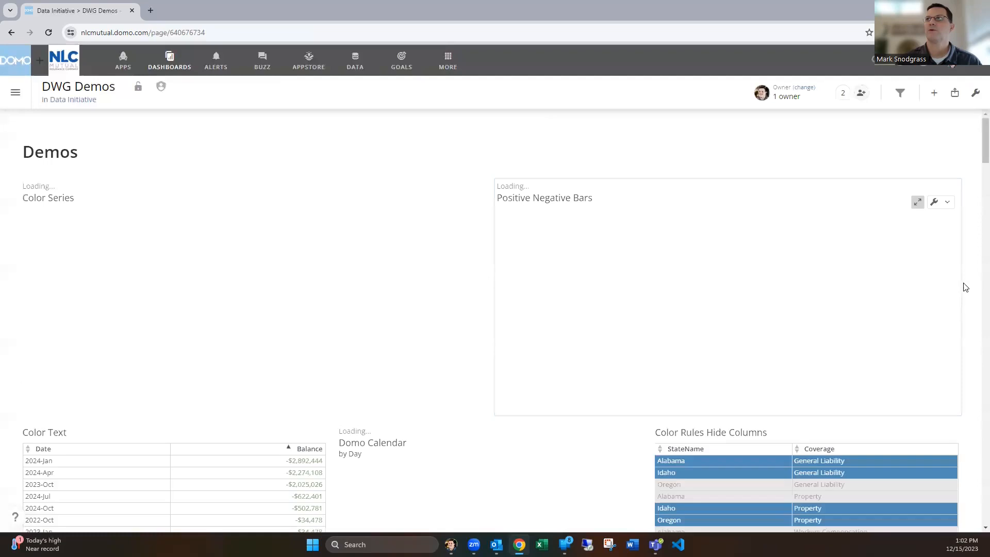
Scroll to the Divergent Frequency/Severity of Claims card and edit it in Analyzer.
scroll(down, 3)
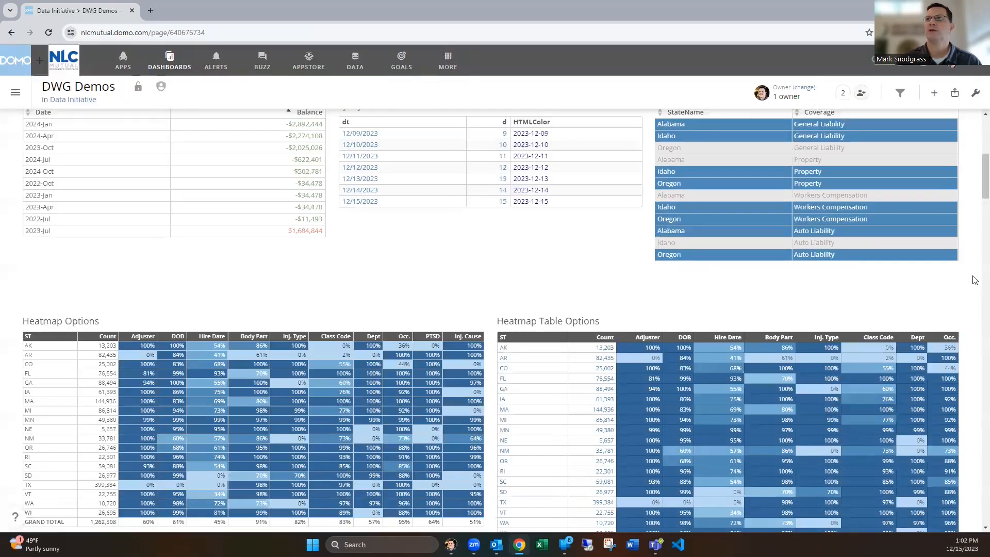
scroll(down, 3)
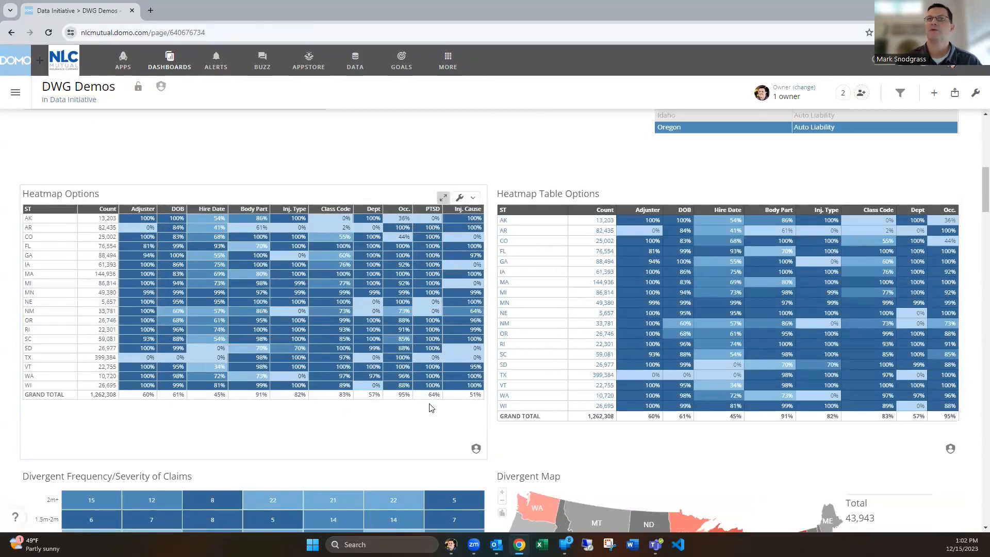
scroll(down, 3)
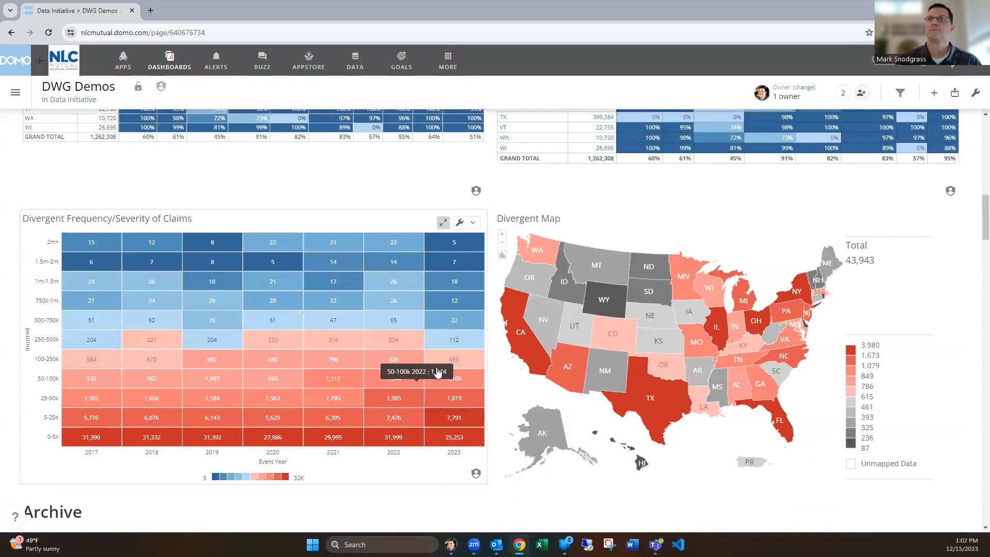
click(459, 222)
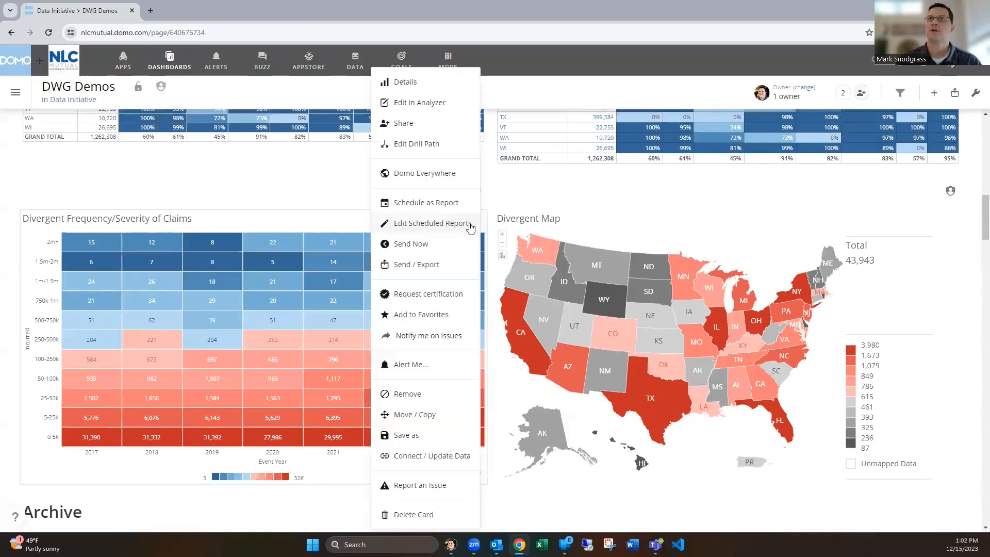
click(419, 102)
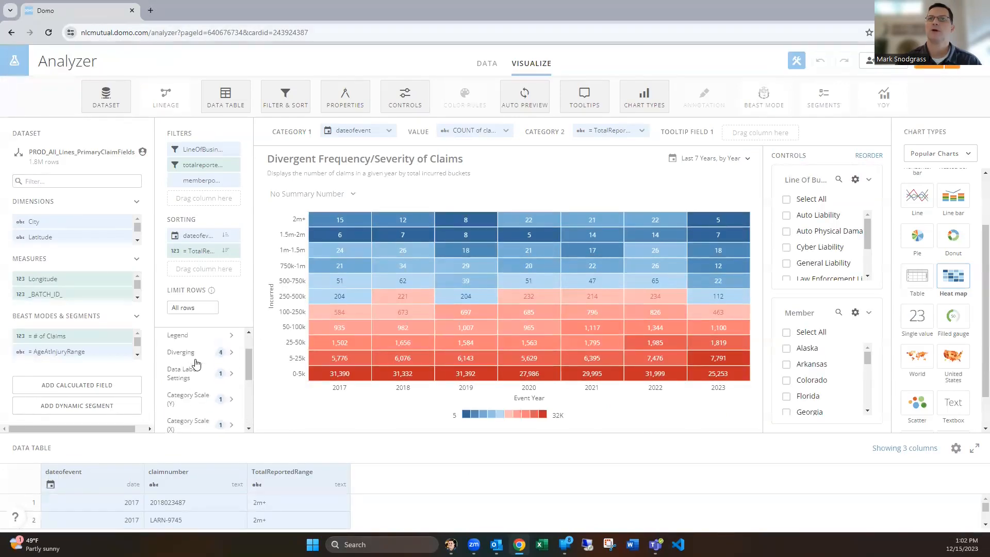
Set the claims heatmap's diverging Number of Ranges to 2, then back to 5.
click(179, 359)
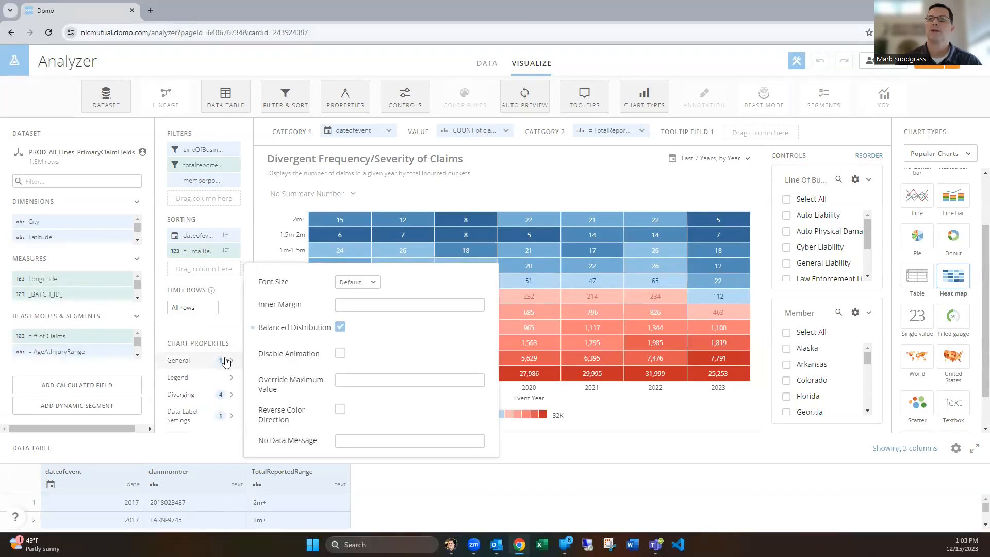
click(181, 394)
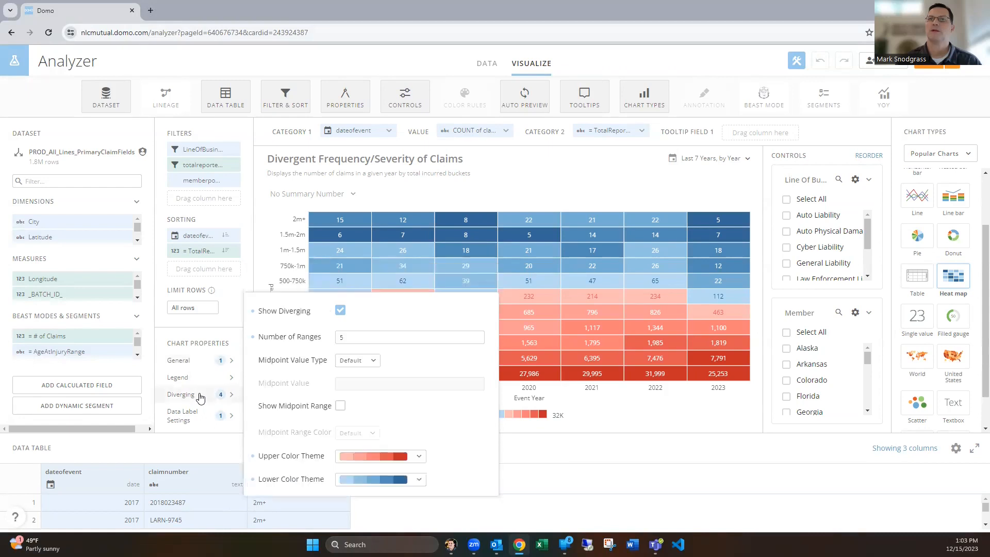
mouse_move(340, 309)
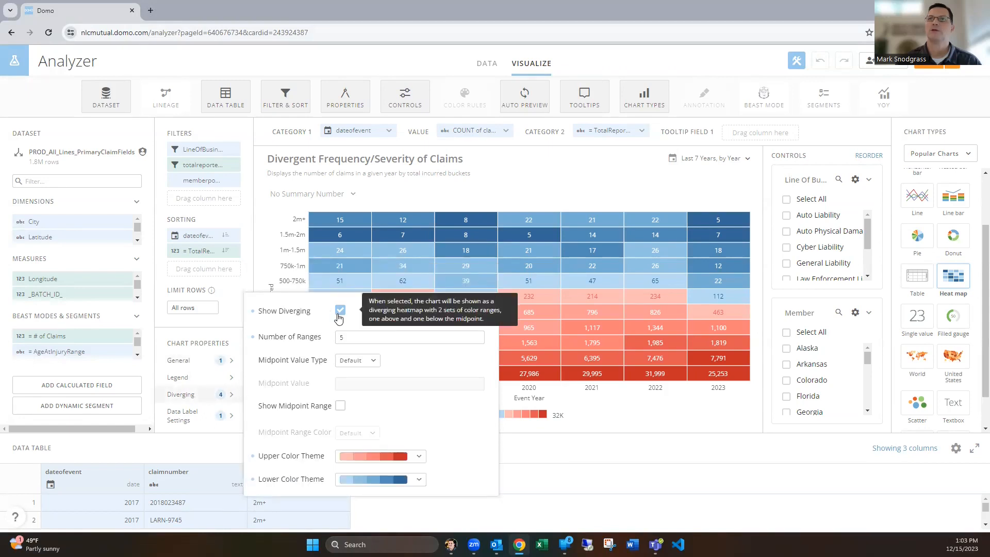
mouse_move(326, 407)
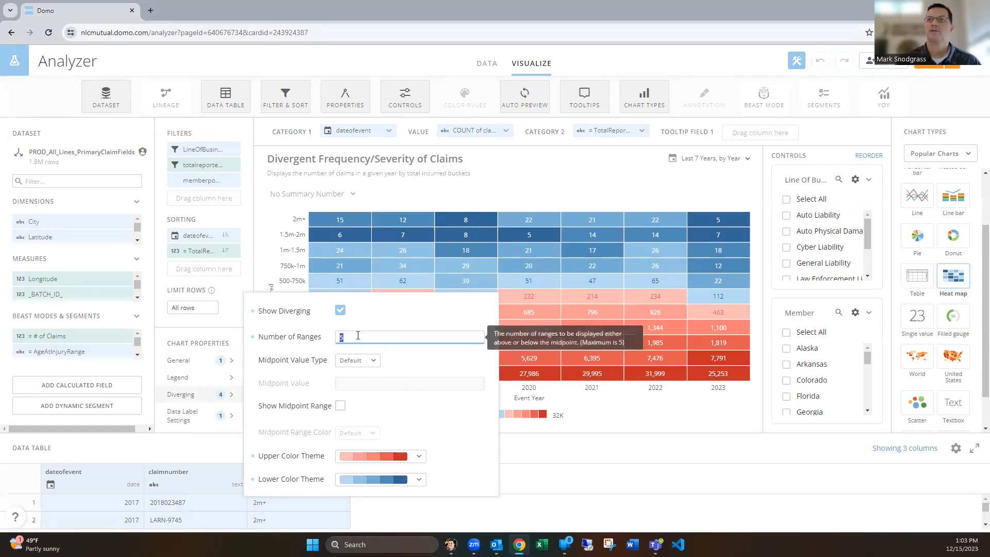
text(2)
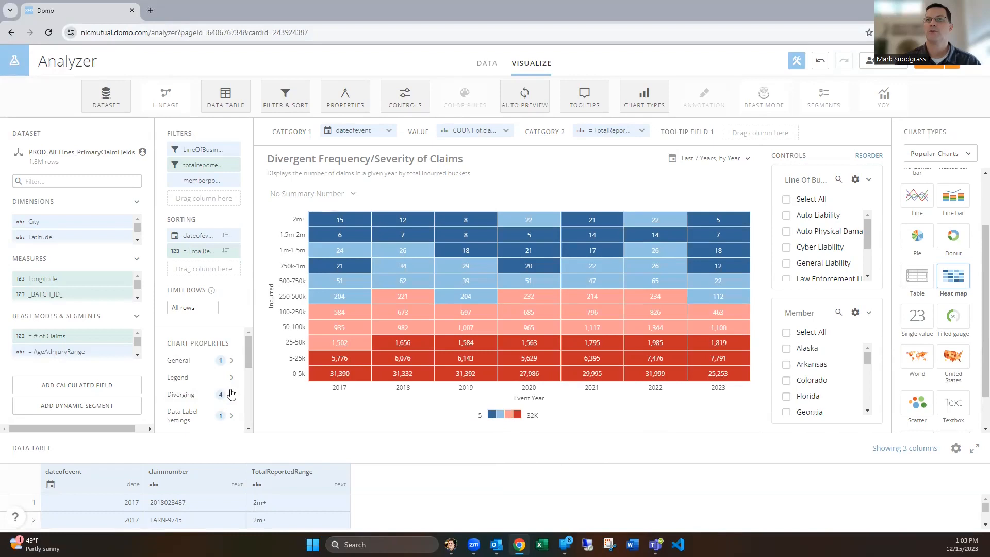
click(180, 393)
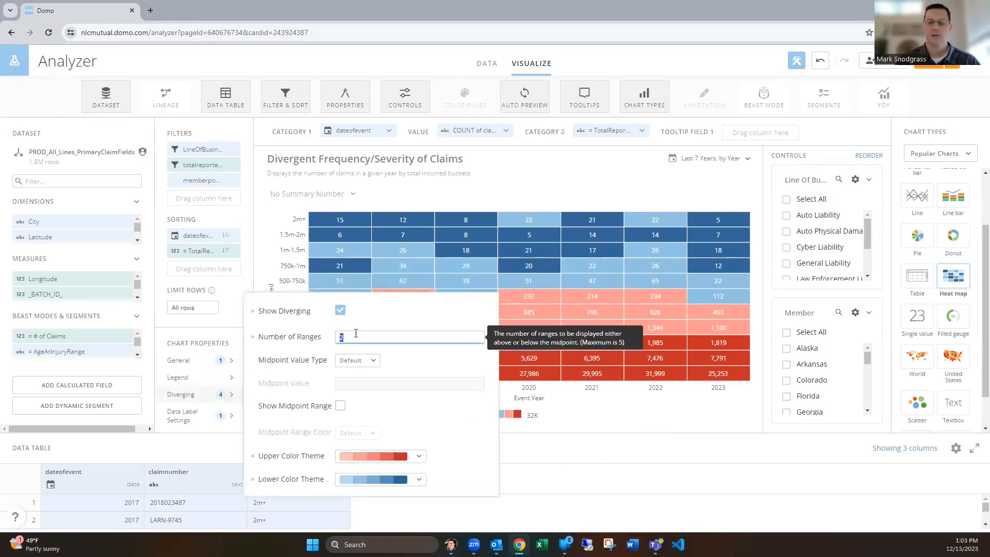
text(5)
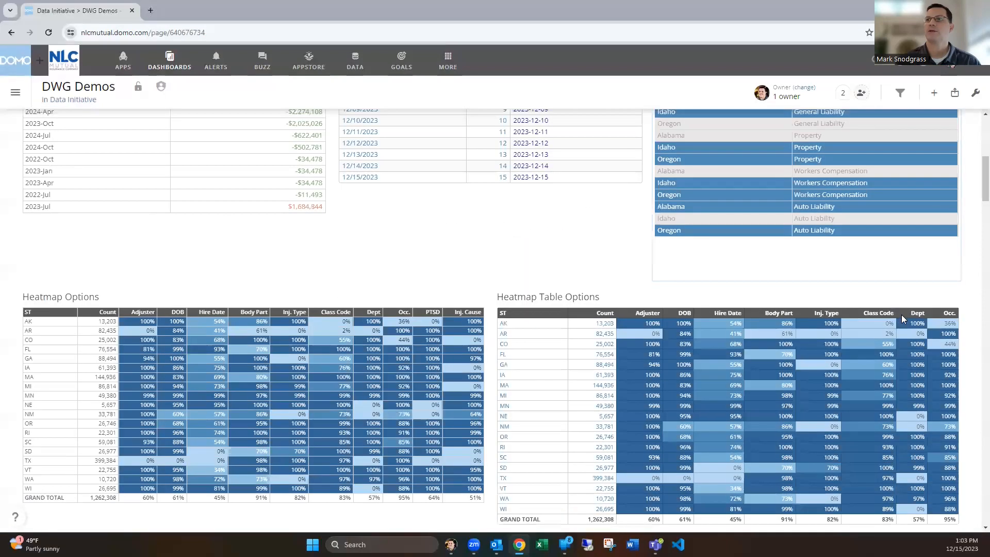
scroll(down, 3)
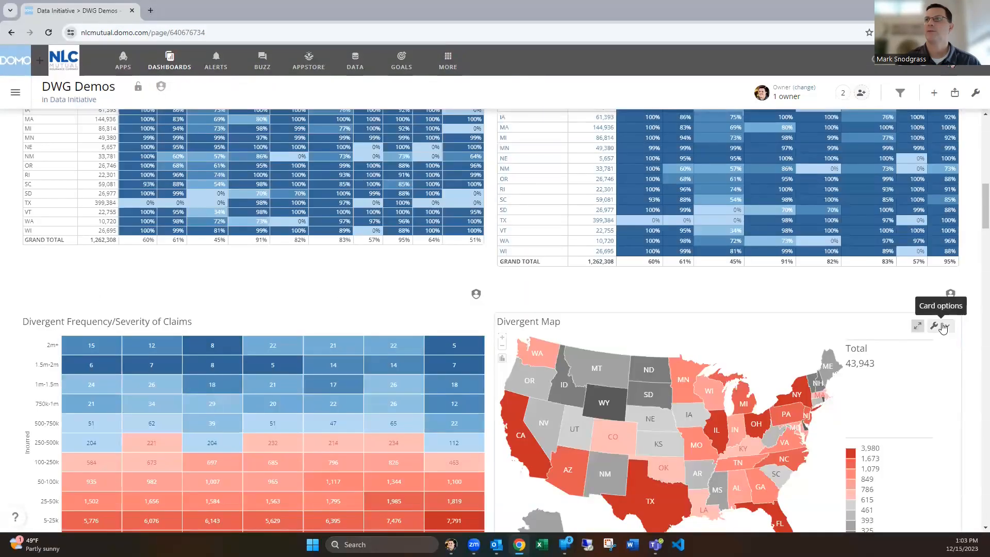
click(936, 326)
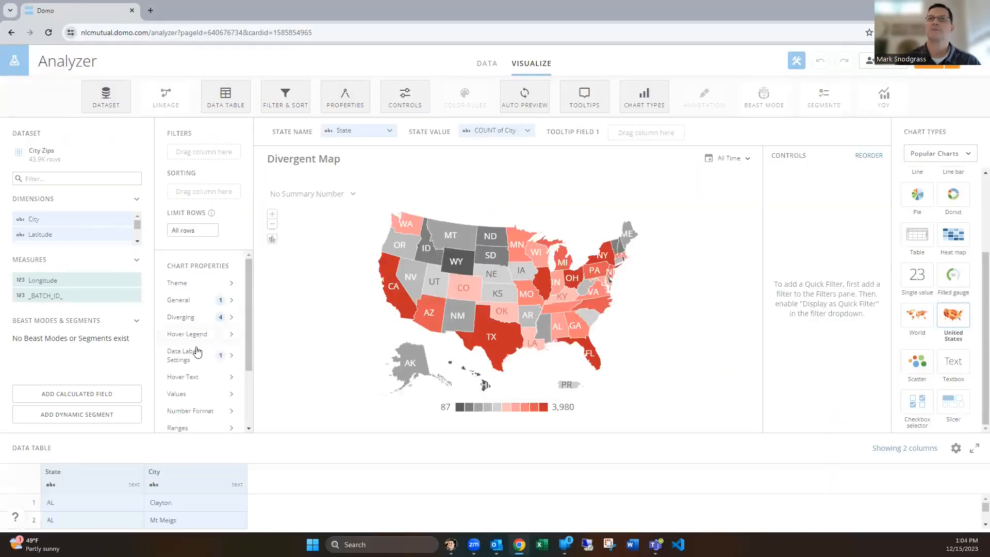
click(180, 317)
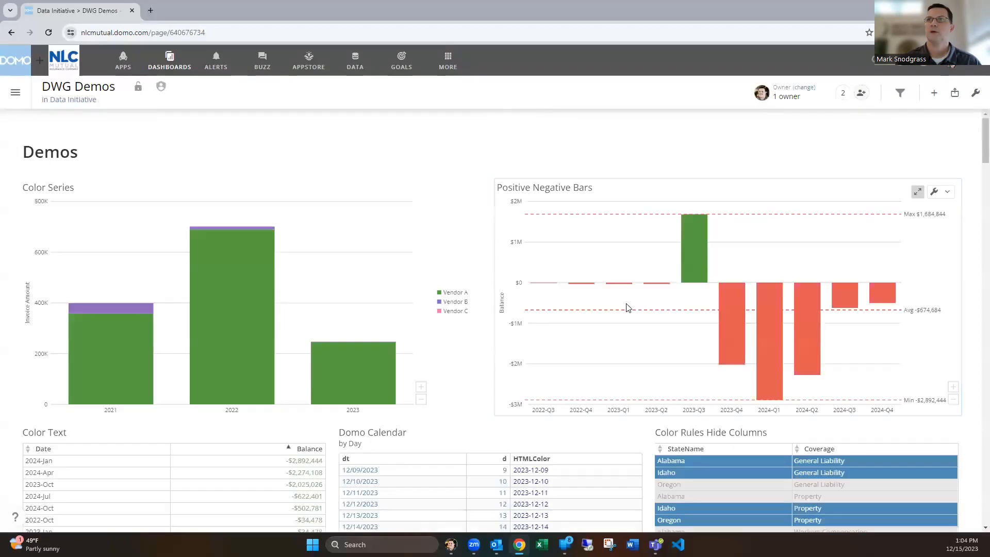
mouse_move(480, 318)
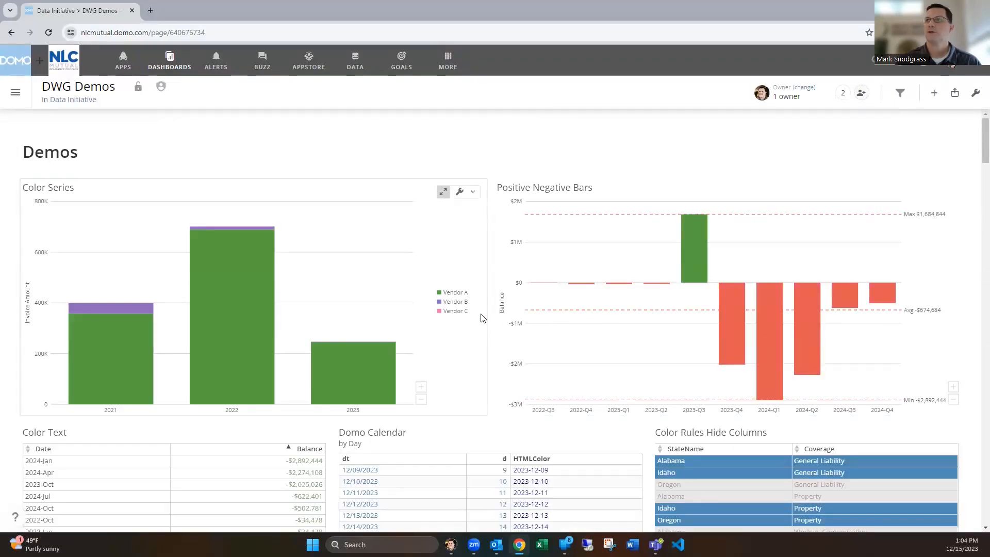
scroll(down, 3)
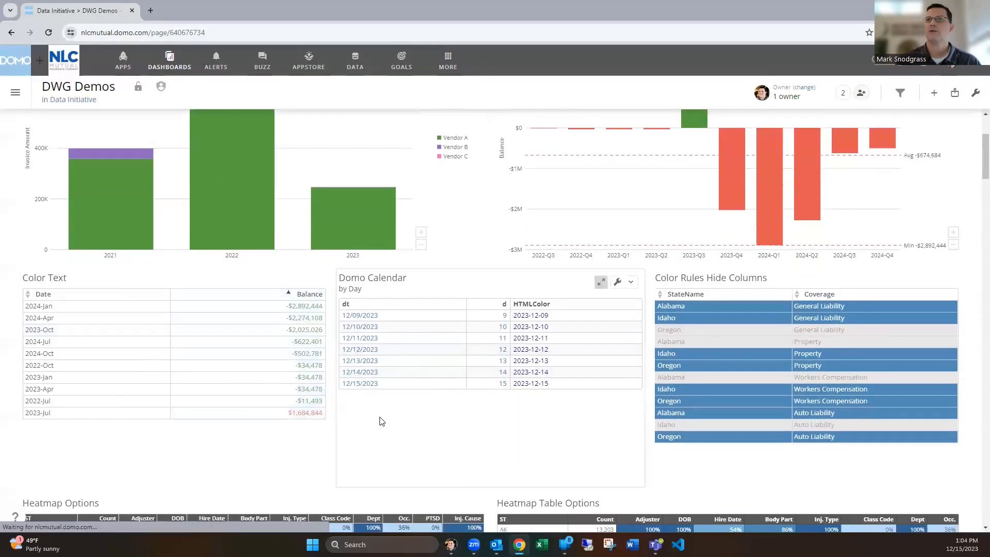
mouse_move(379, 427)
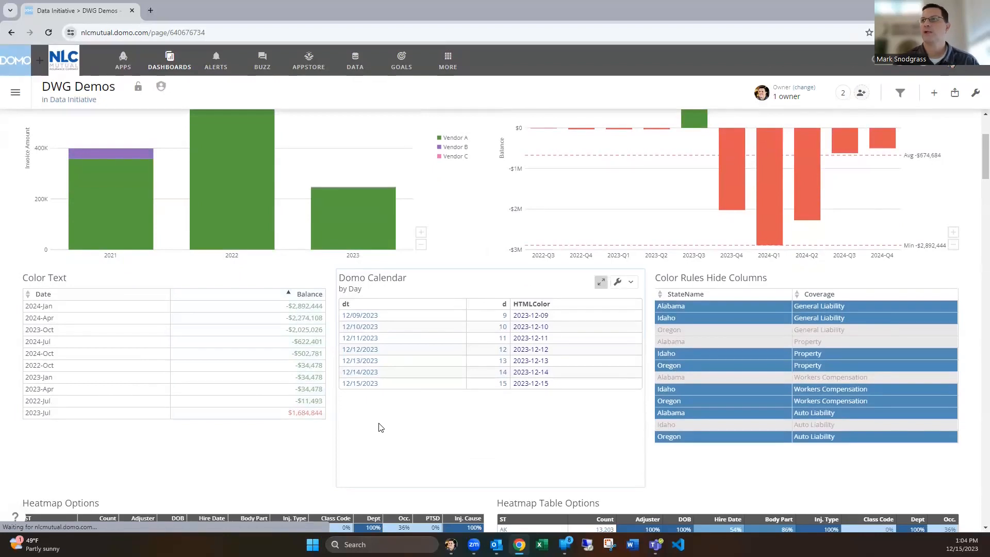
mouse_move(328, 437)
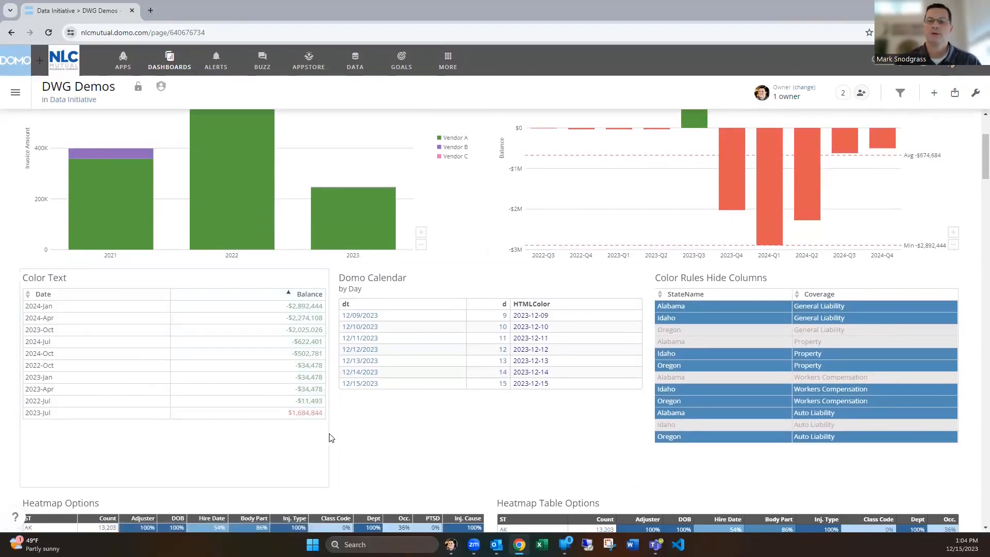